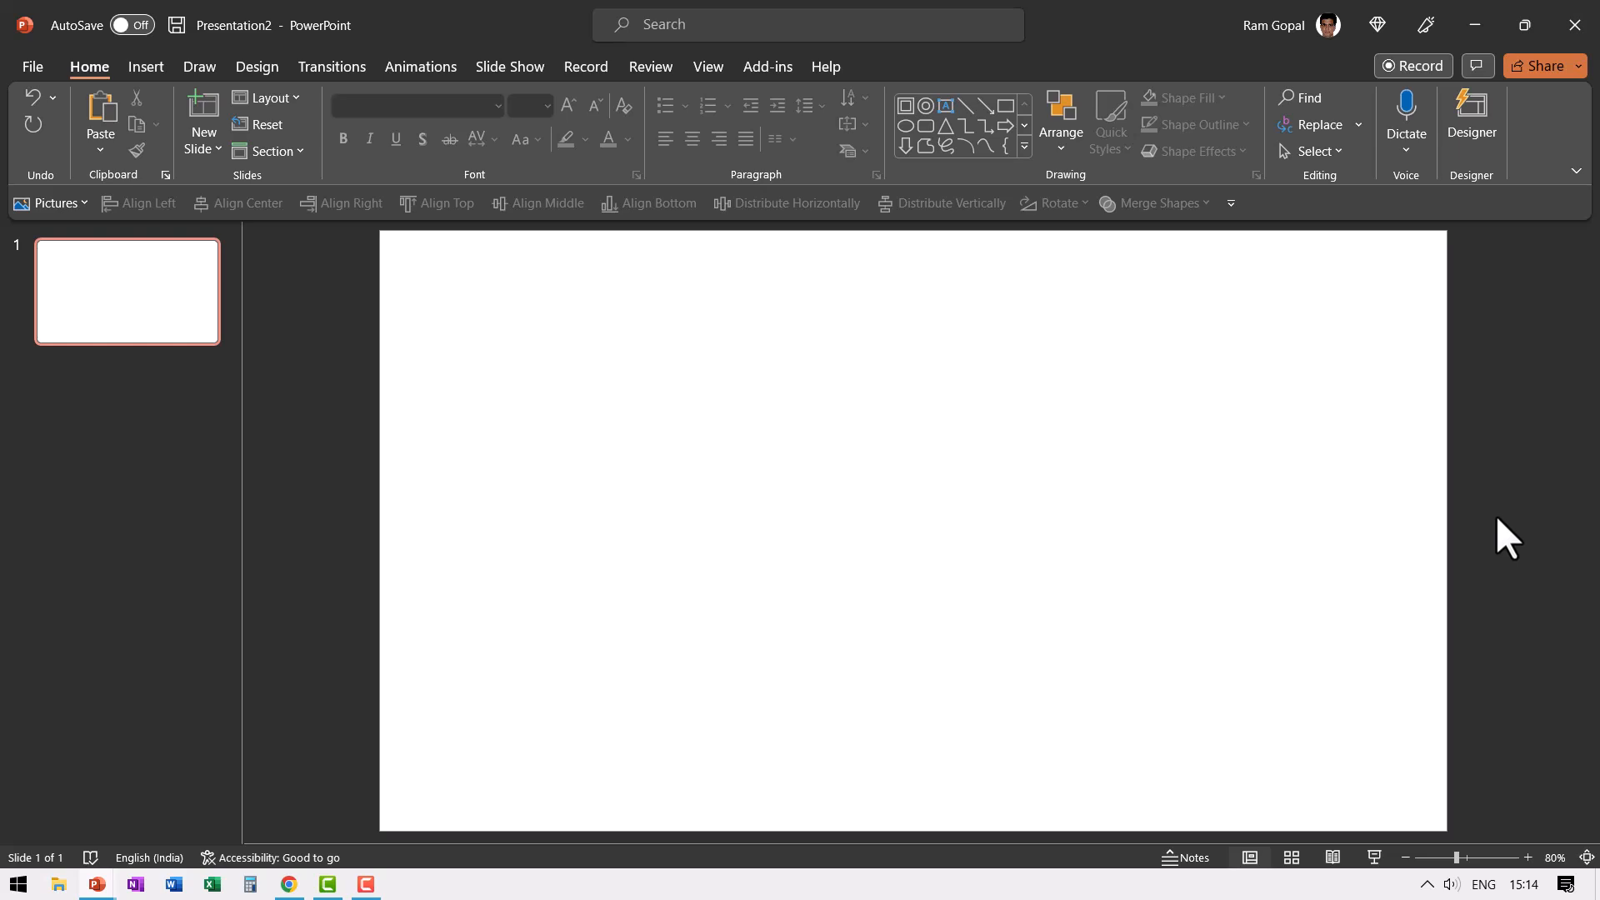
mouse_move(1479, 544)
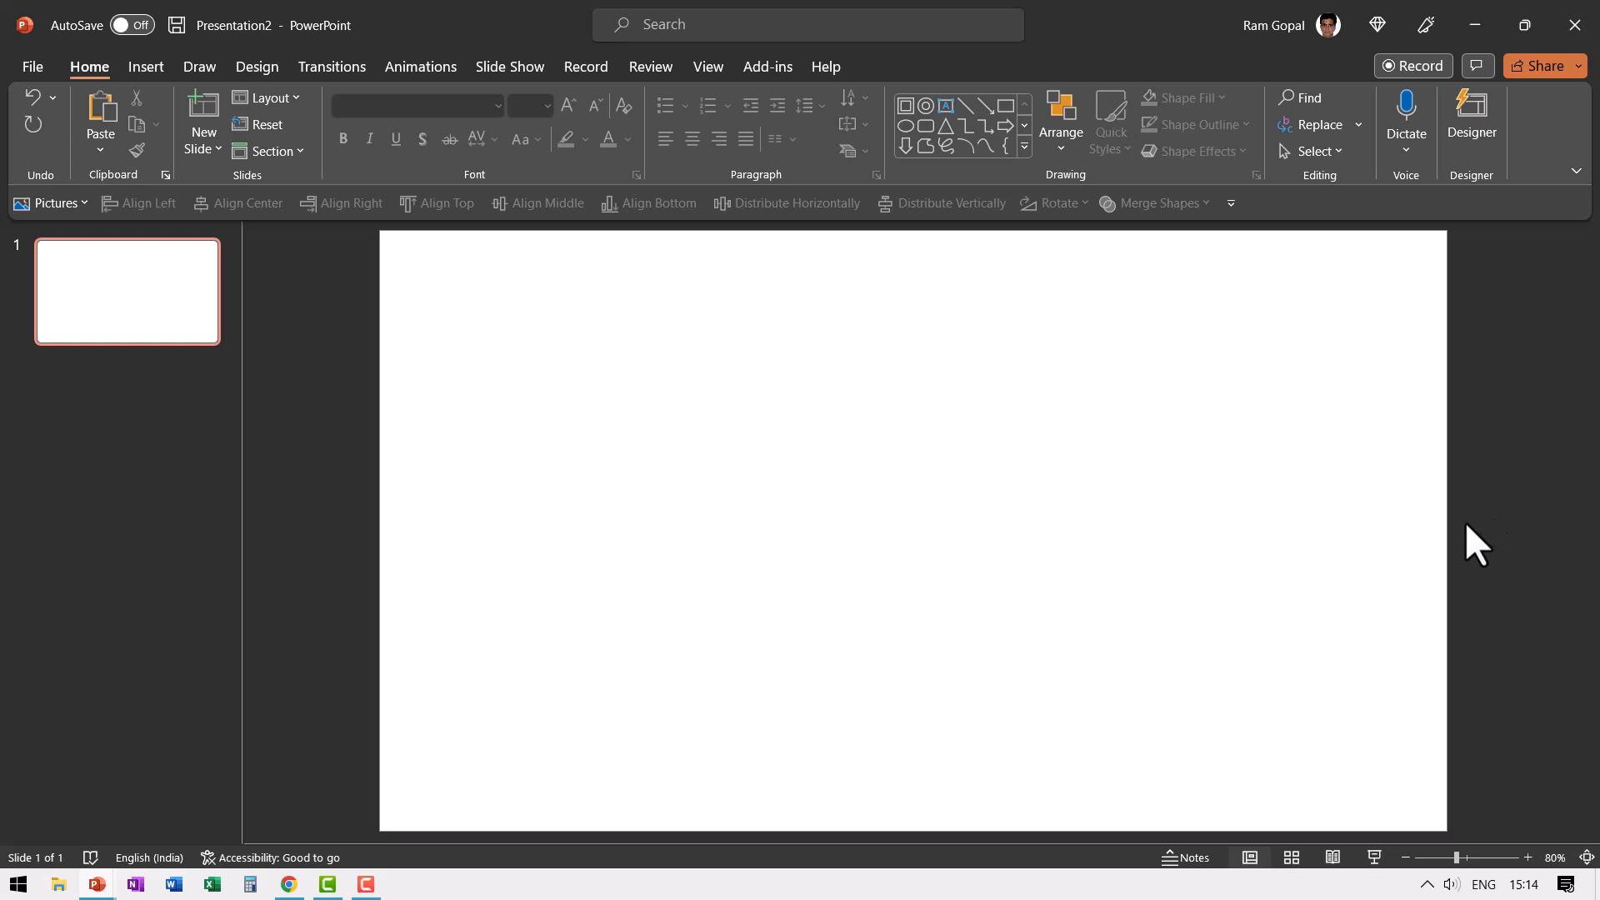
Show the Insert tab's picture-source options for the blank slide
click(145, 67)
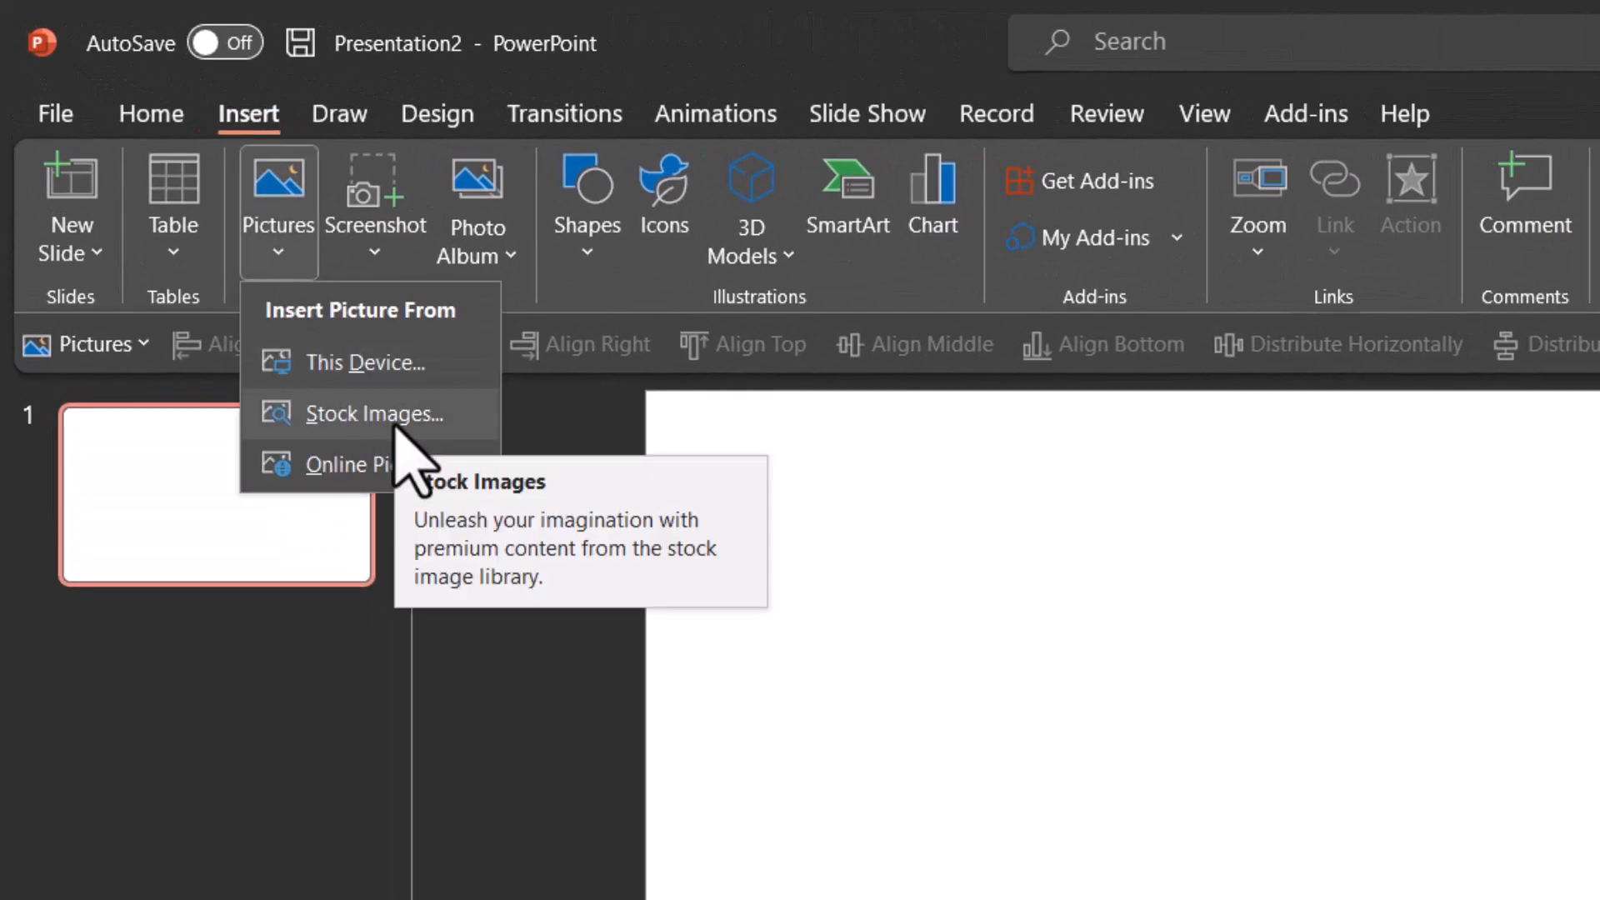
Insert the stock photo of a mother kissing her baby onto the slide
click(376, 413)
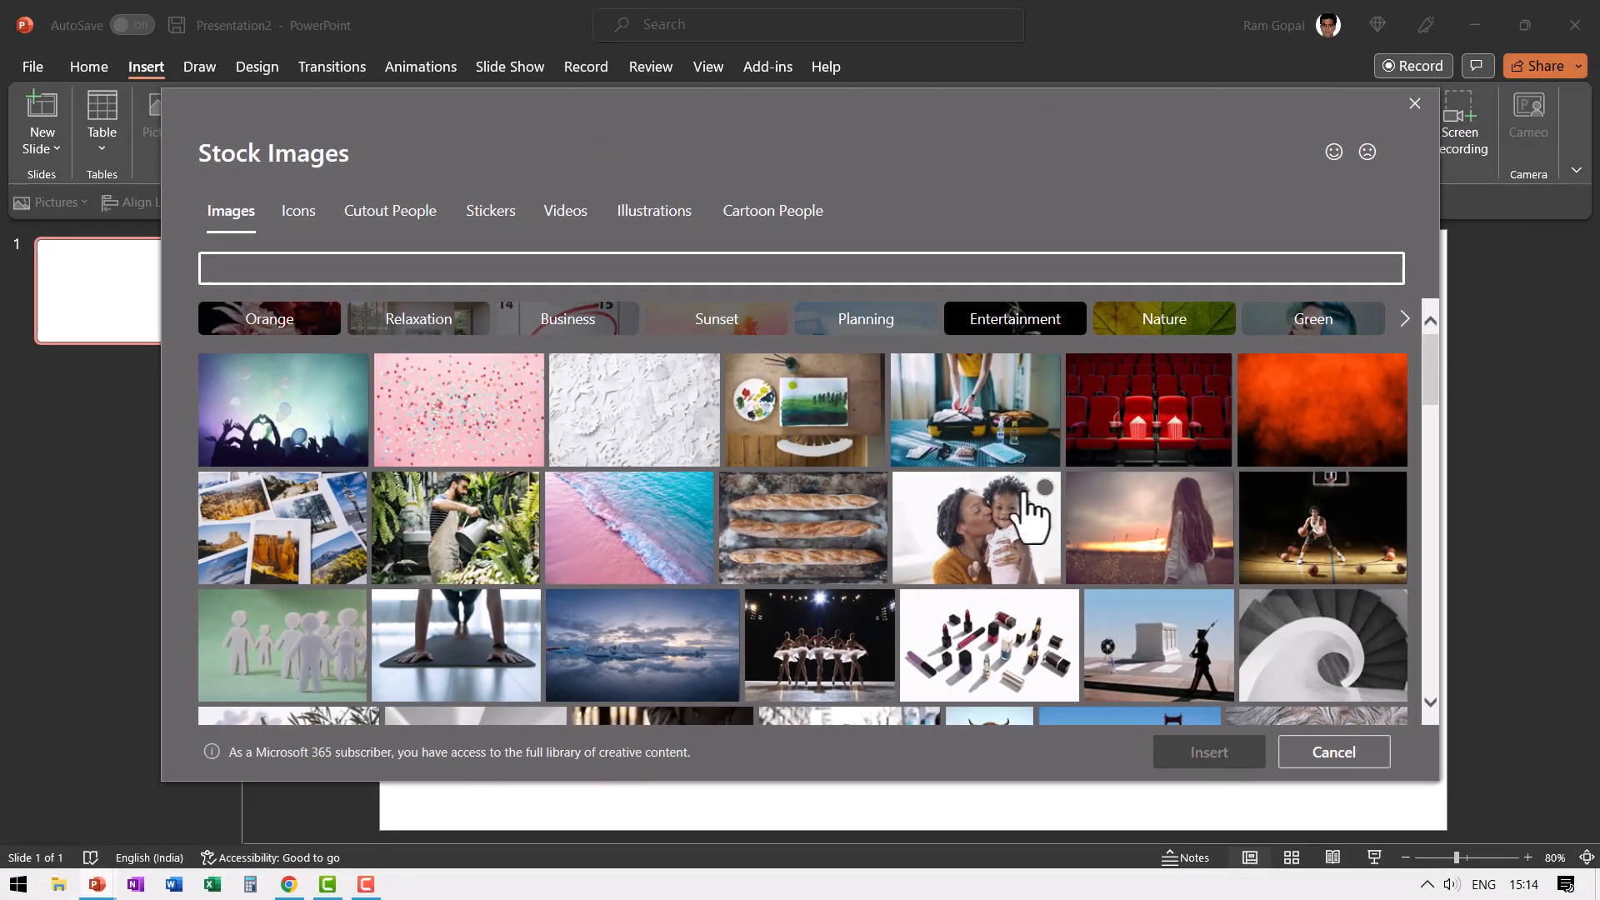
click(973, 526)
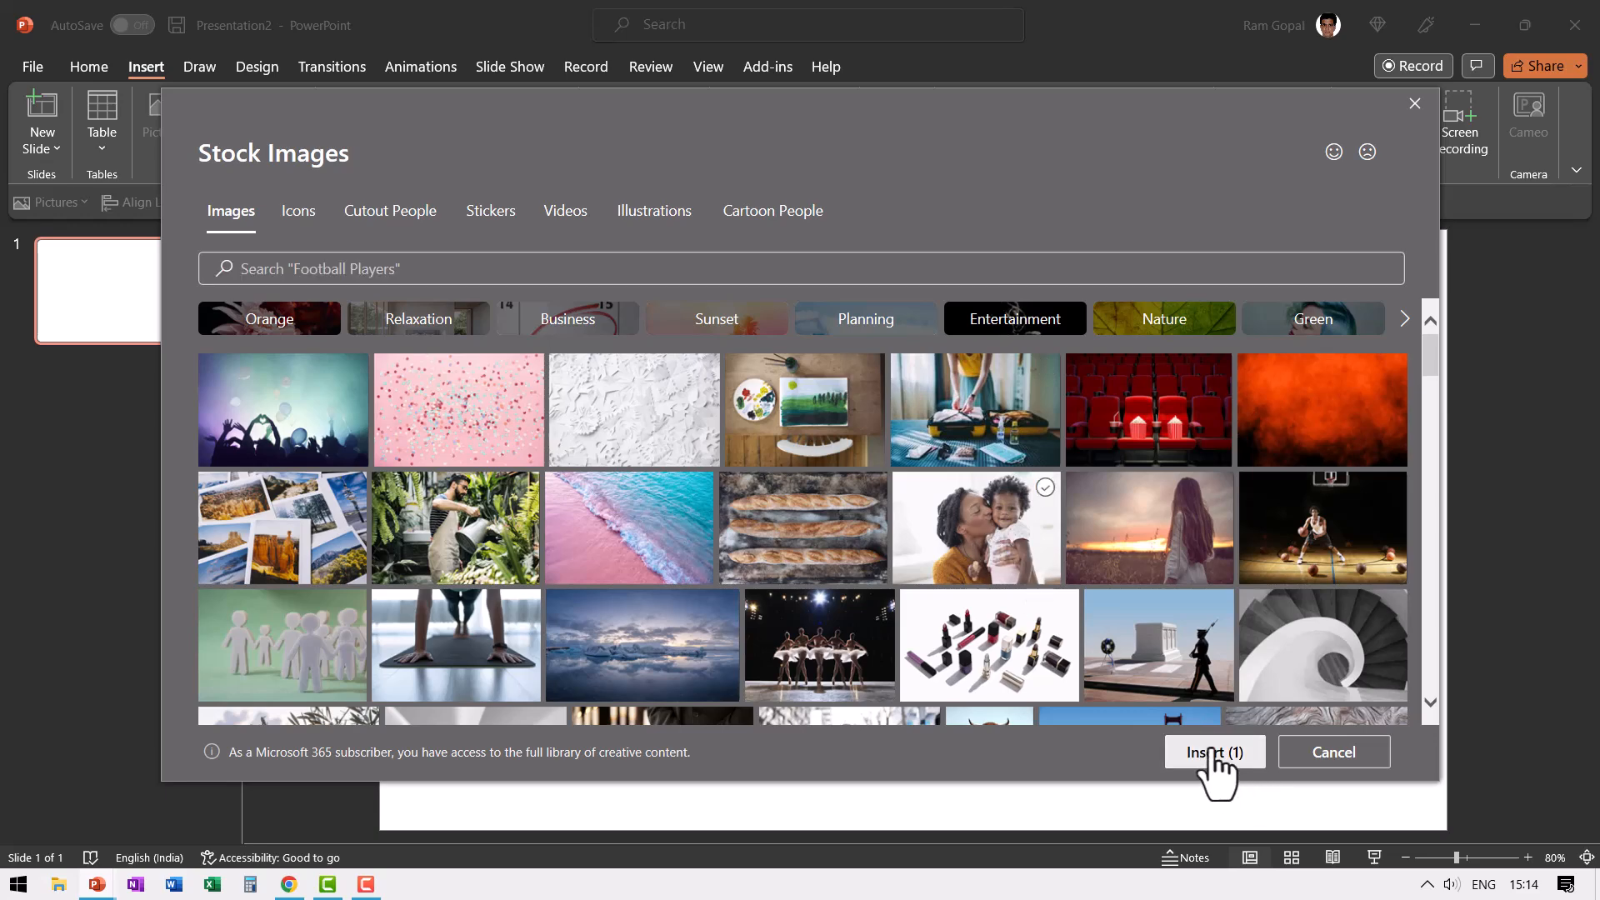
click(1213, 752)
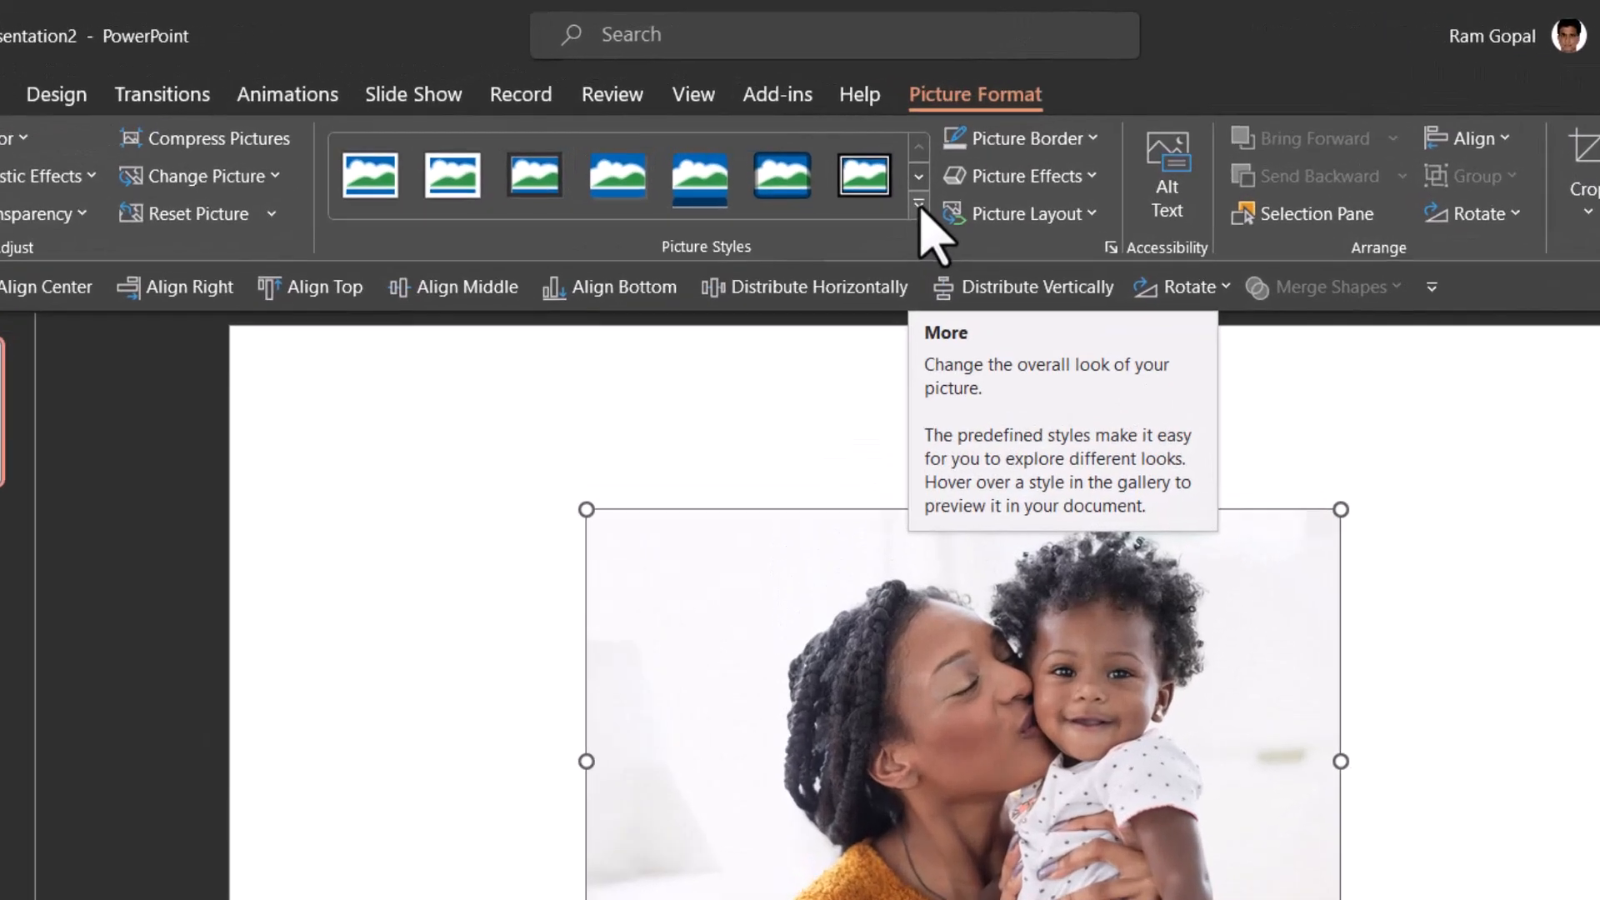
Apply the Double Frame, Black picture style to the mother-and-baby photo
click(918, 201)
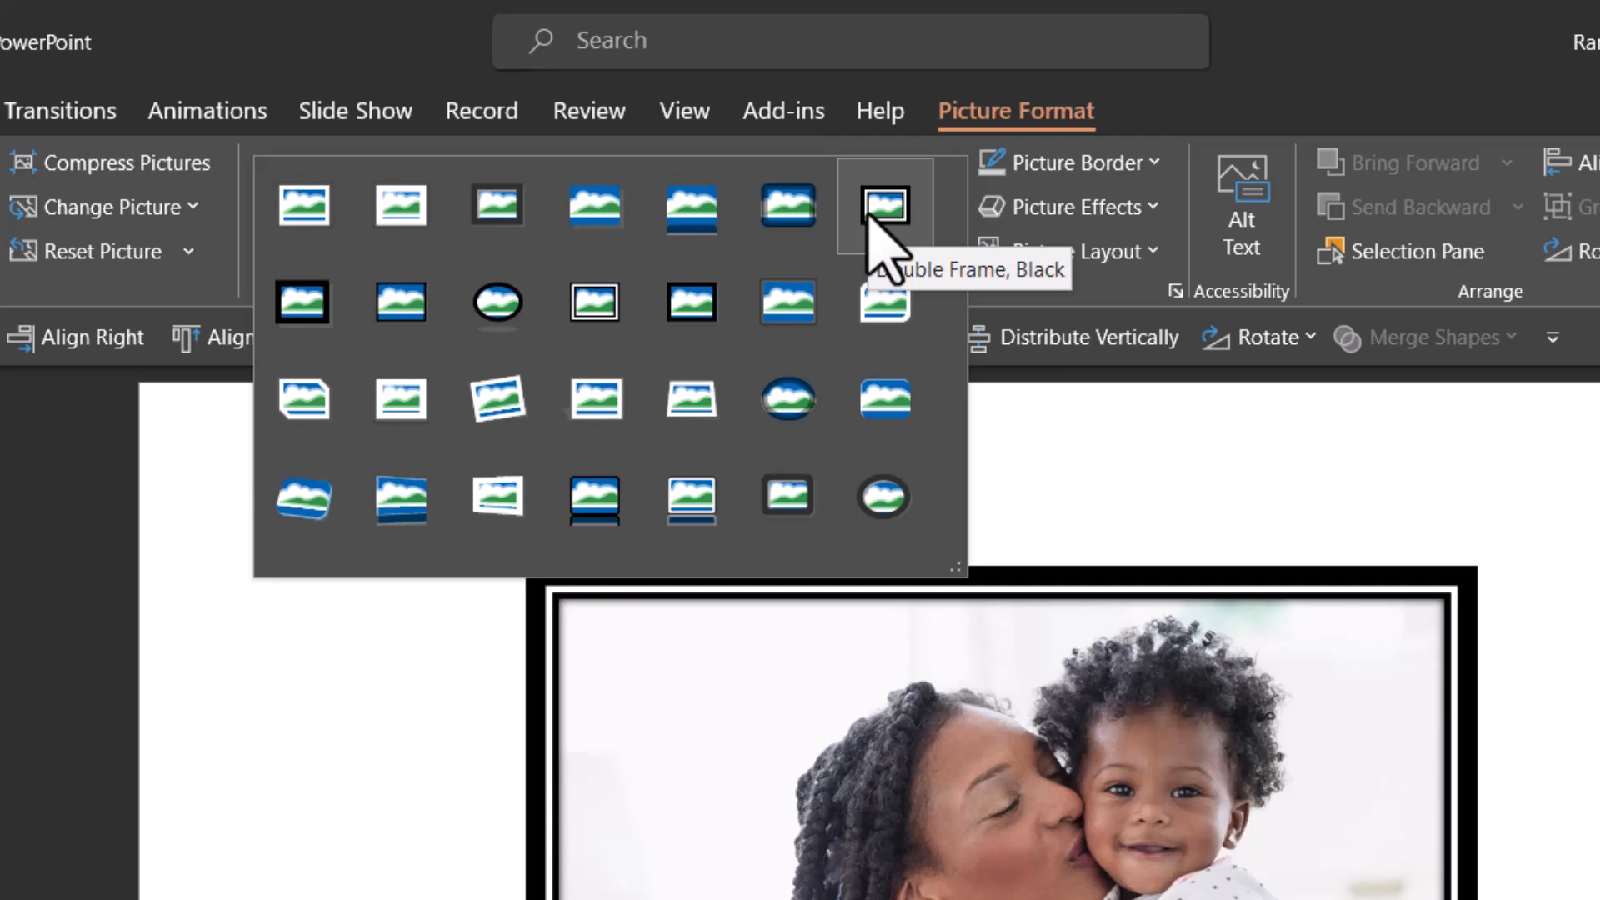
click(883, 205)
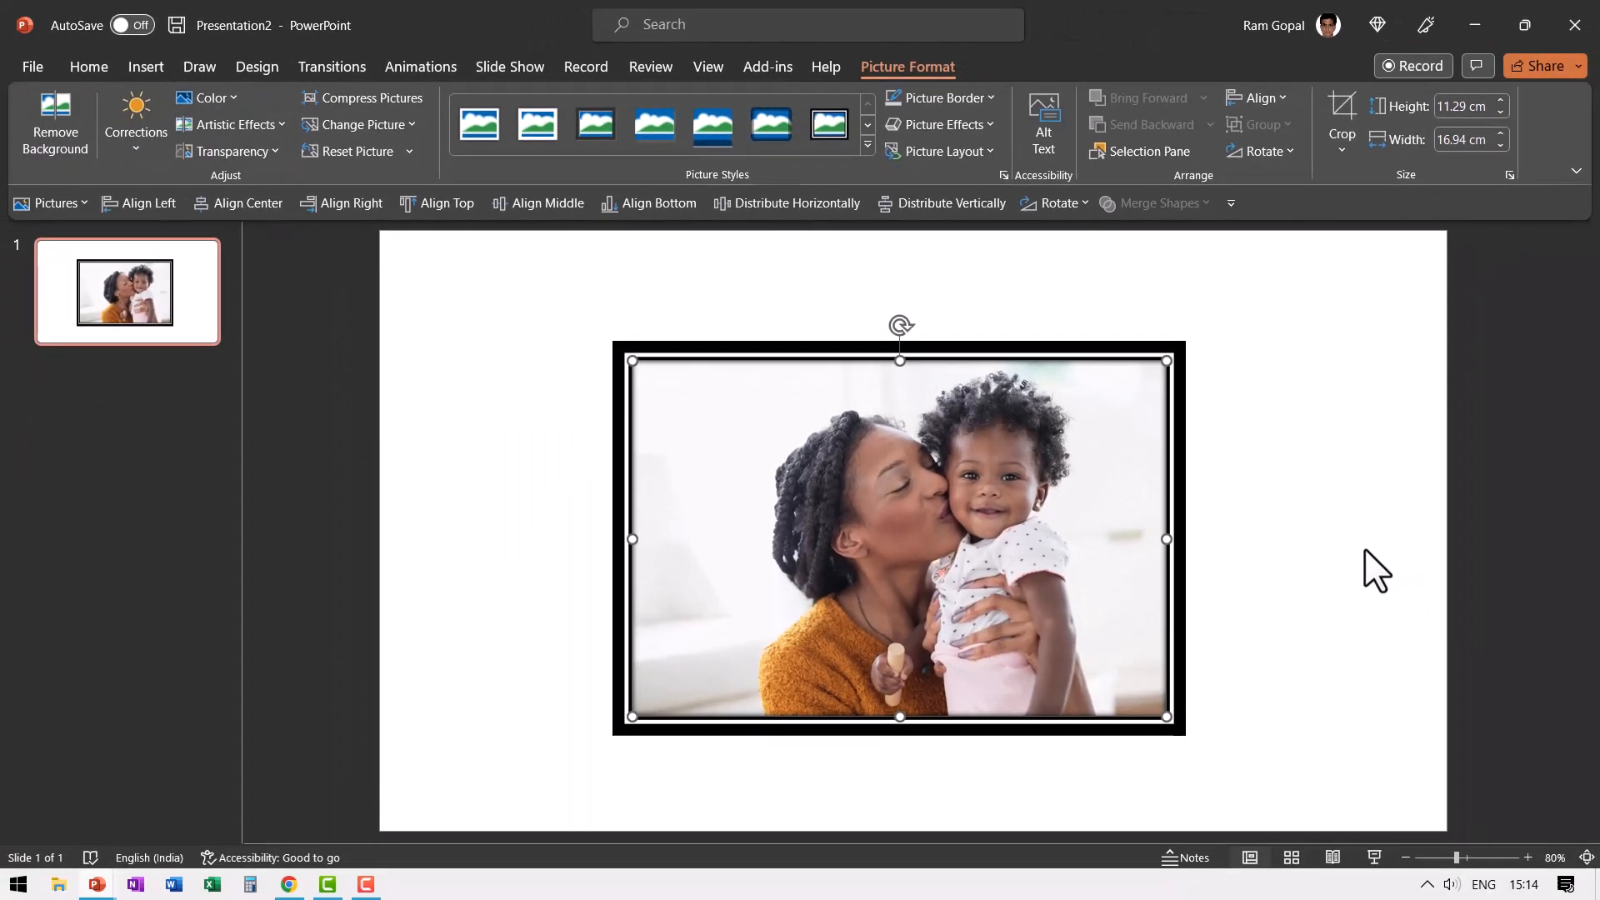
mouse_move(514, 728)
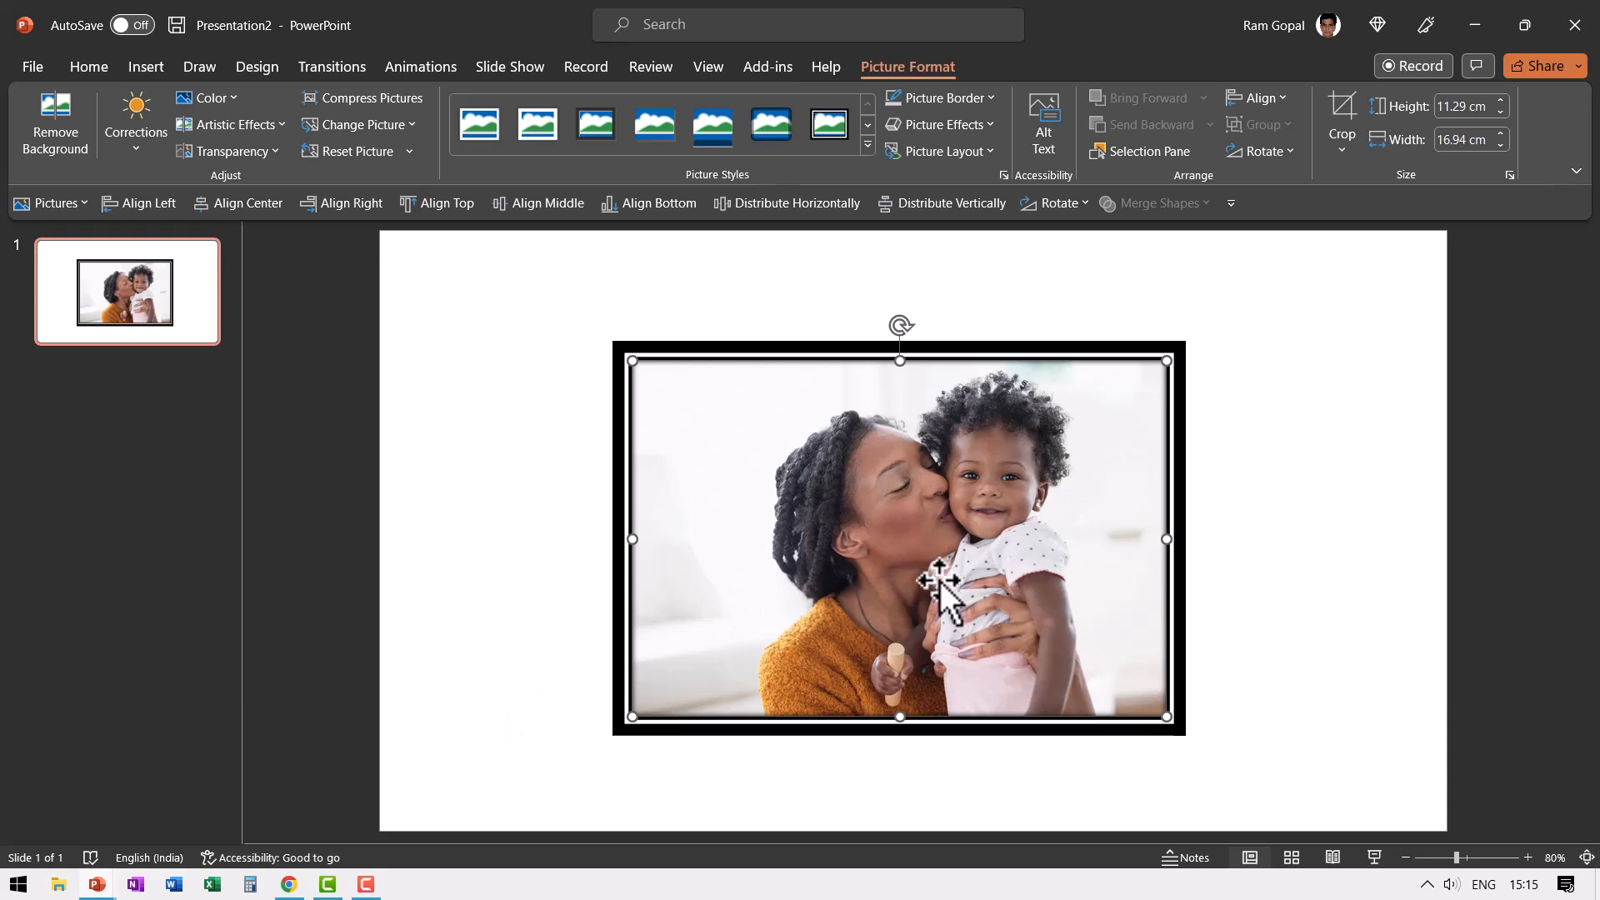
Give the framed photo a Fly In entrance with a 01.00 second duration
click(420, 67)
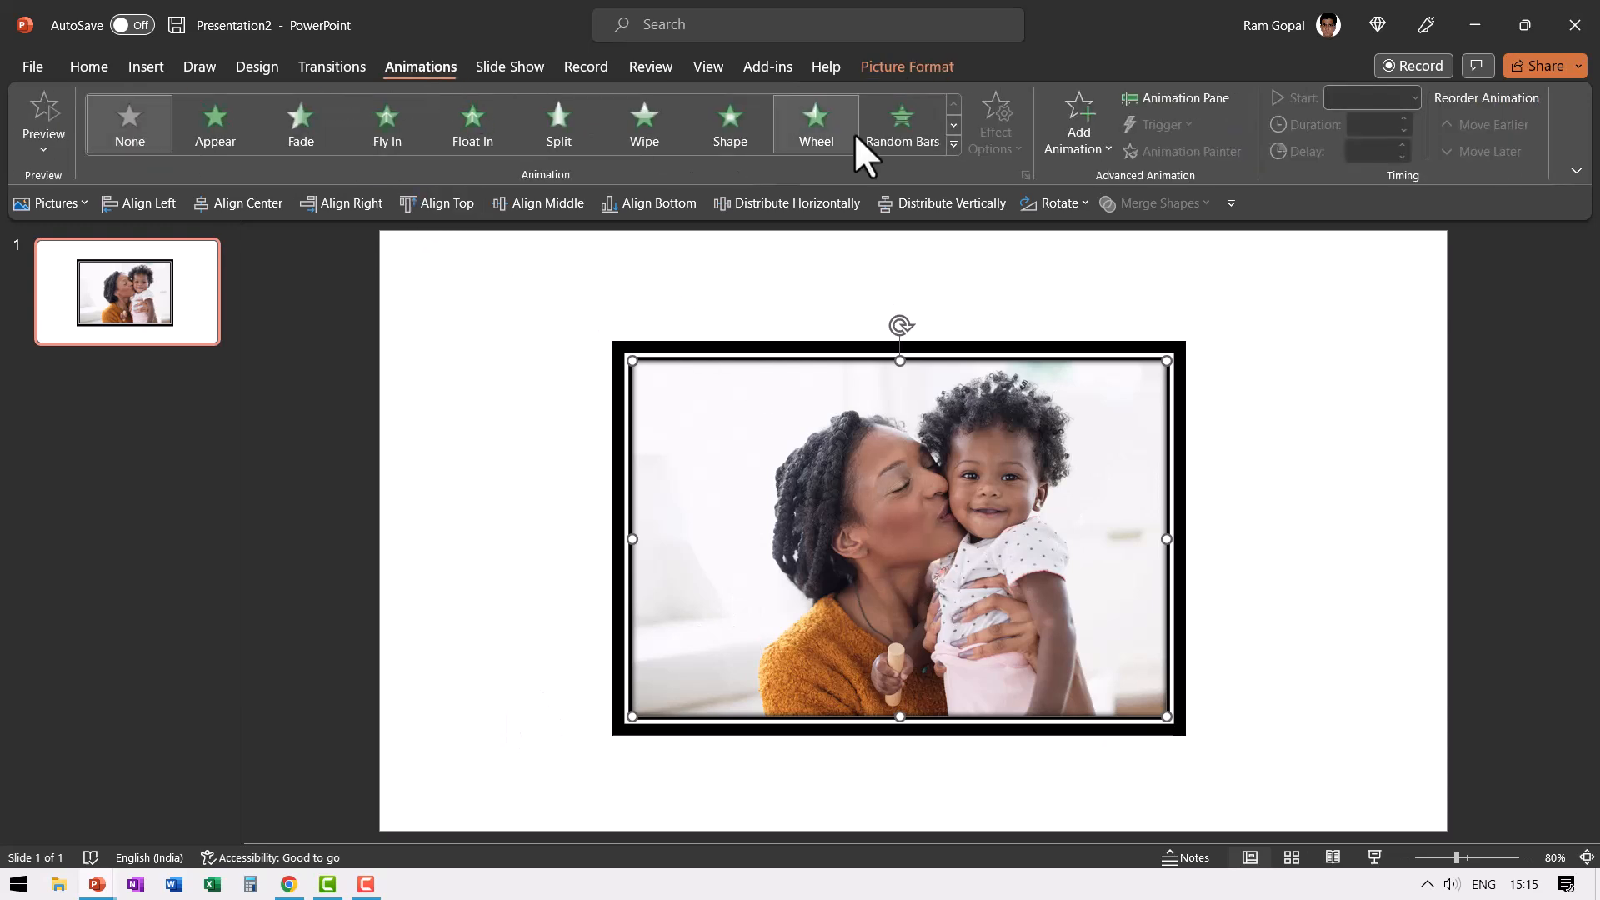
click(1173, 98)
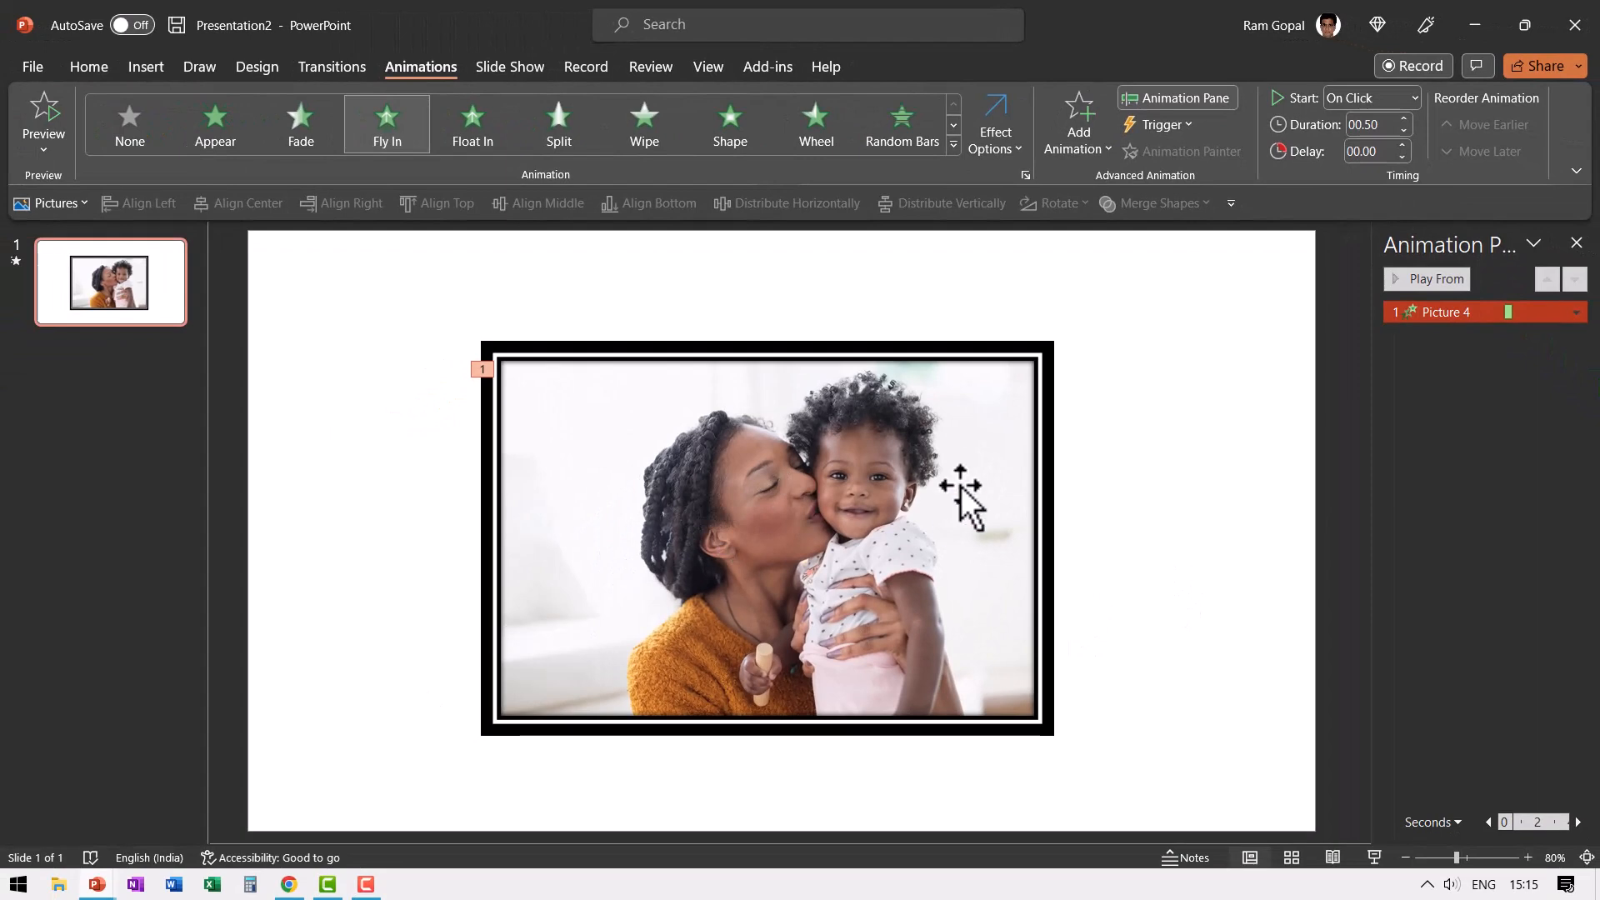
click(1403, 119)
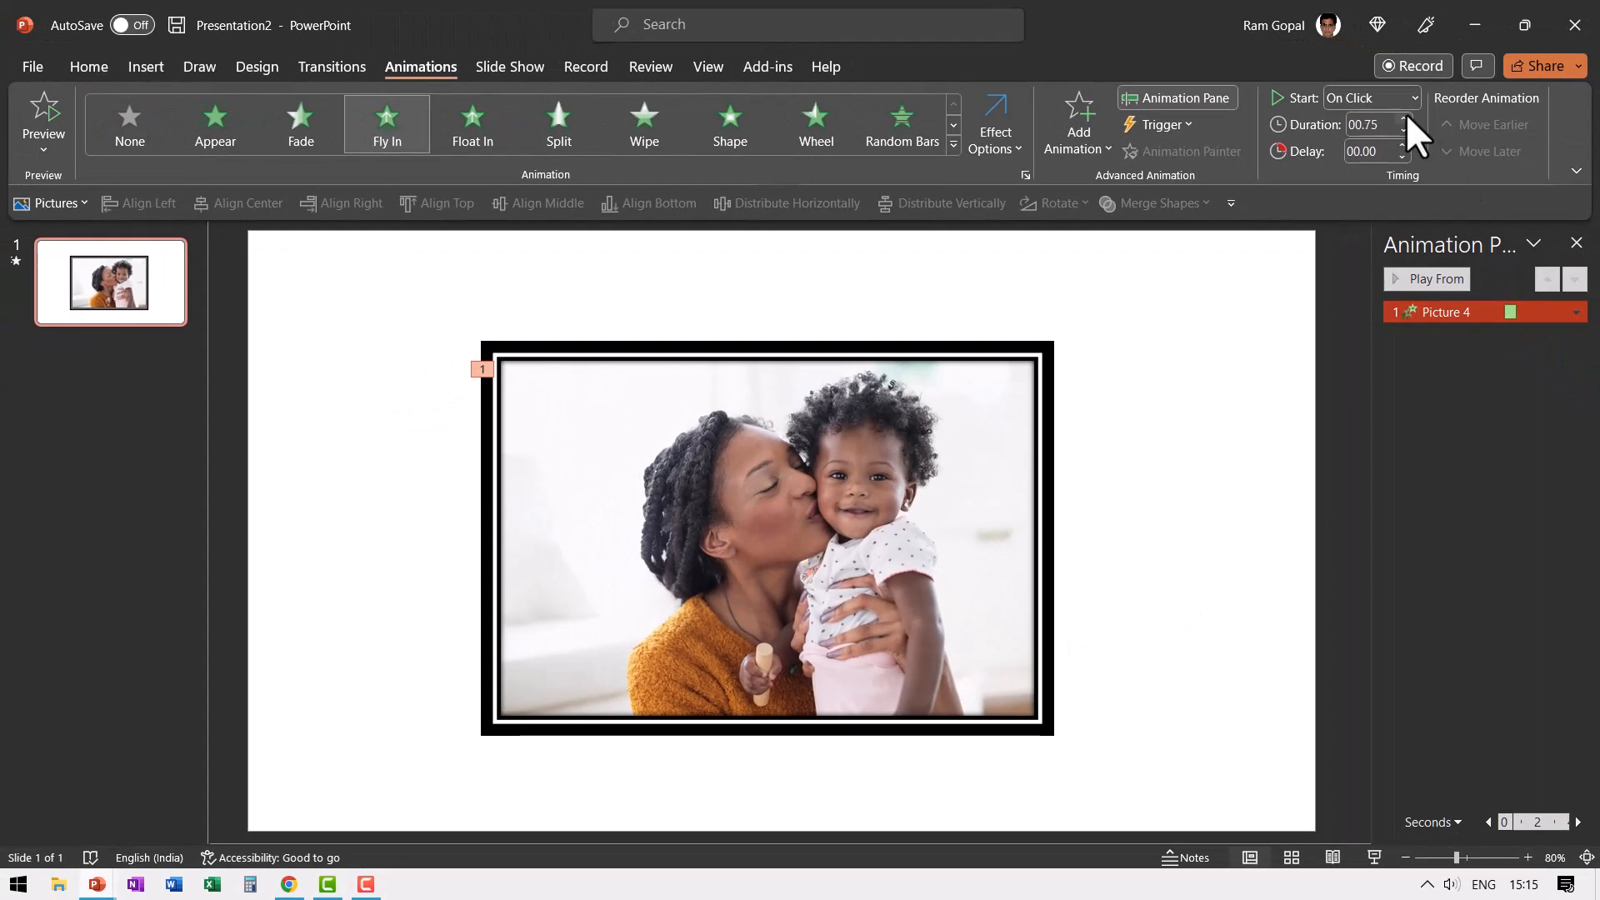
click(1403, 119)
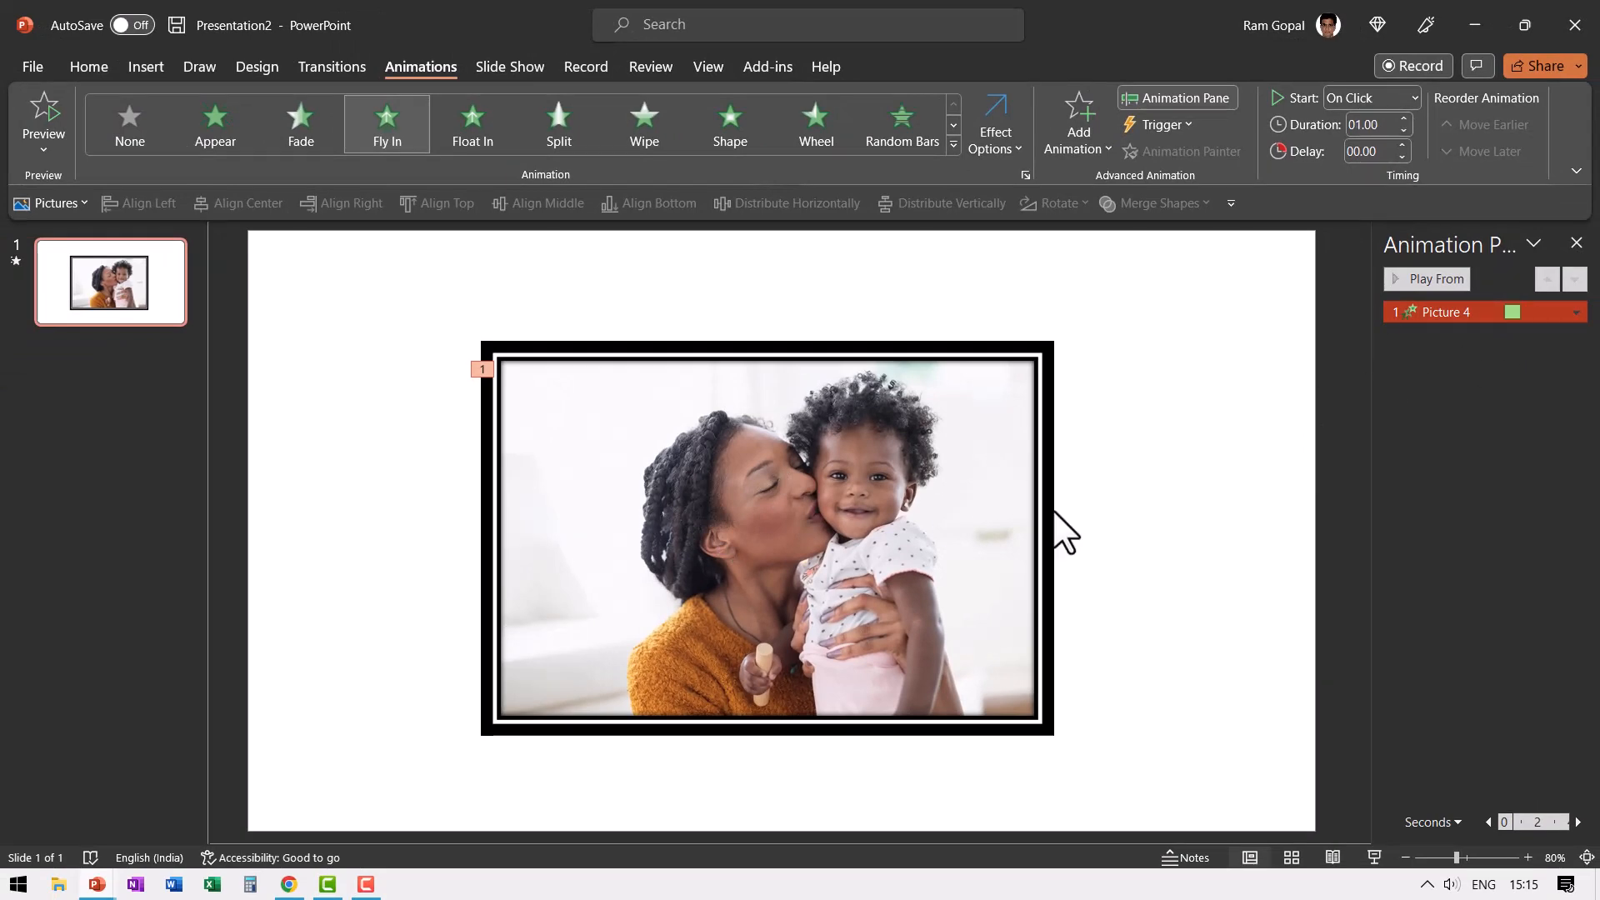
mouse_move(816, 572)
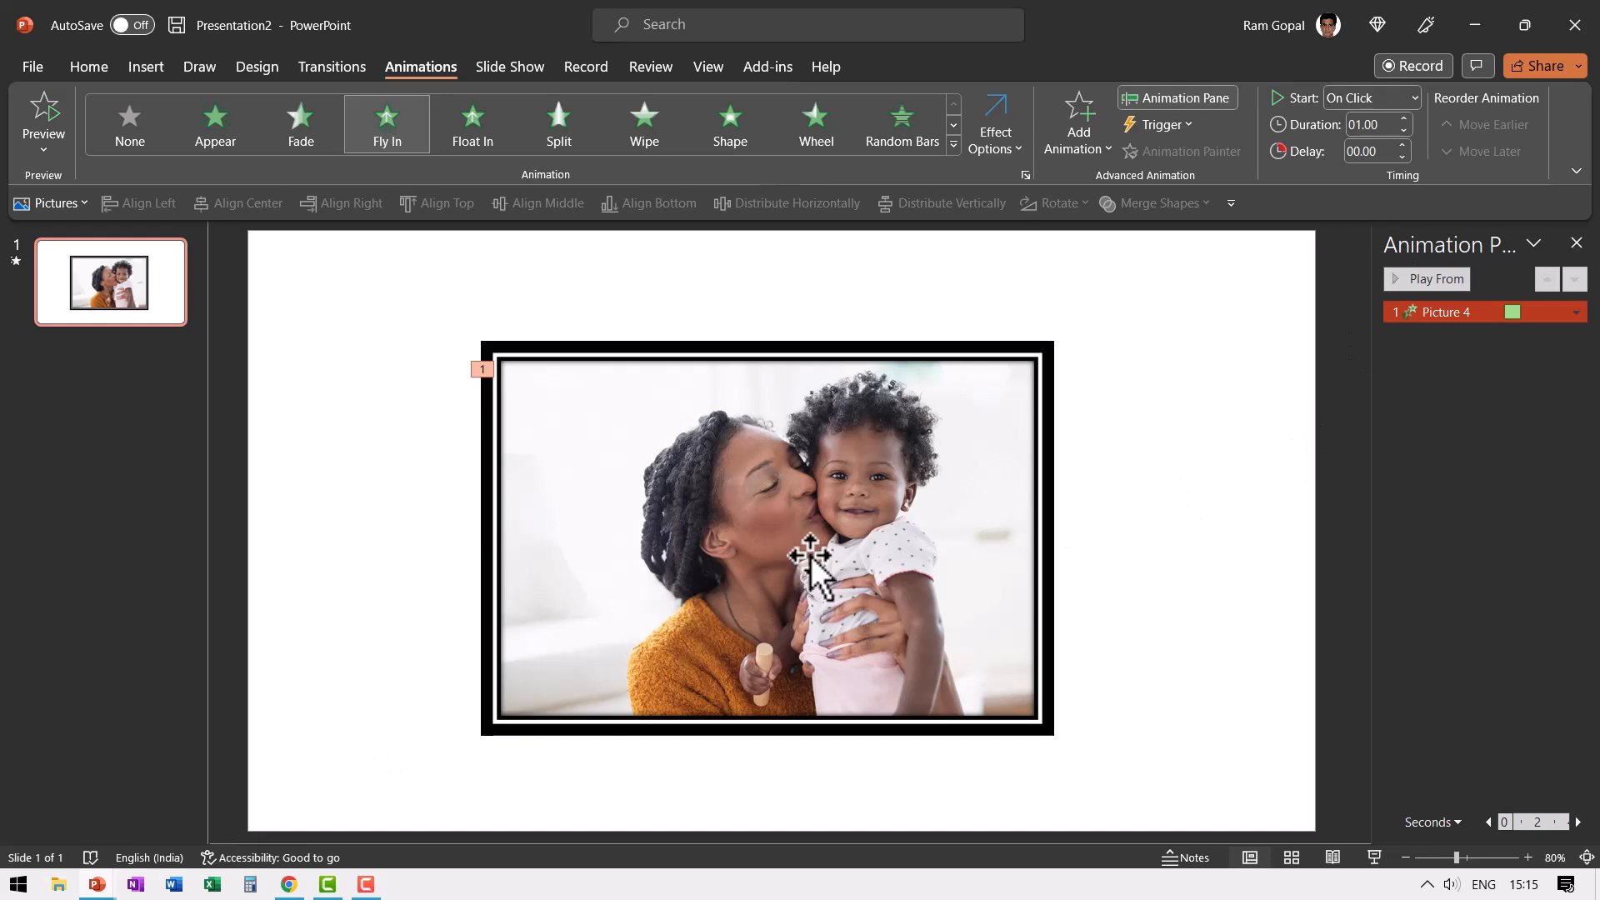
mouse_move(817, 474)
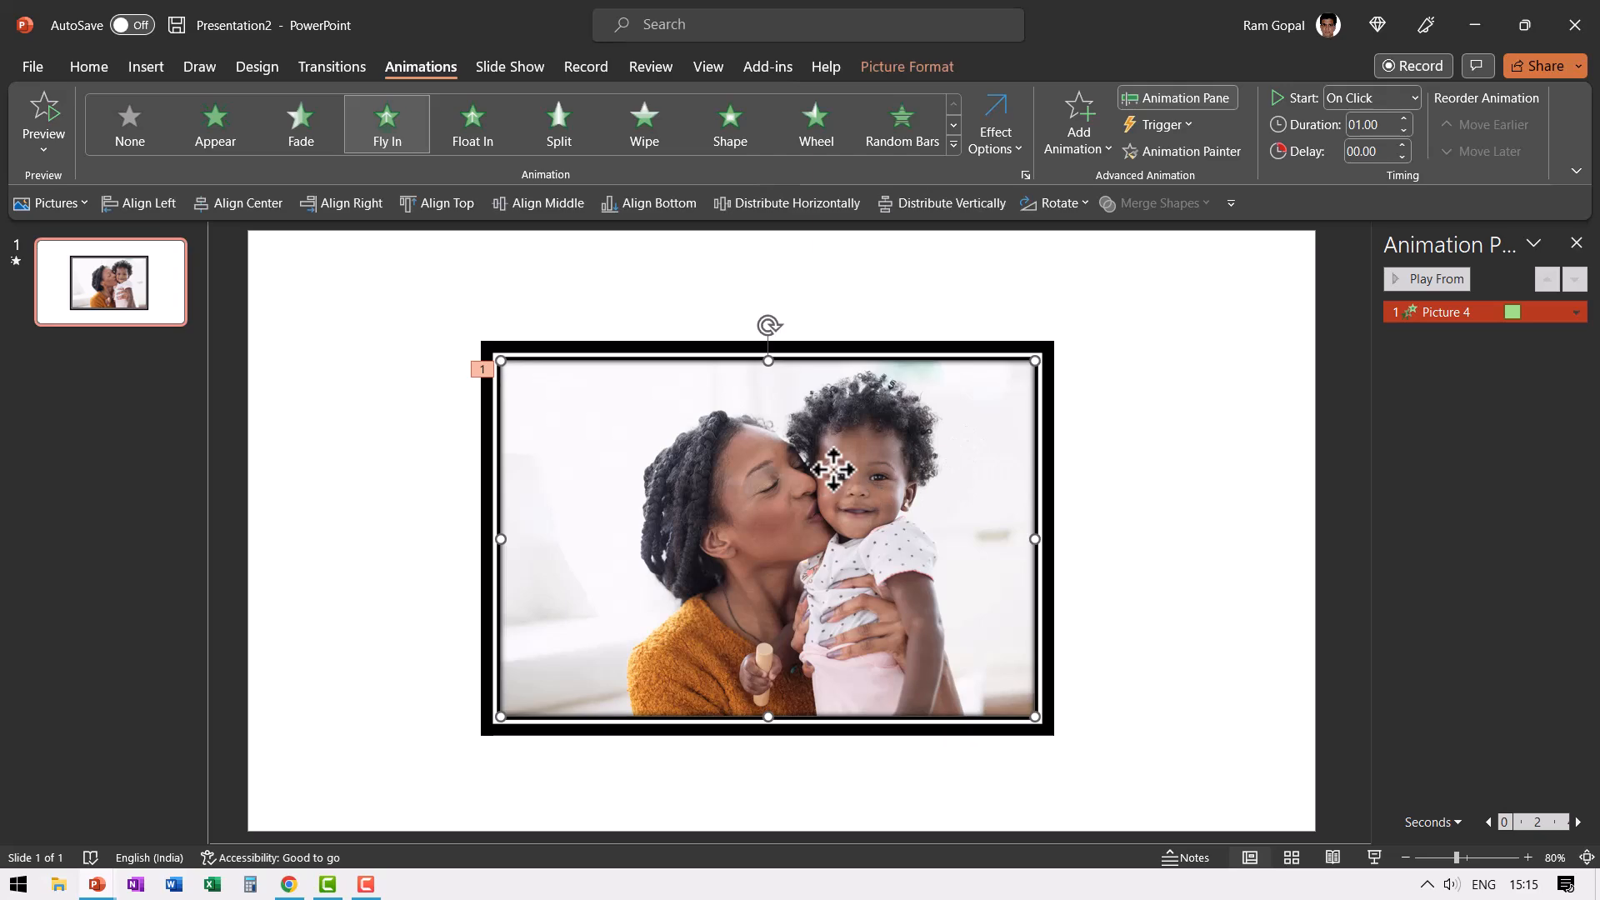
Add a one-second Spin emphasis that starts With Previous
click(1077, 112)
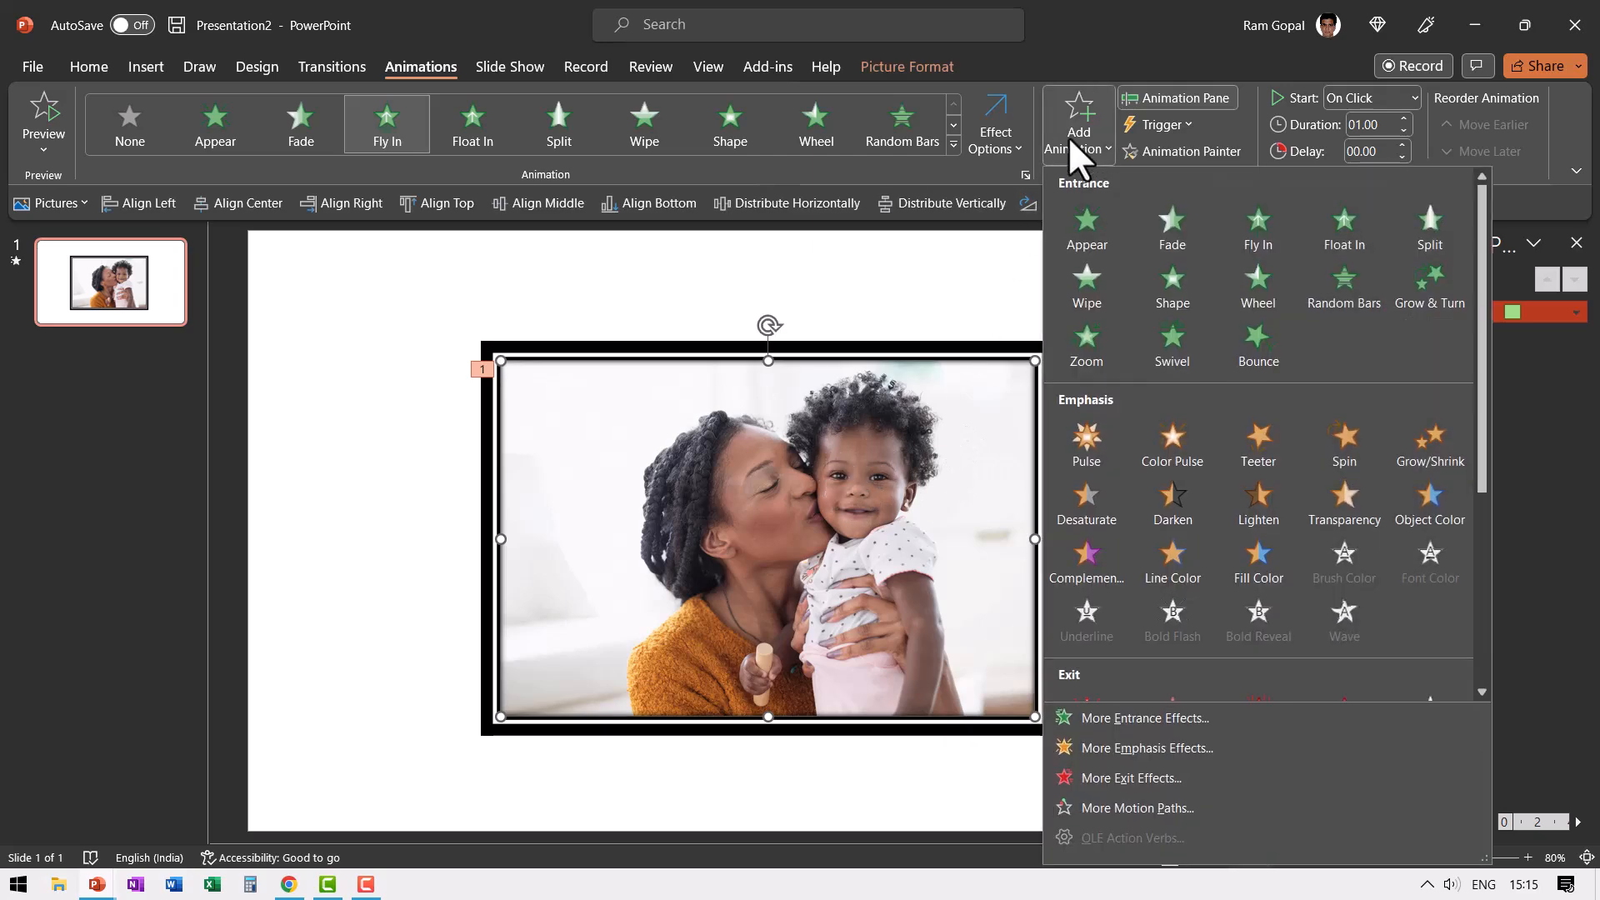
click(1341, 444)
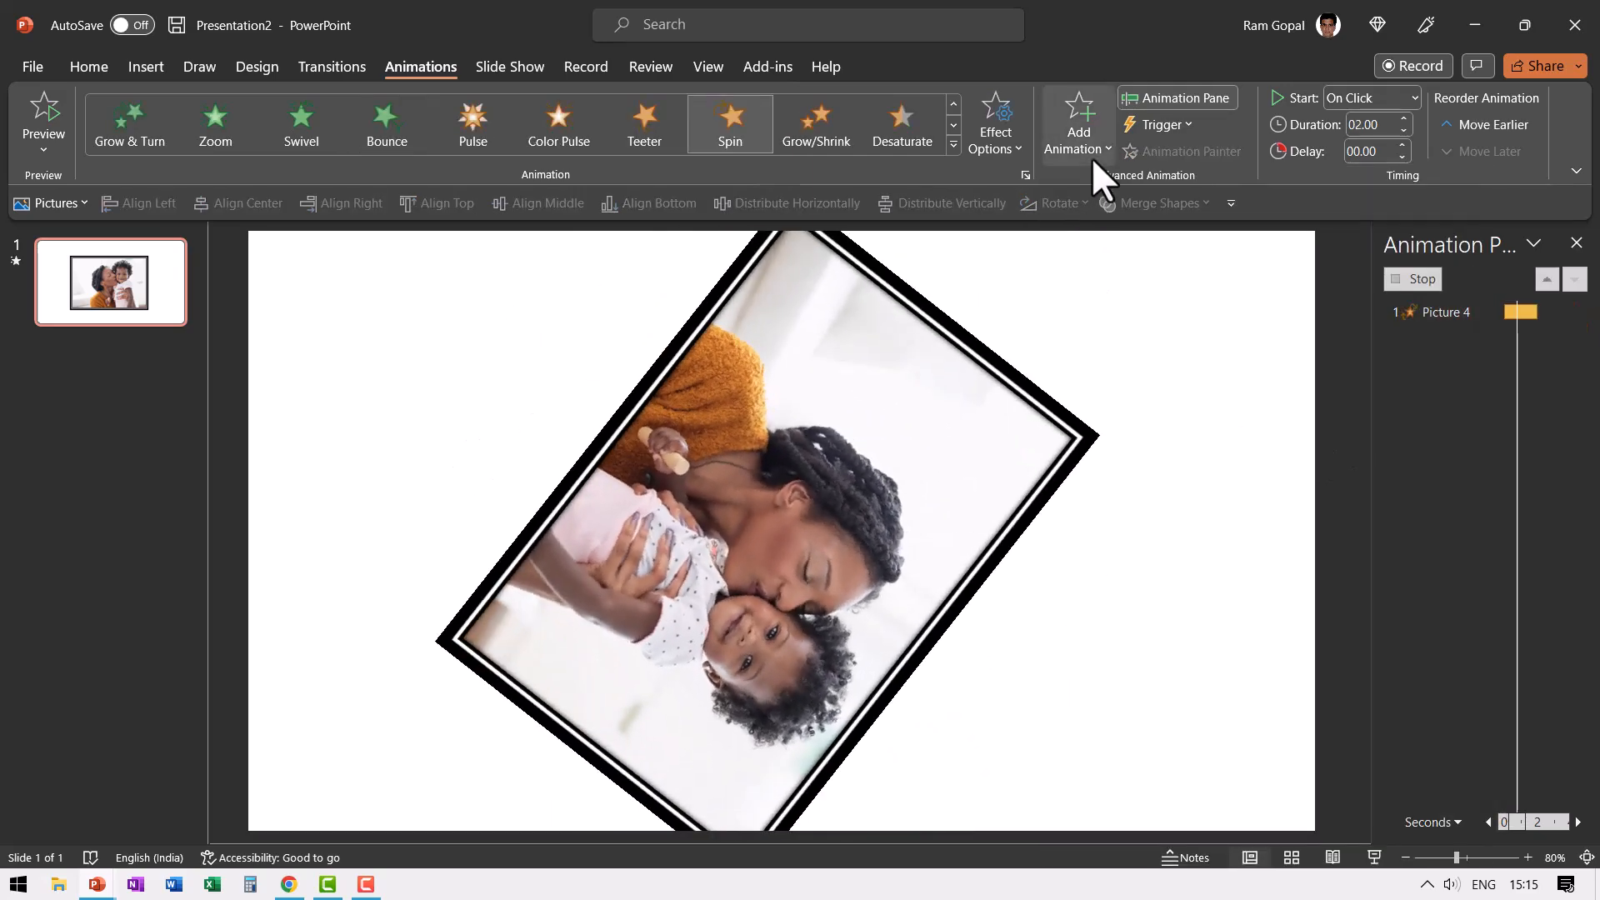
click(995, 122)
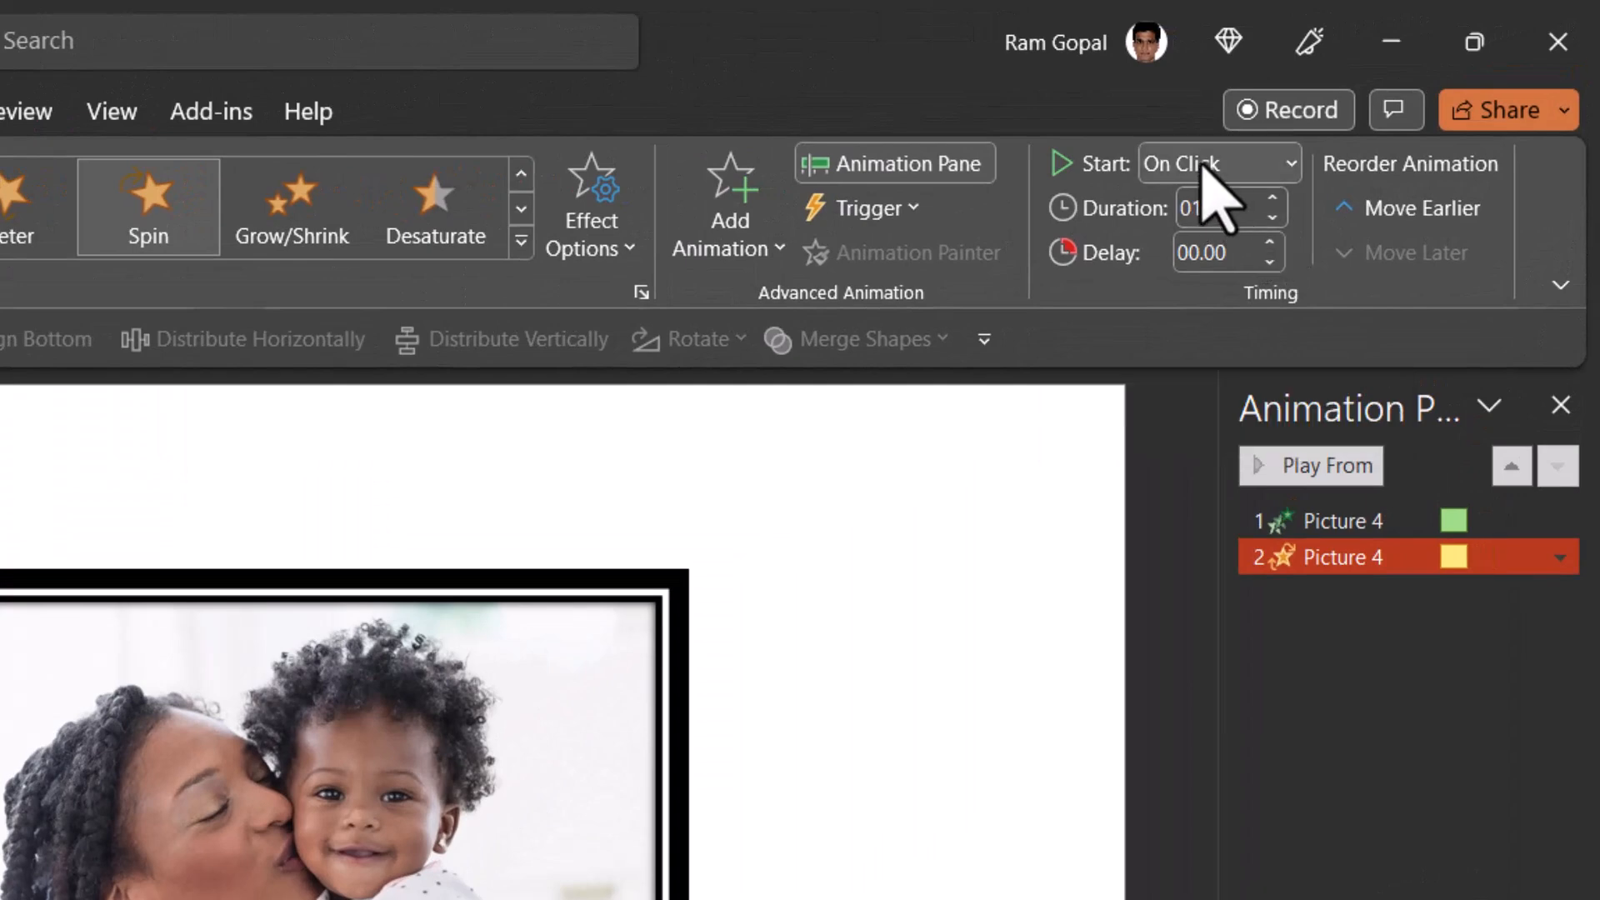
click(1218, 164)
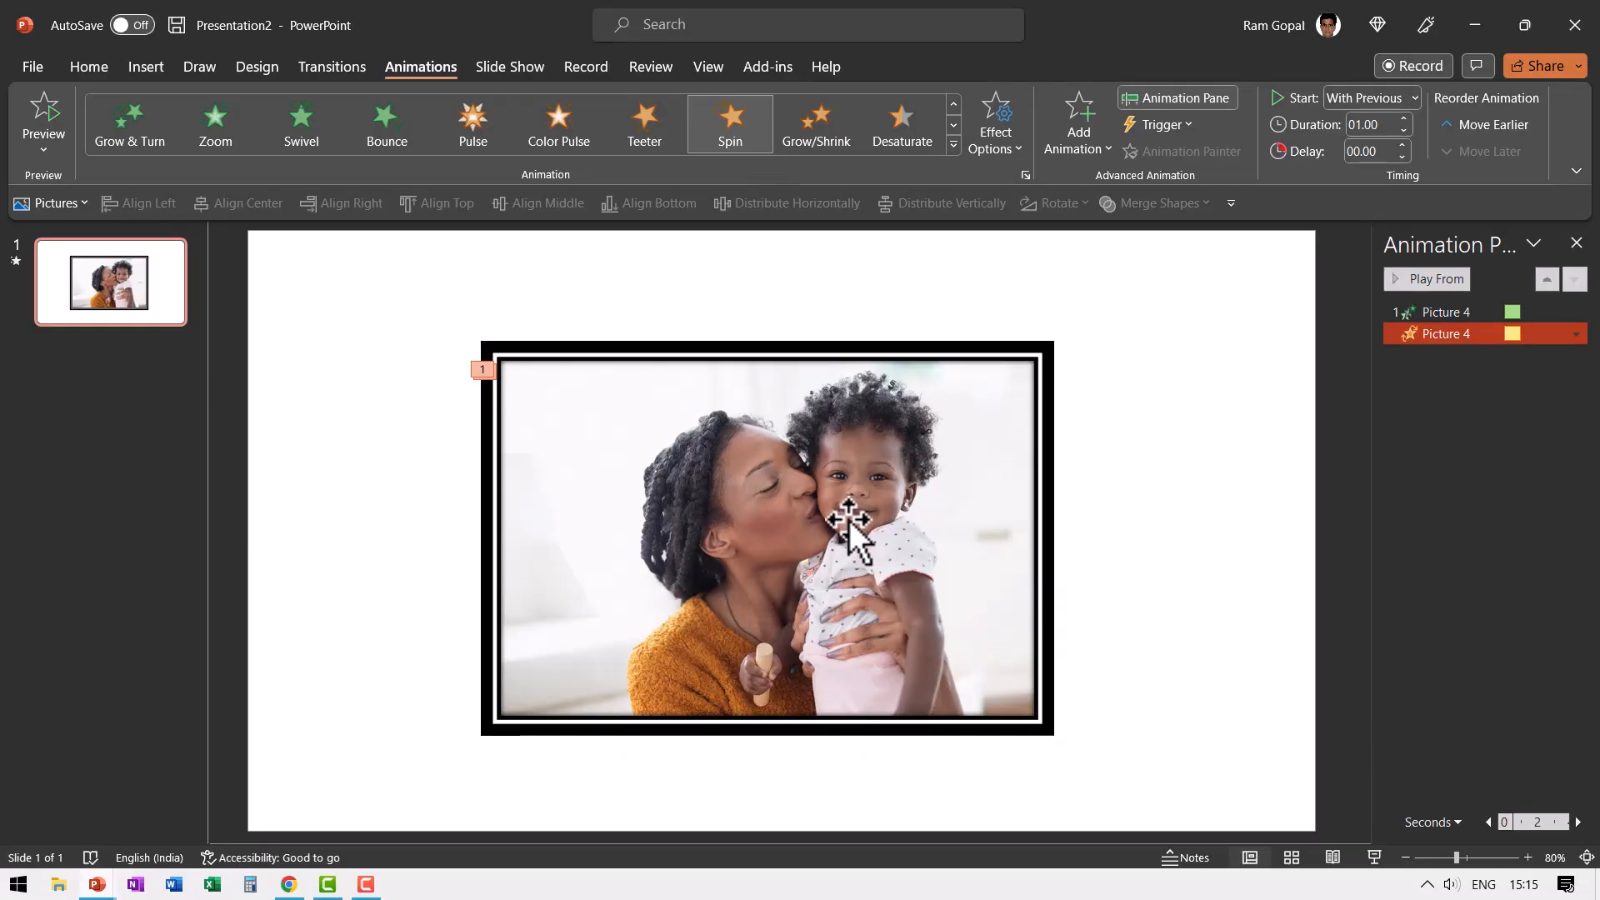
mouse_move(867, 531)
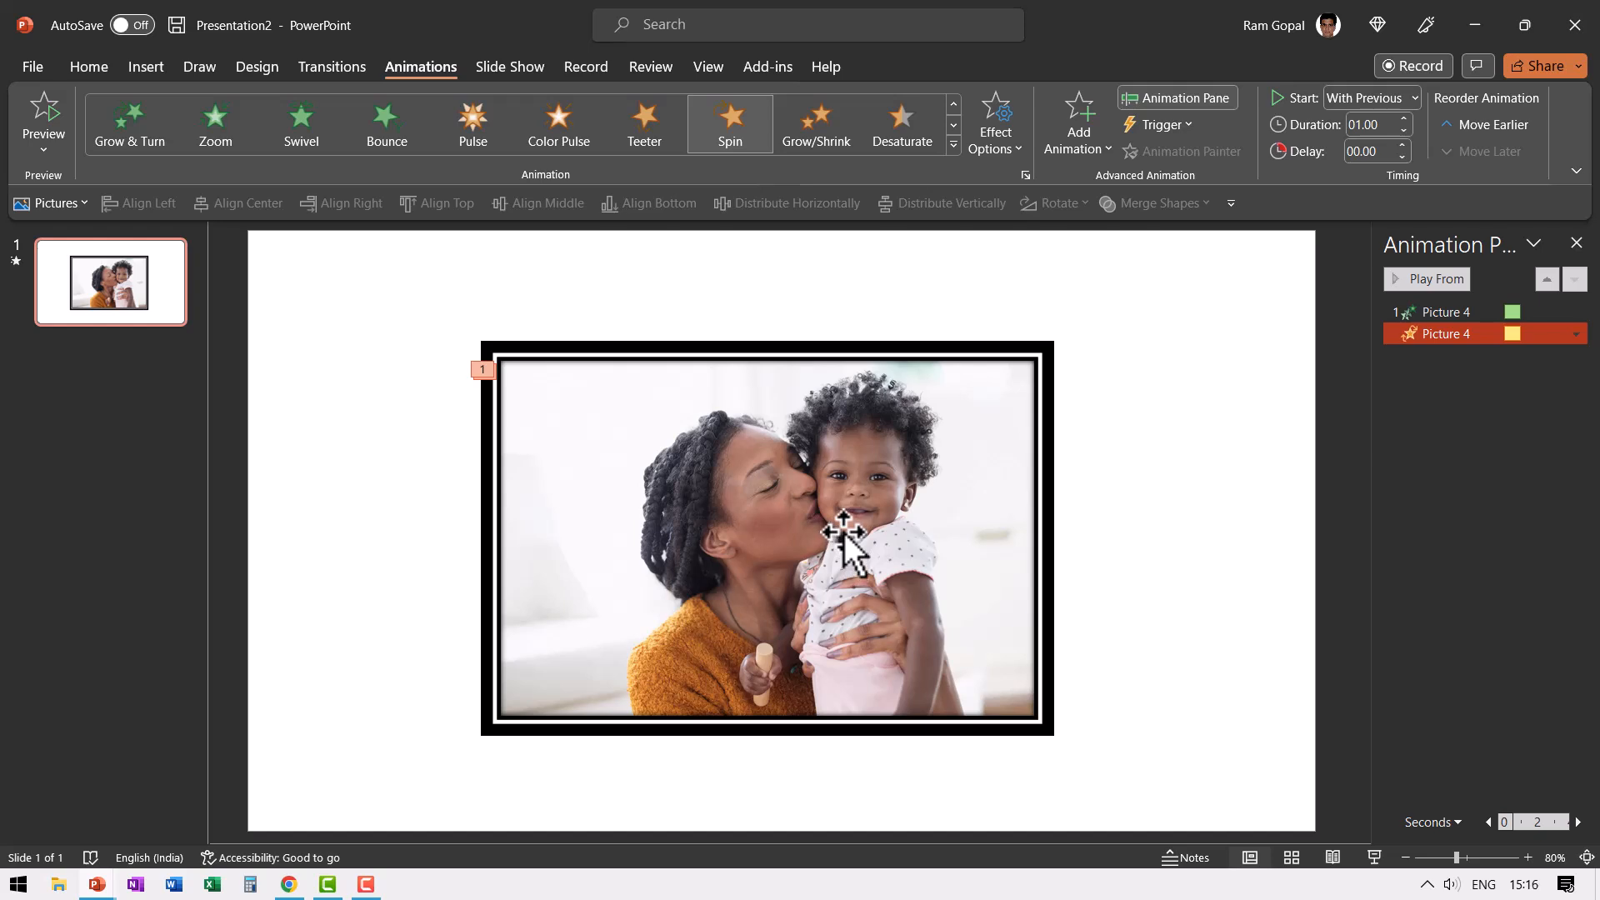
Add a Lines motion path to the photo with its direction set to Right
click(1077, 120)
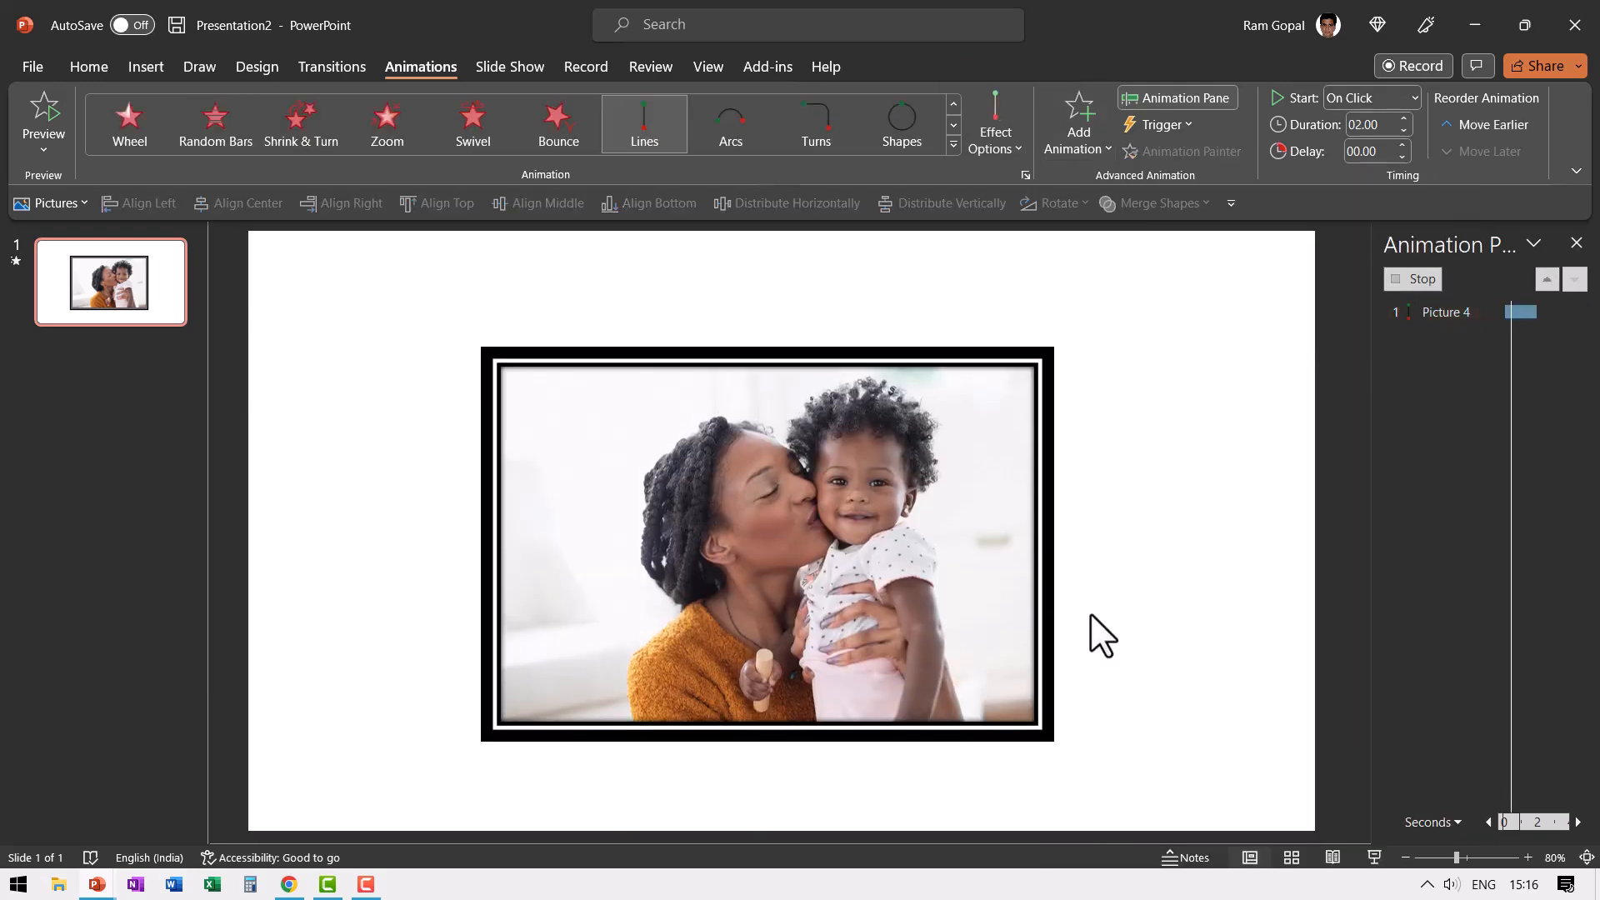
click(994, 123)
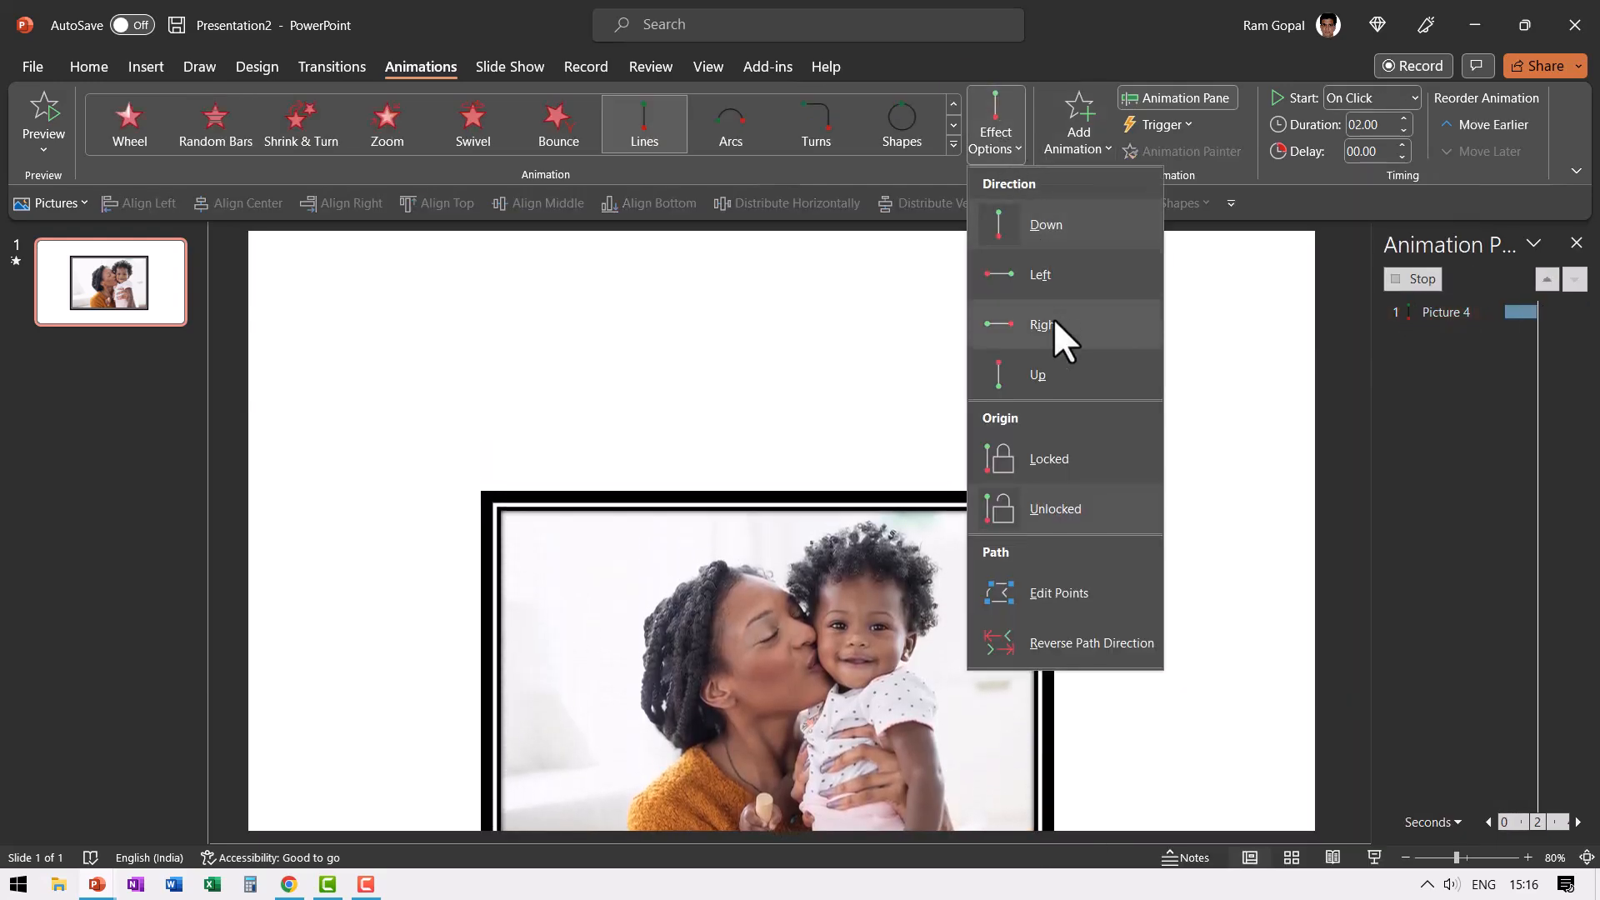
click(1042, 324)
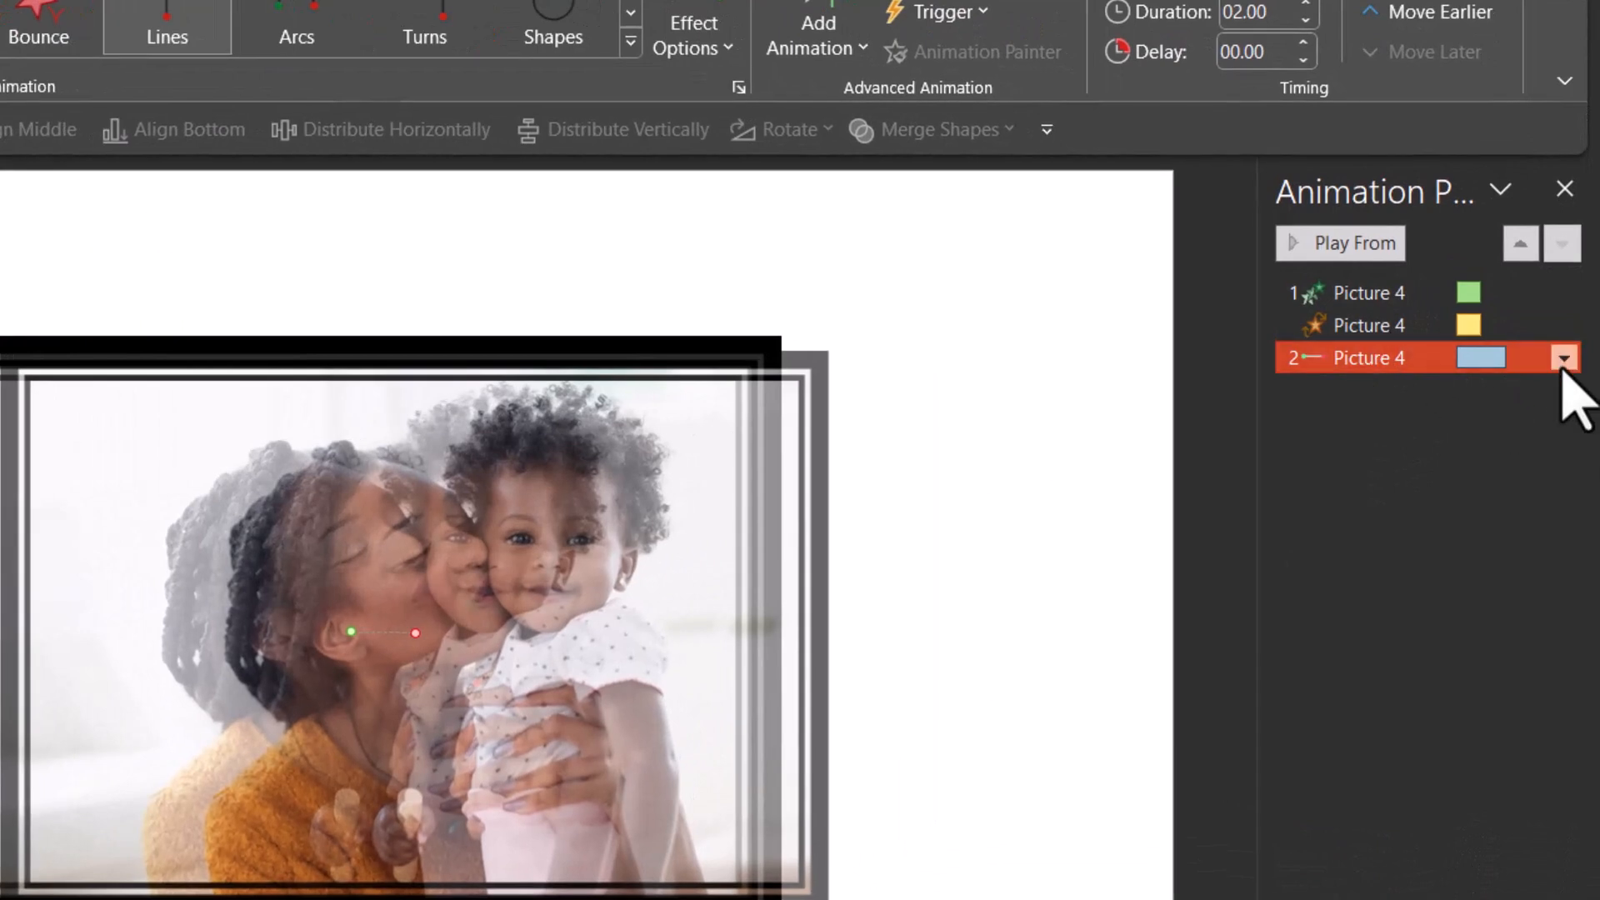
Make the motion path auto-reverse, with smooth start/end 0 and a 0.74-second bounce end
click(1563, 357)
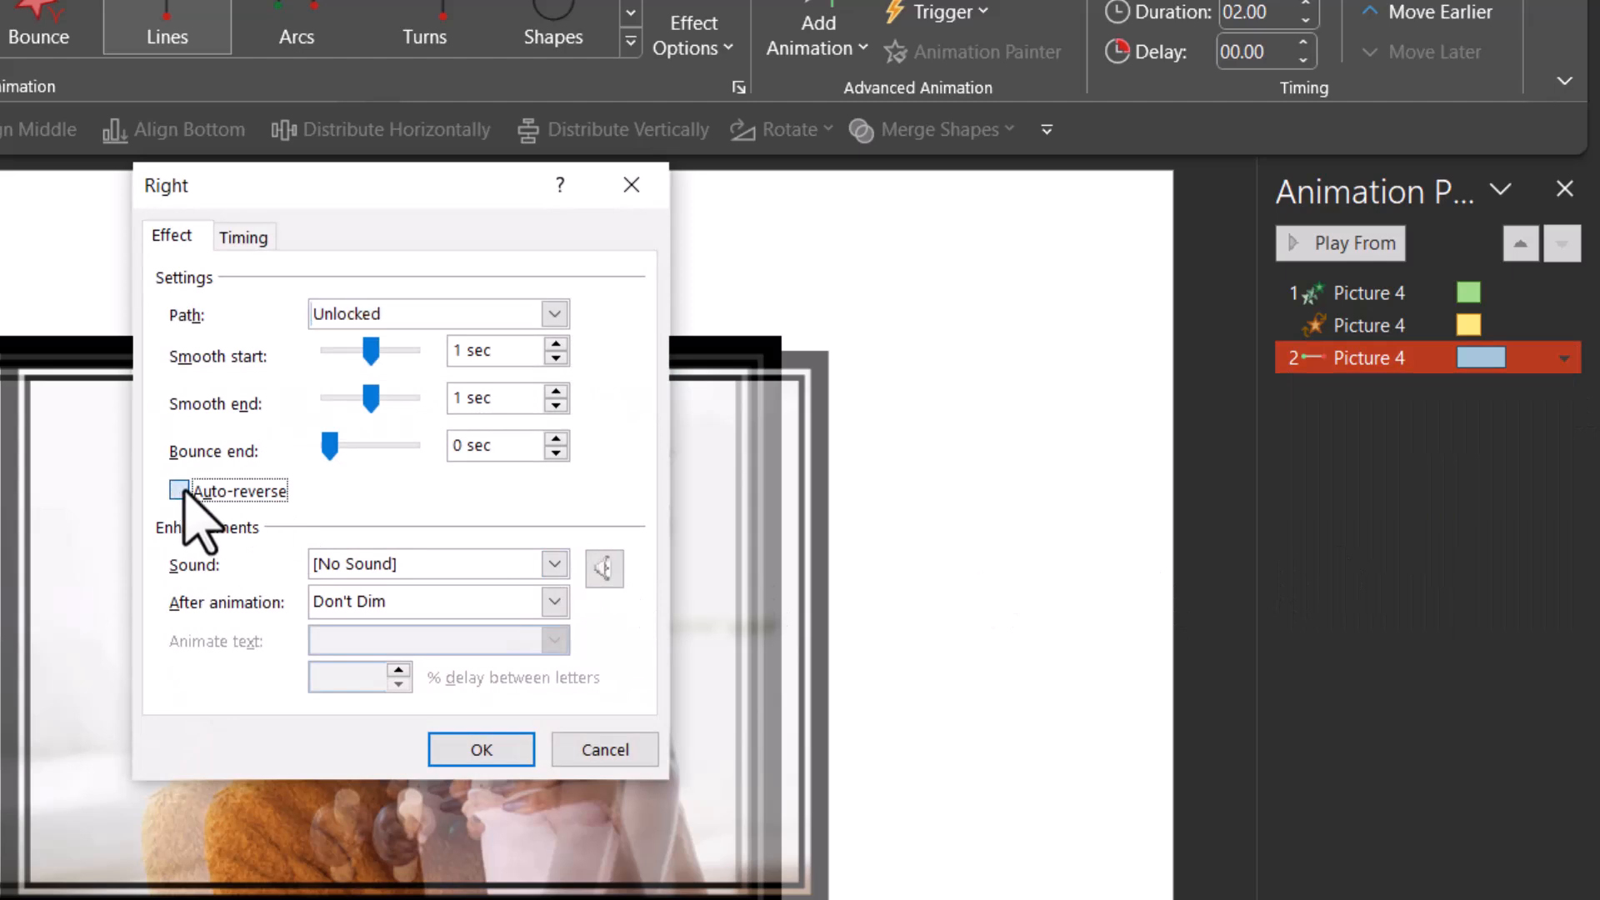
click(178, 491)
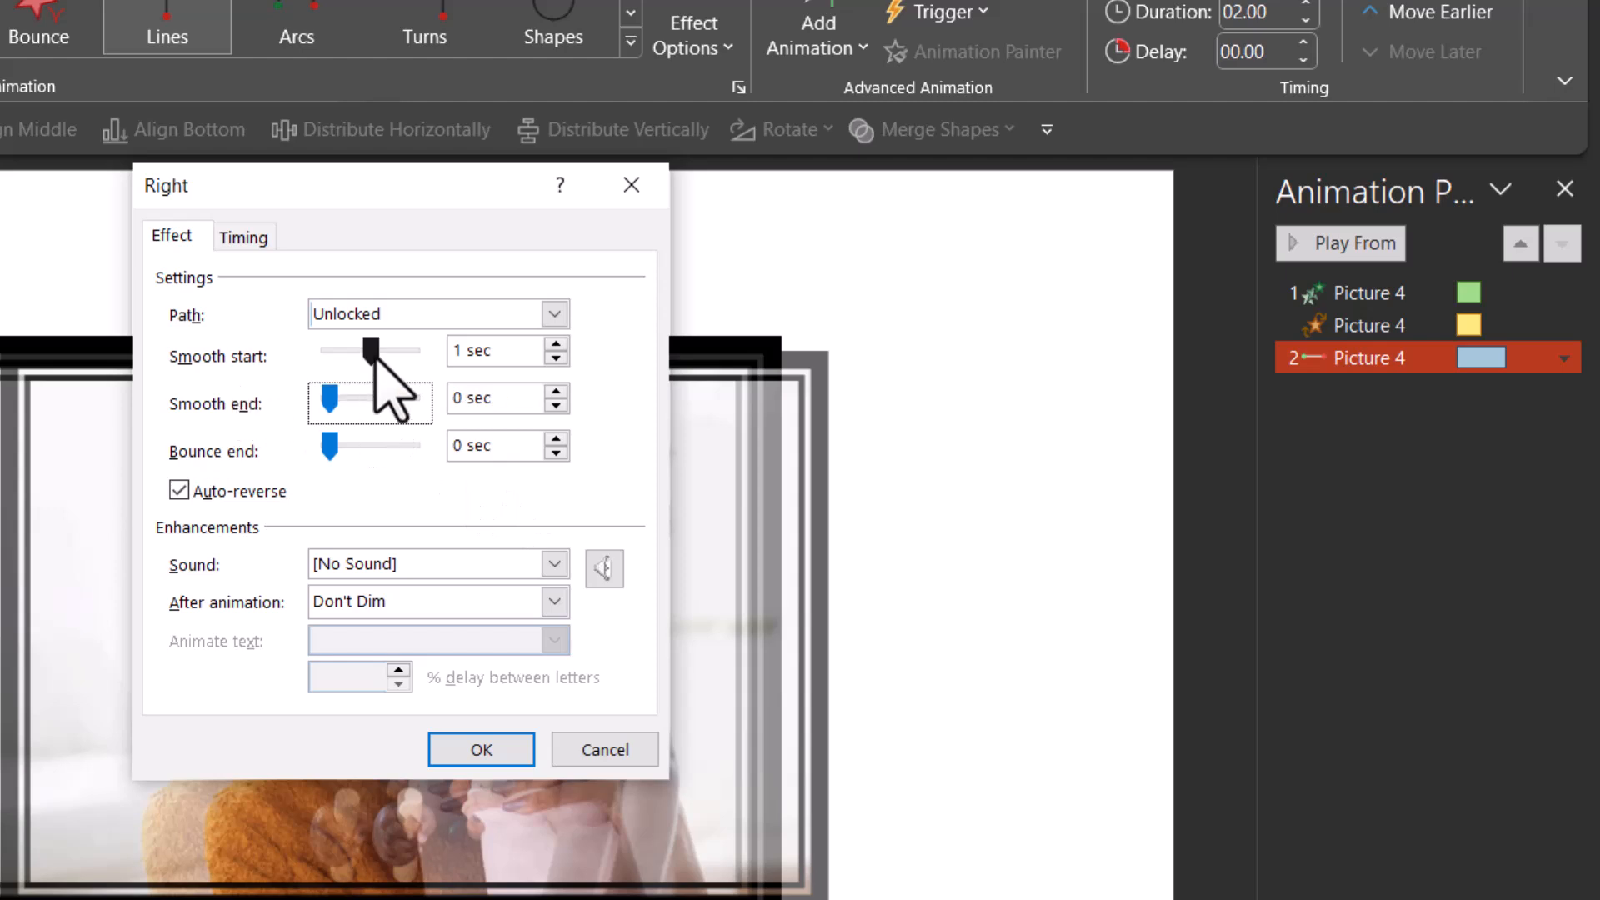
drag(382, 350, 327, 350)
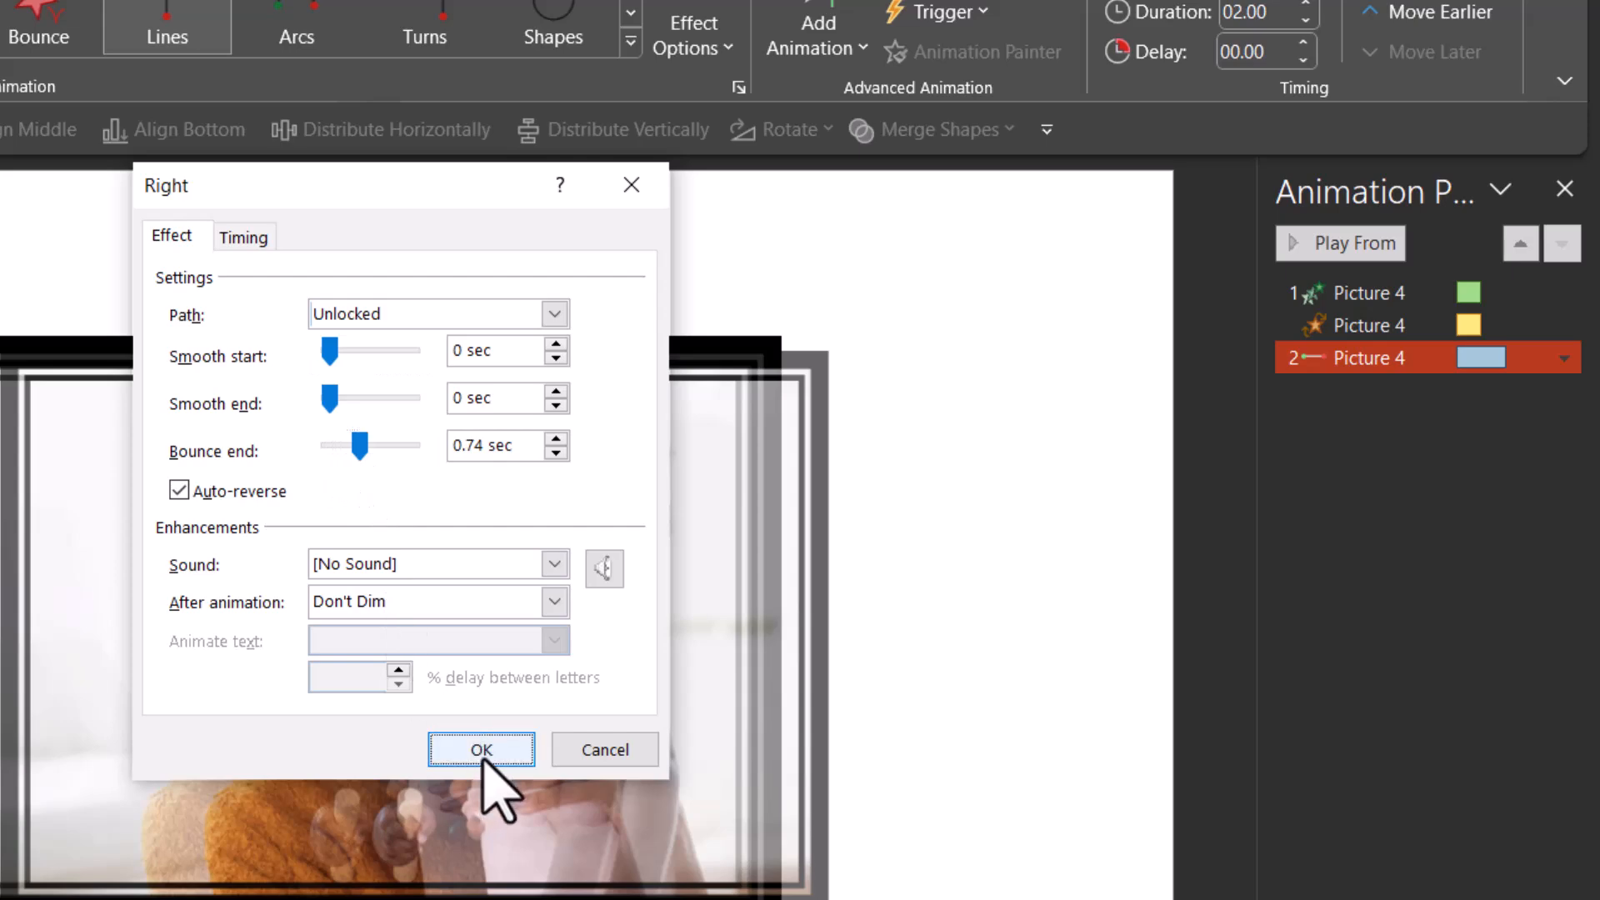
click(481, 749)
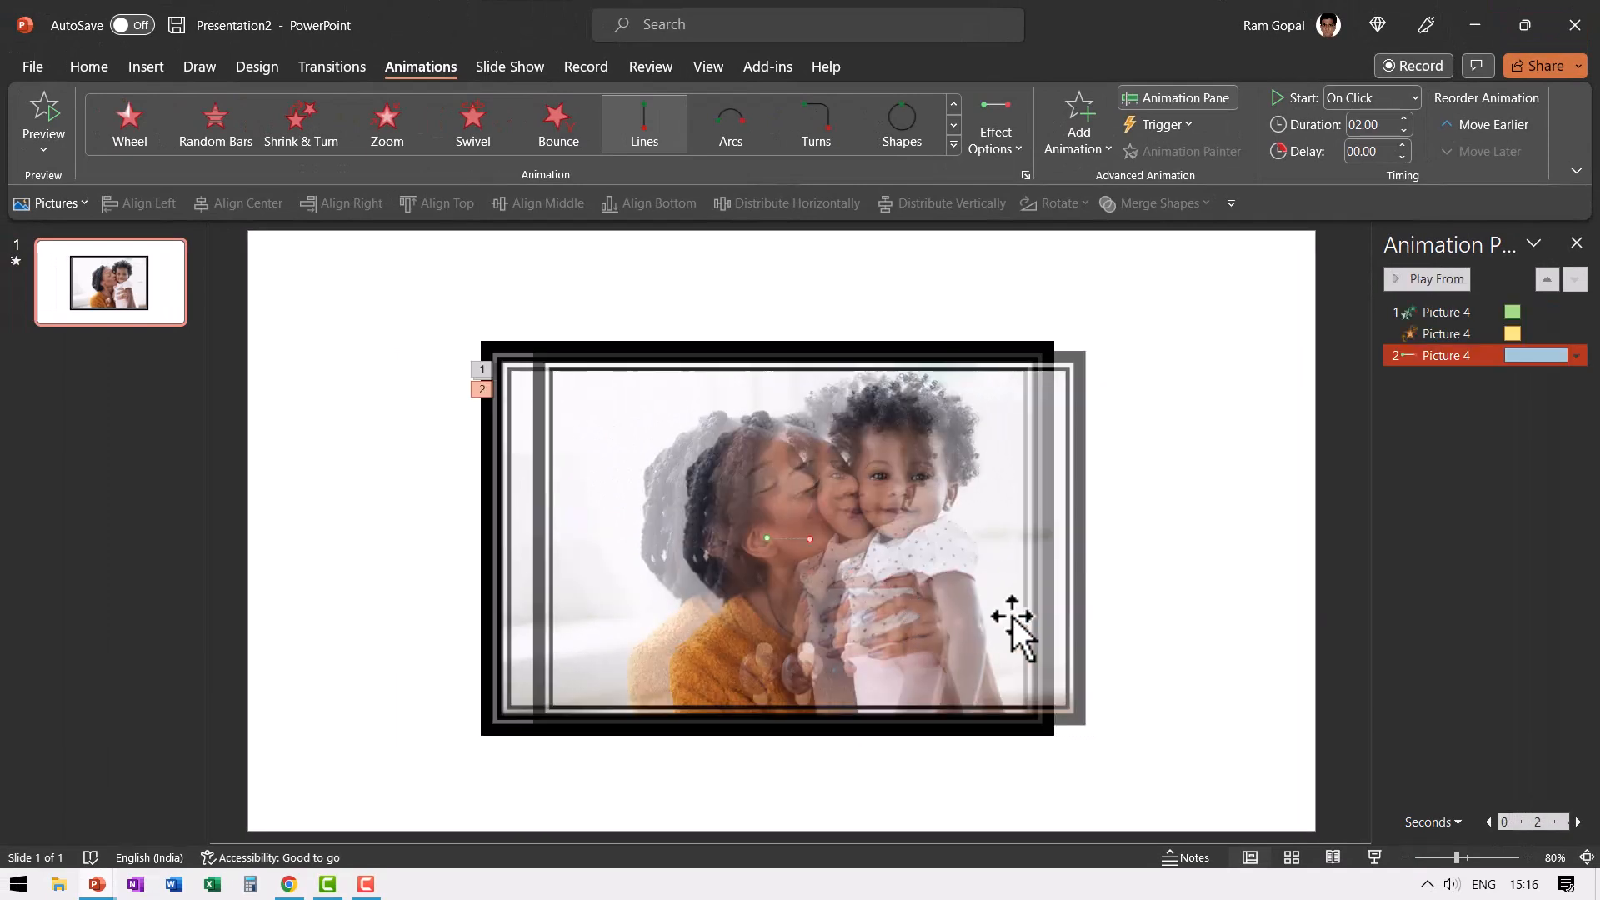
mouse_move(1207, 622)
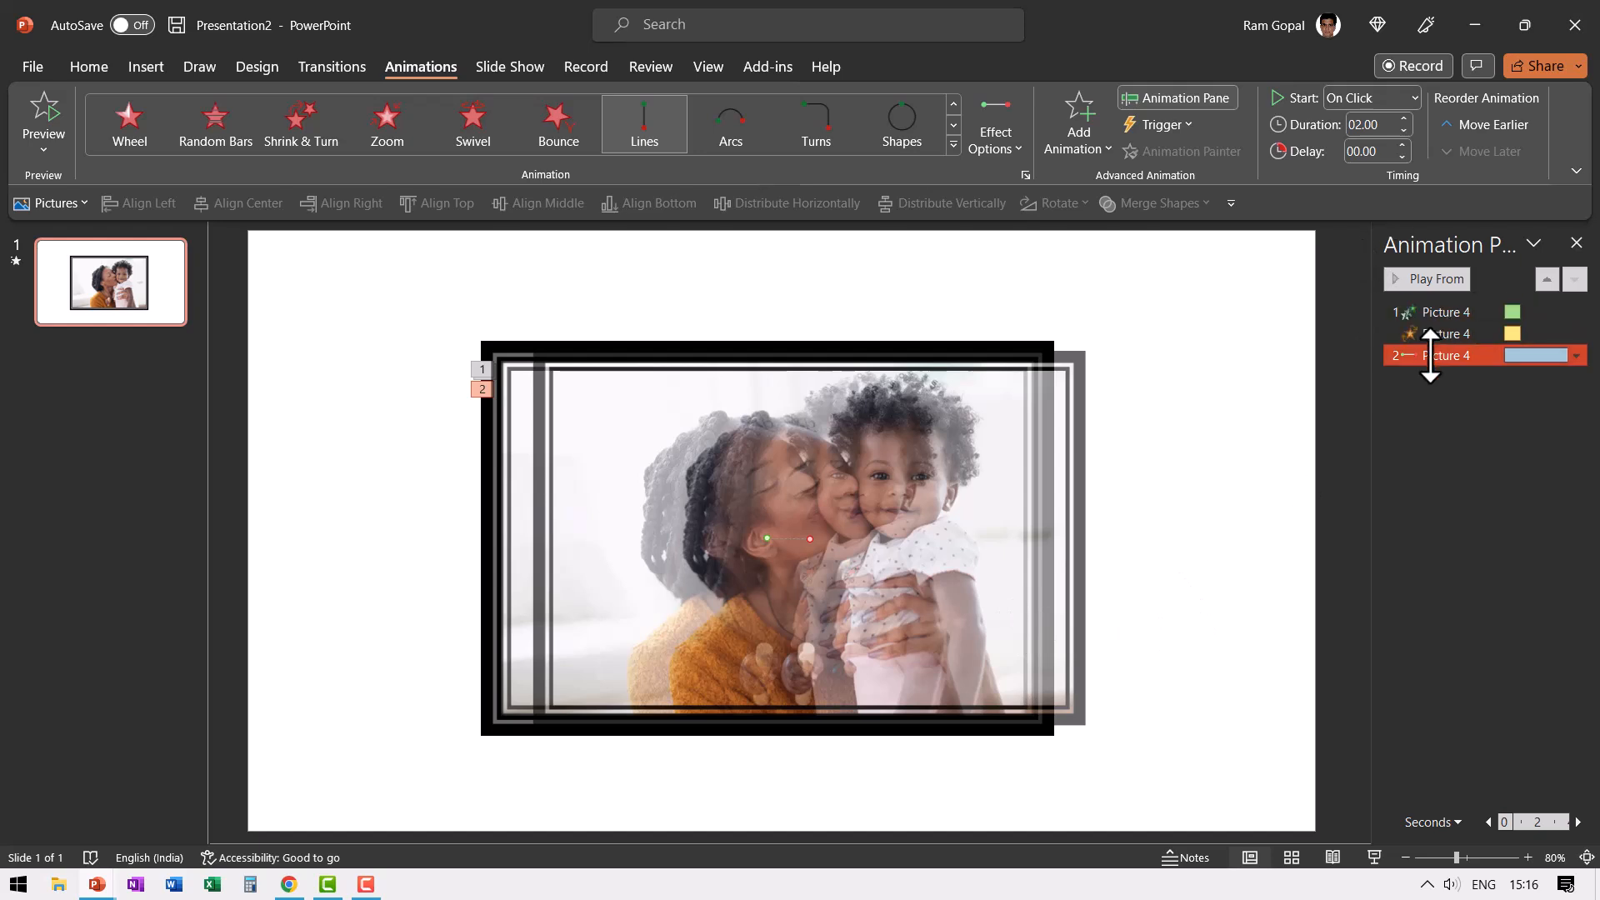
Set the motion path to After Previous and add a half-second Fly Out exit
click(1369, 97)
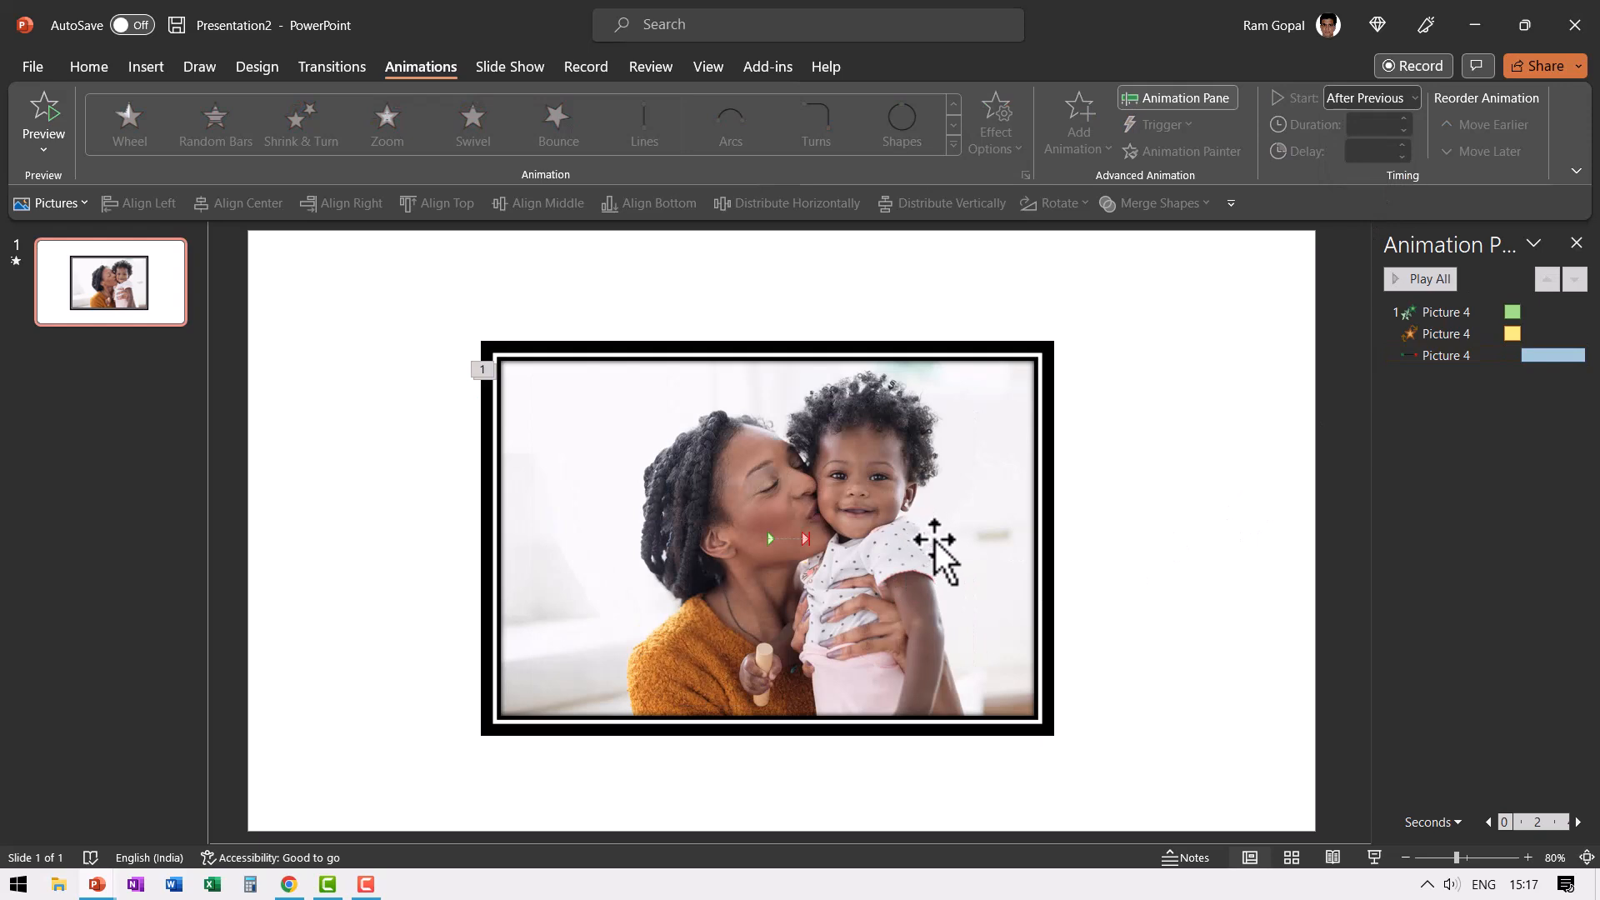
mouse_move(954, 541)
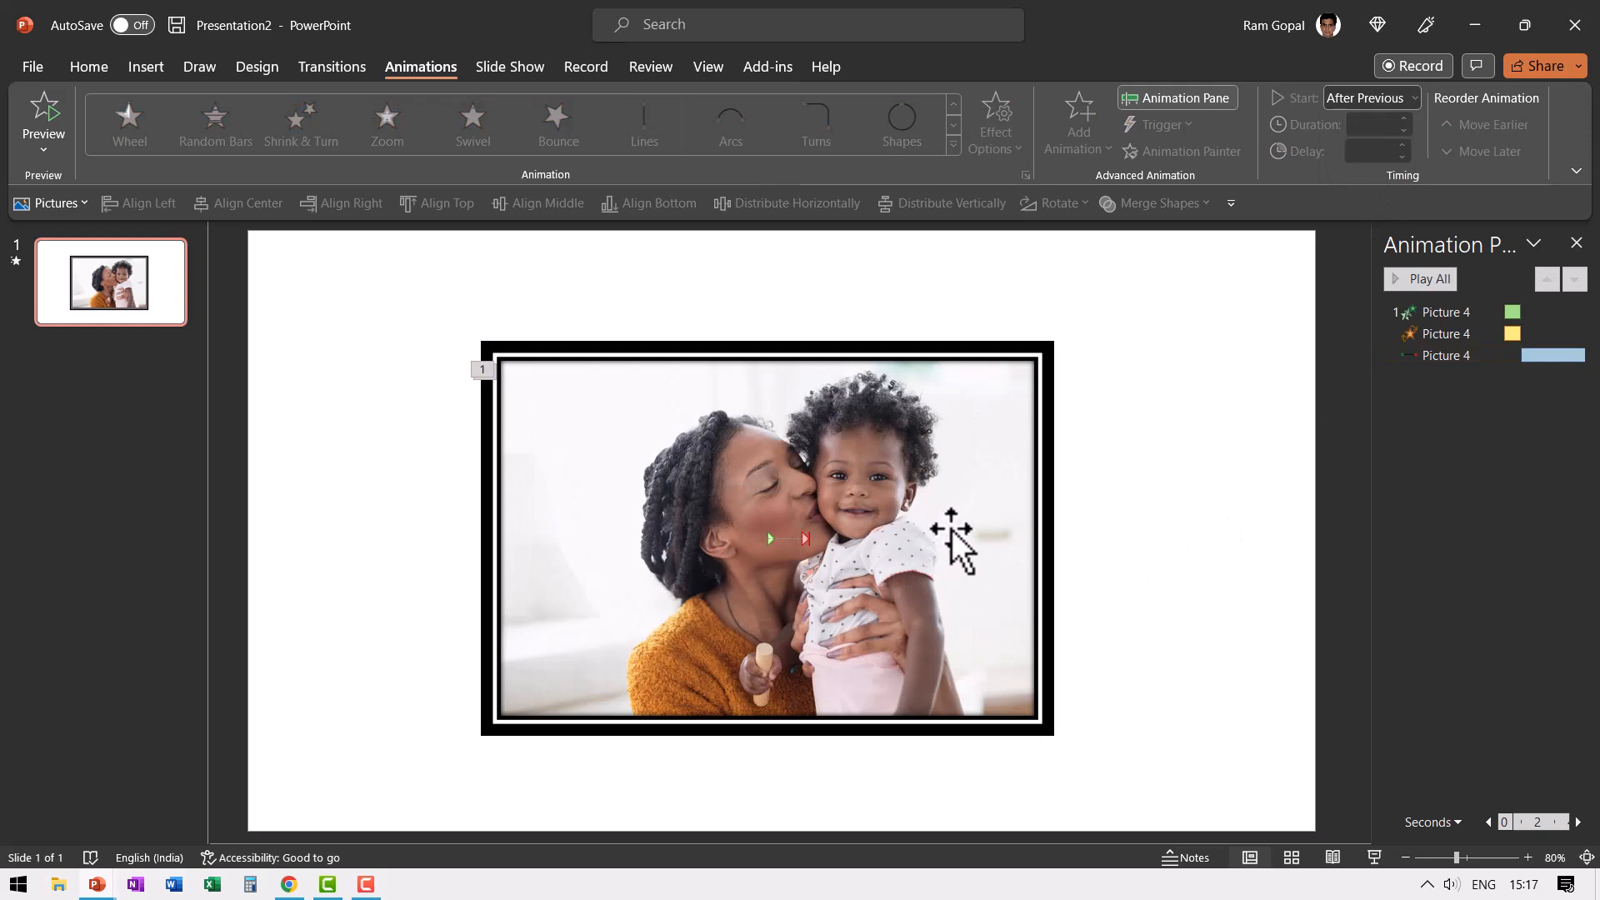
mouse_move(988, 529)
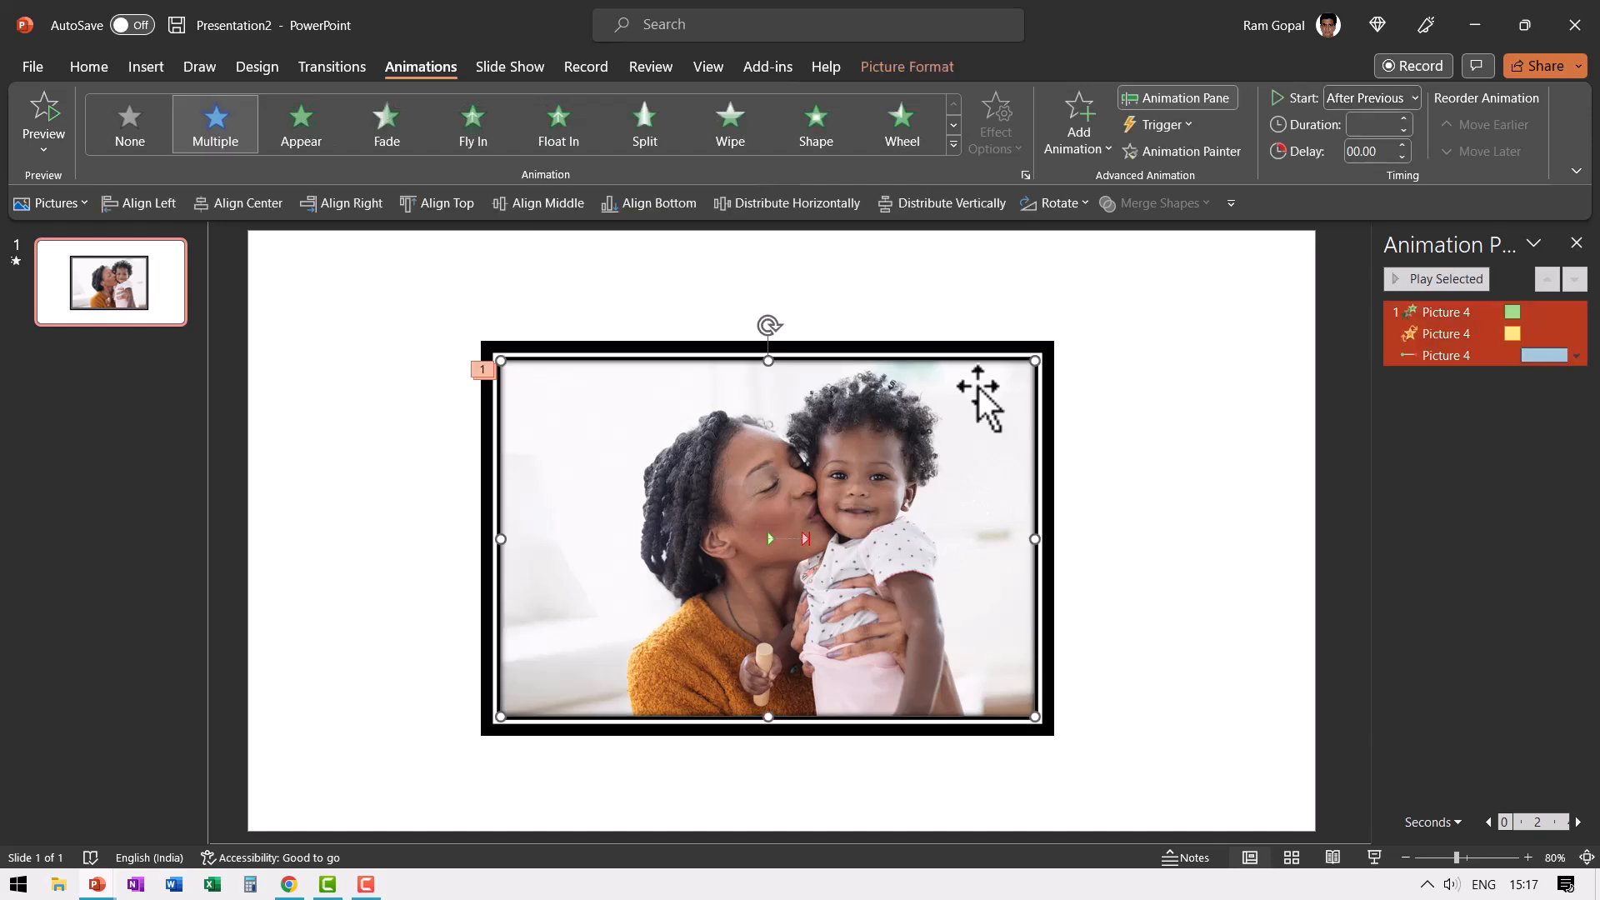
click(1077, 120)
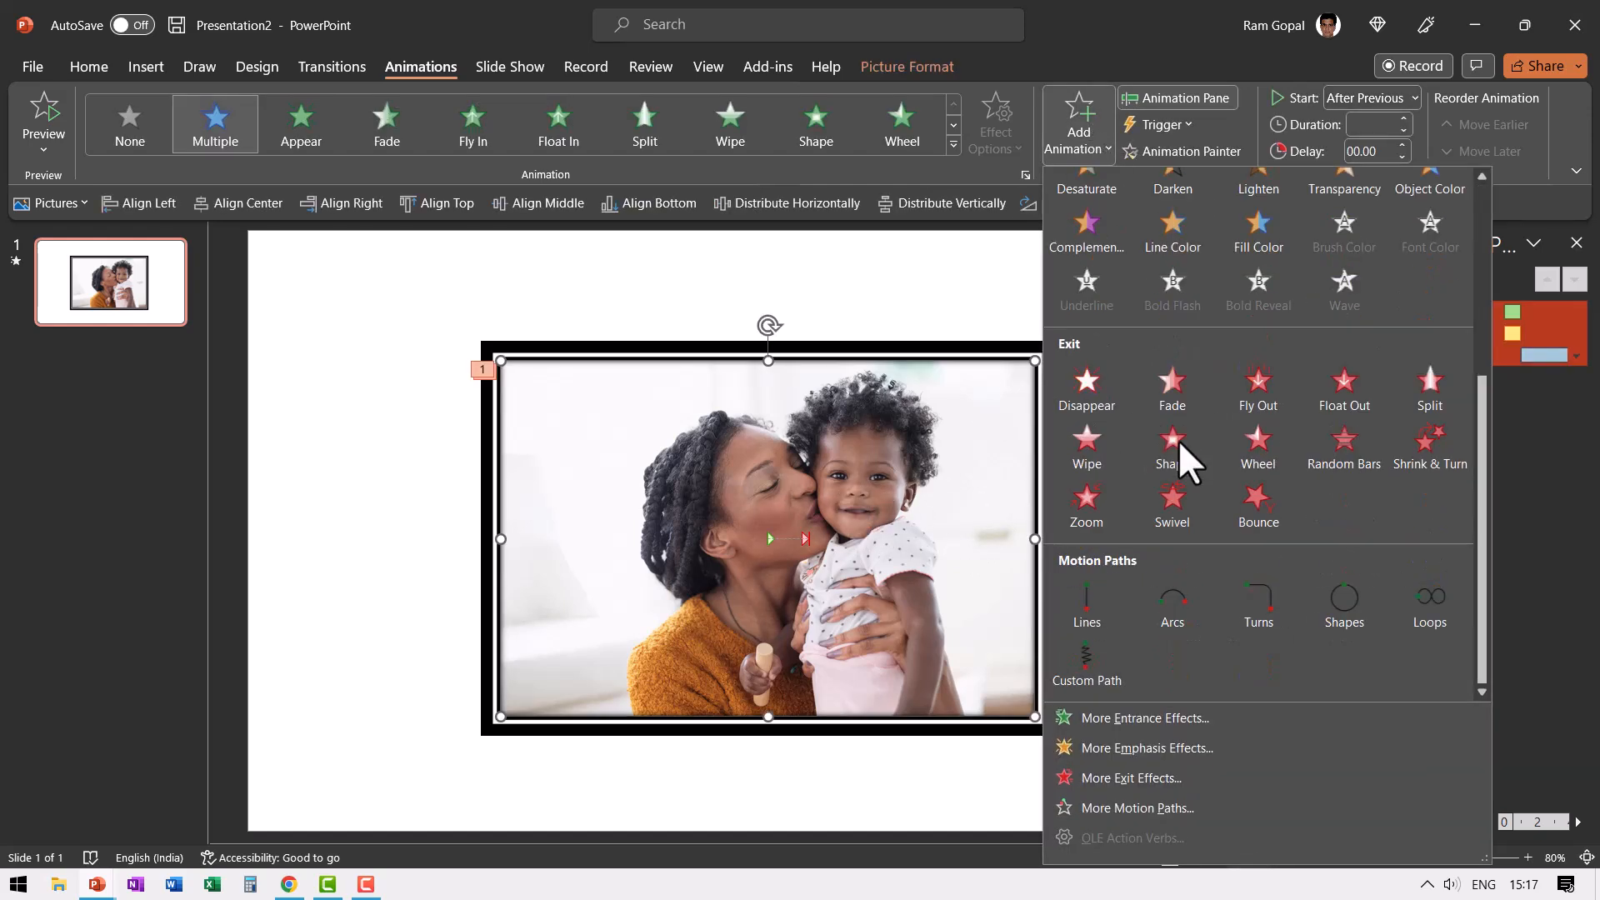
mouse_move(1257, 388)
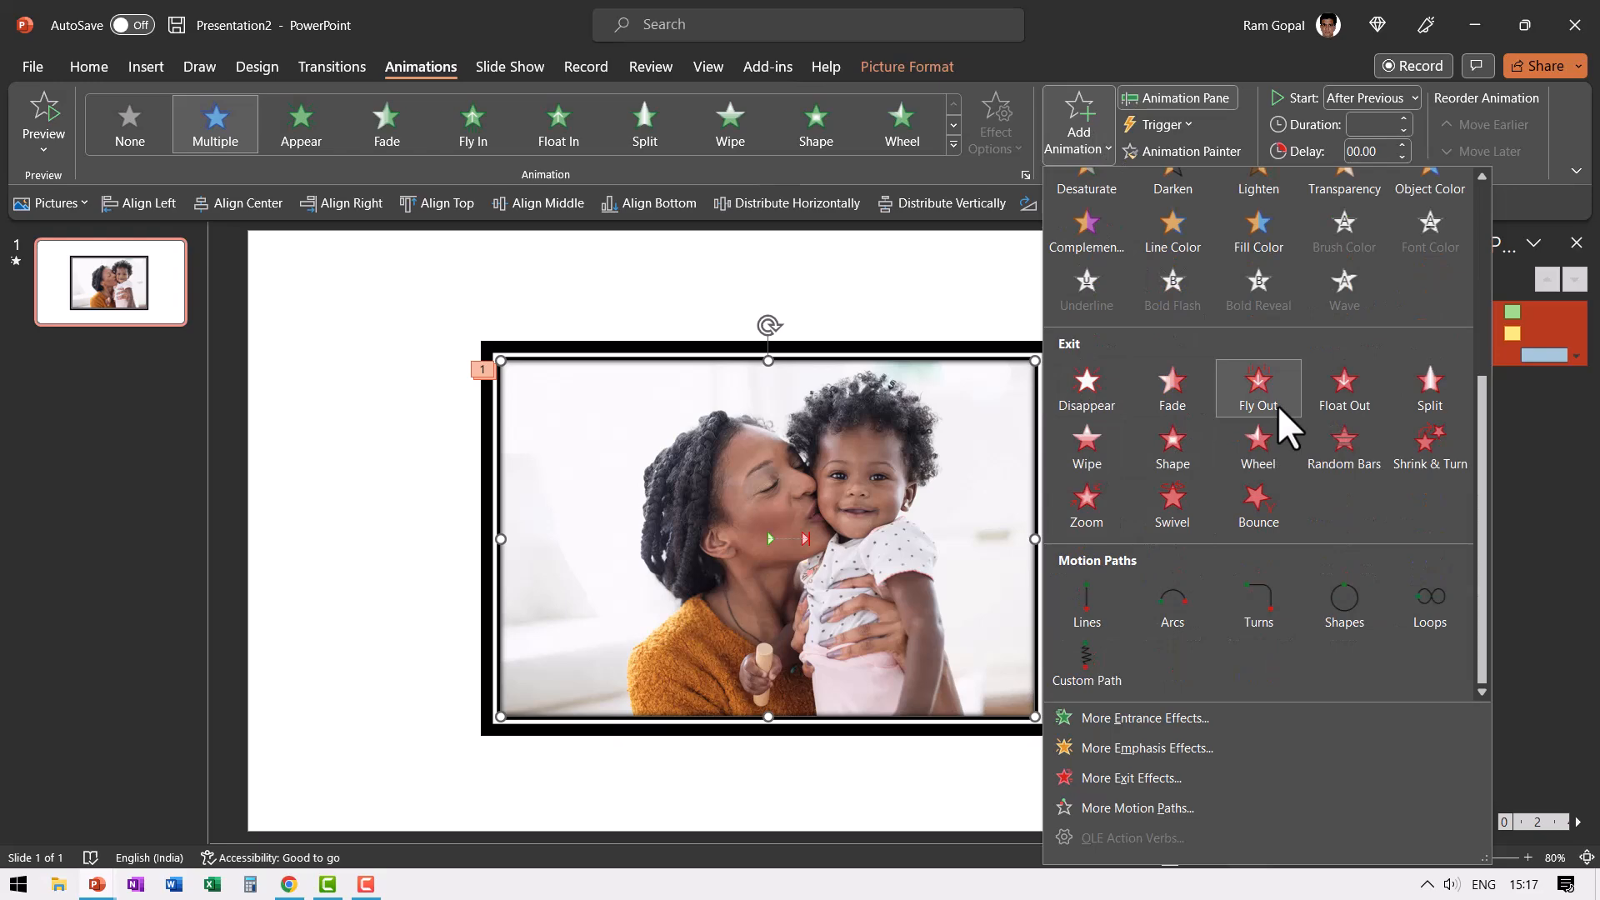
click(1257, 387)
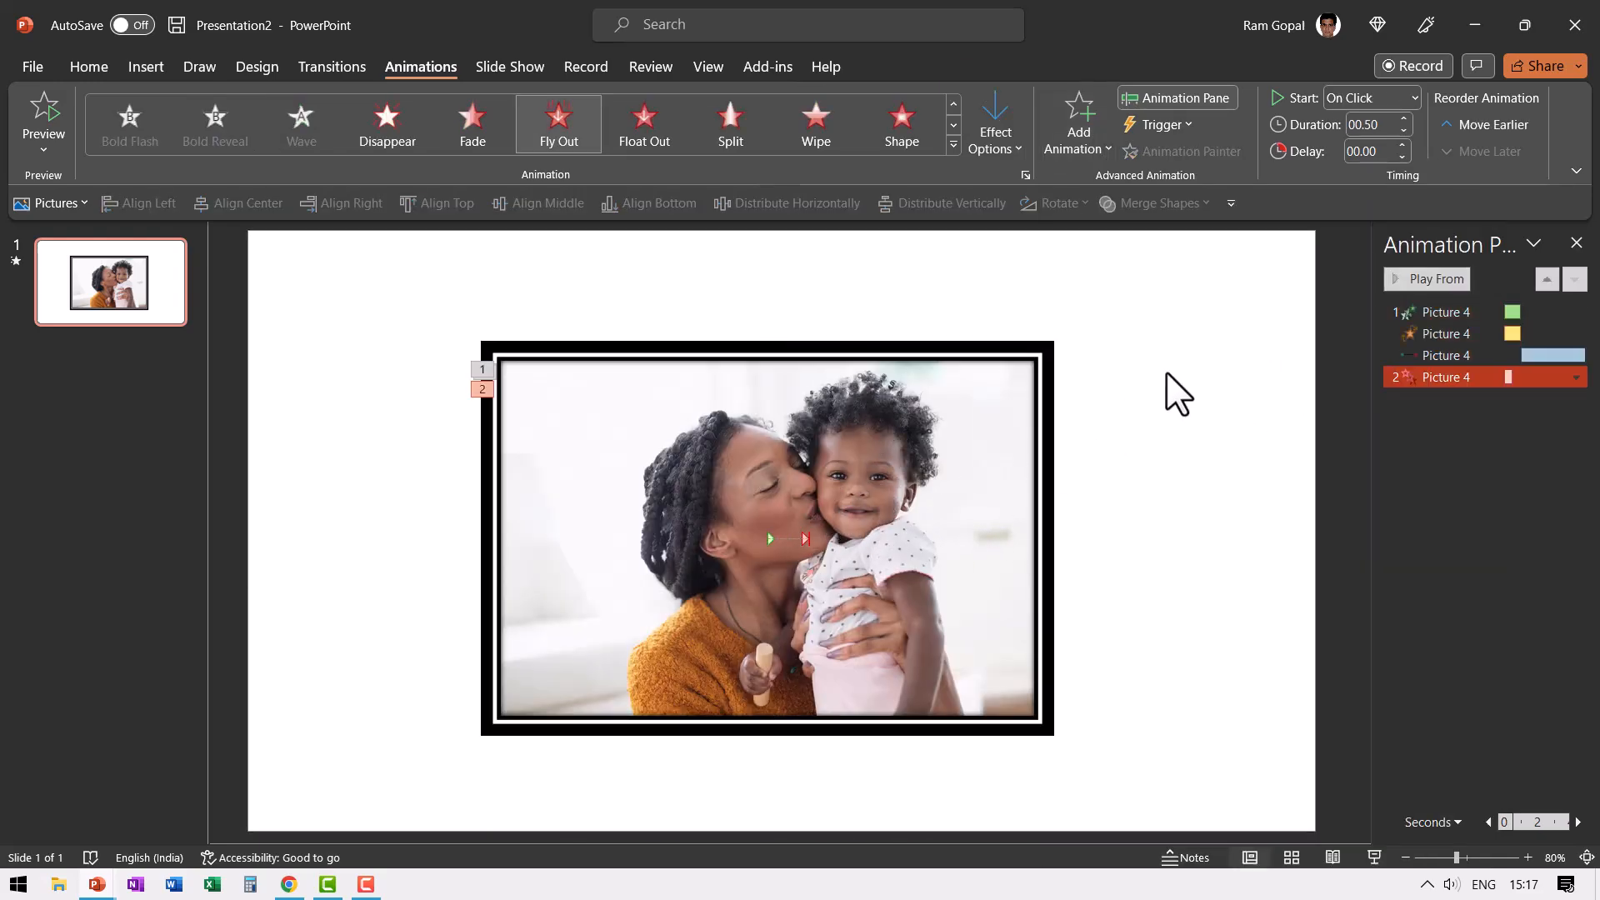
click(994, 122)
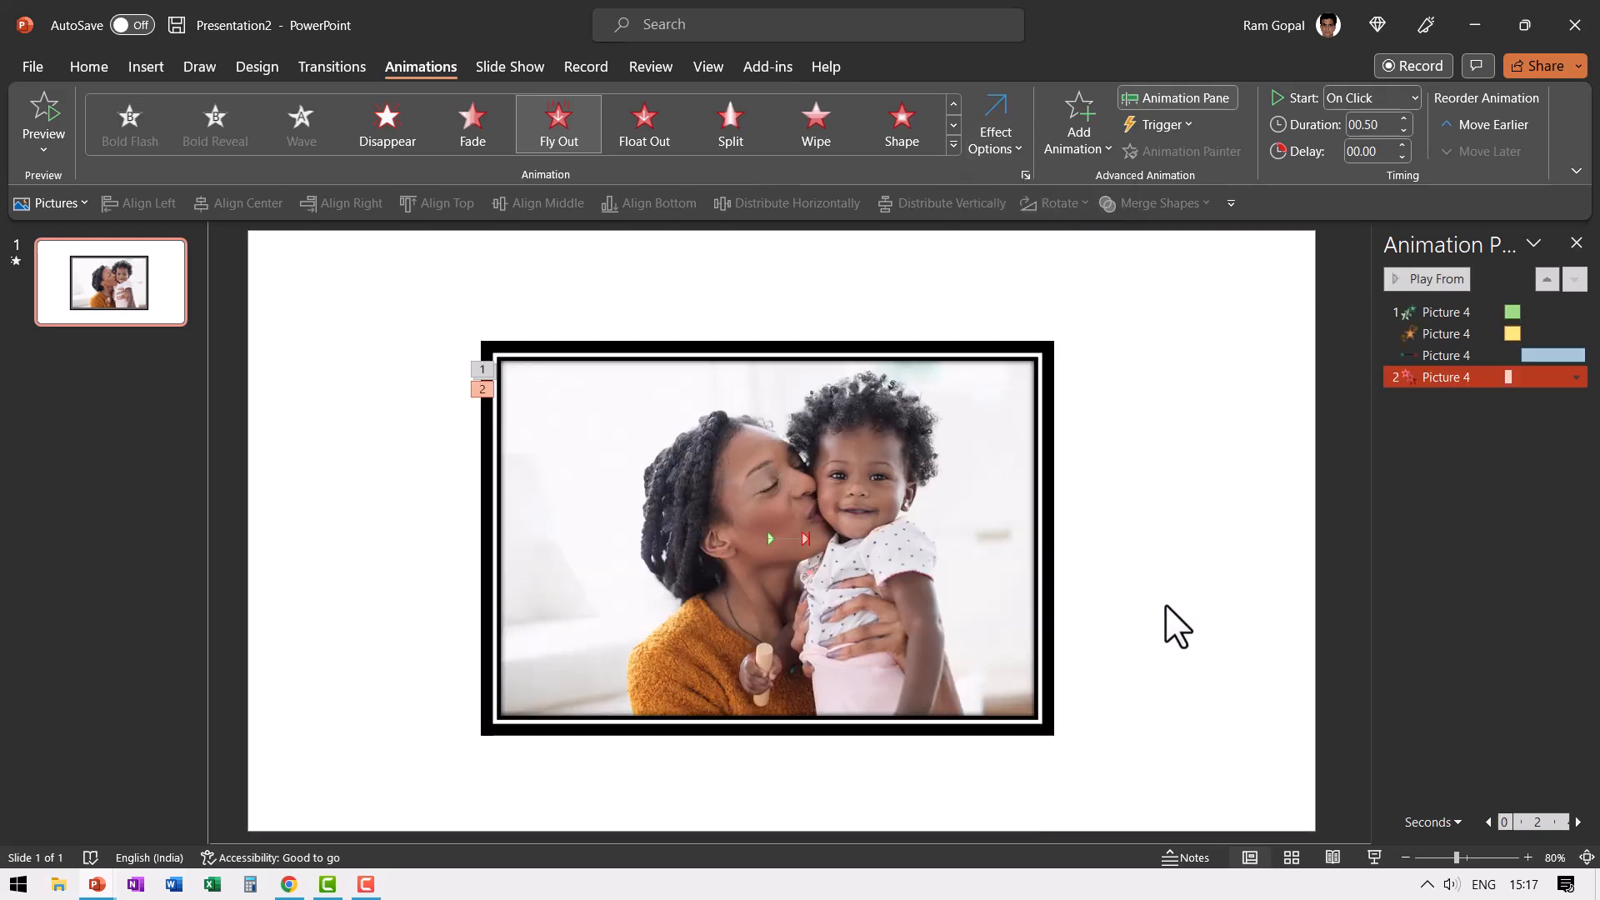
mouse_move(1224, 622)
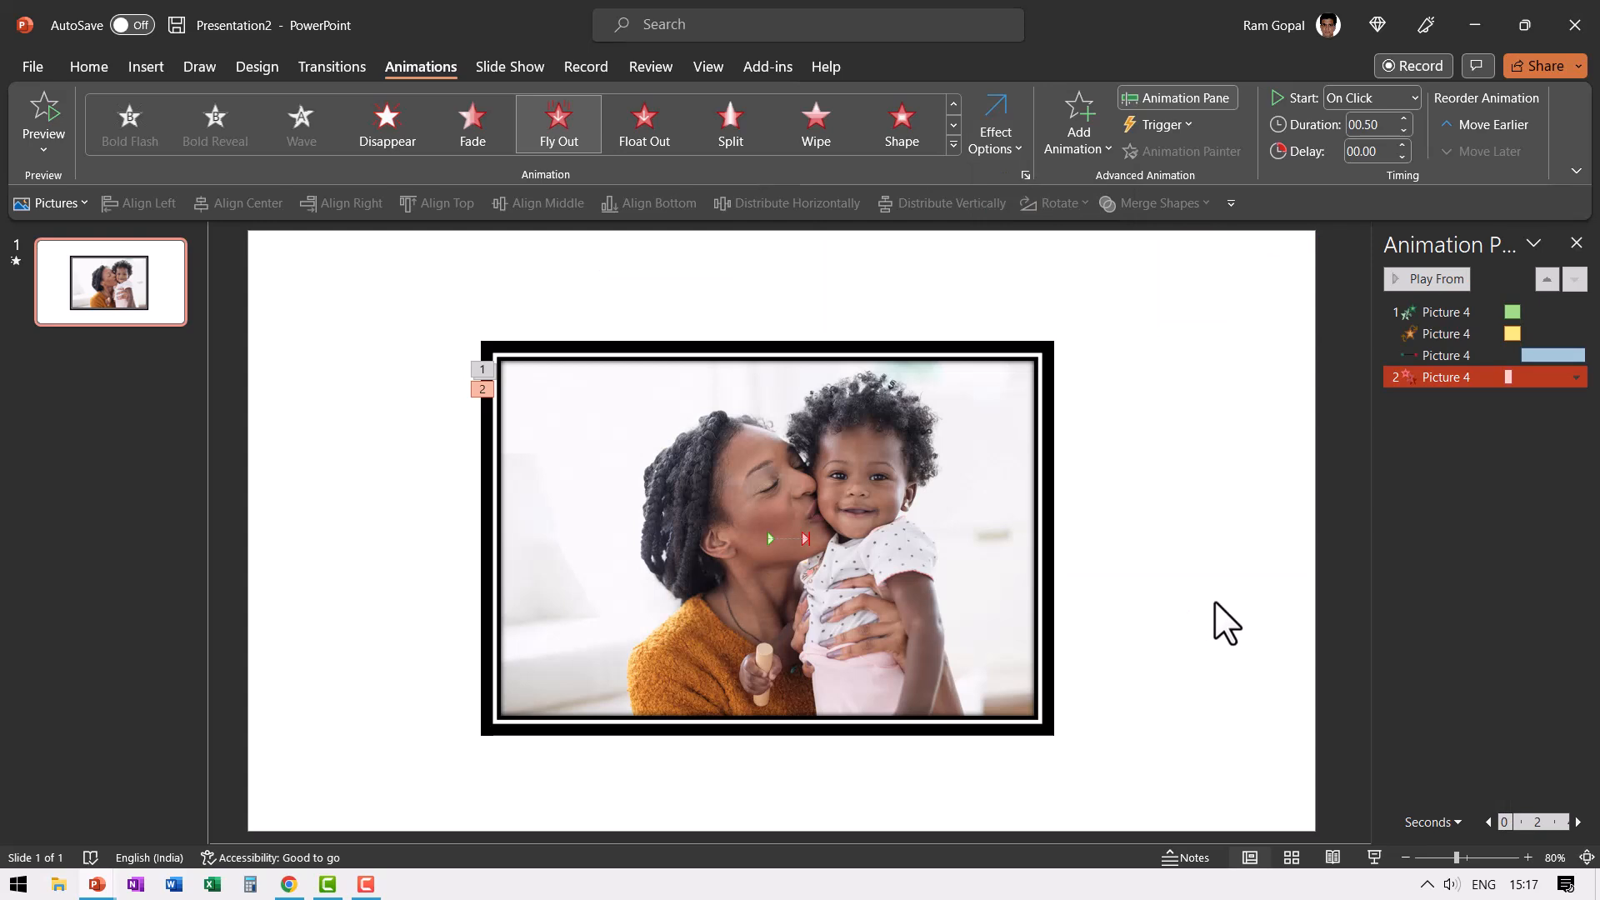
mouse_move(1222, 601)
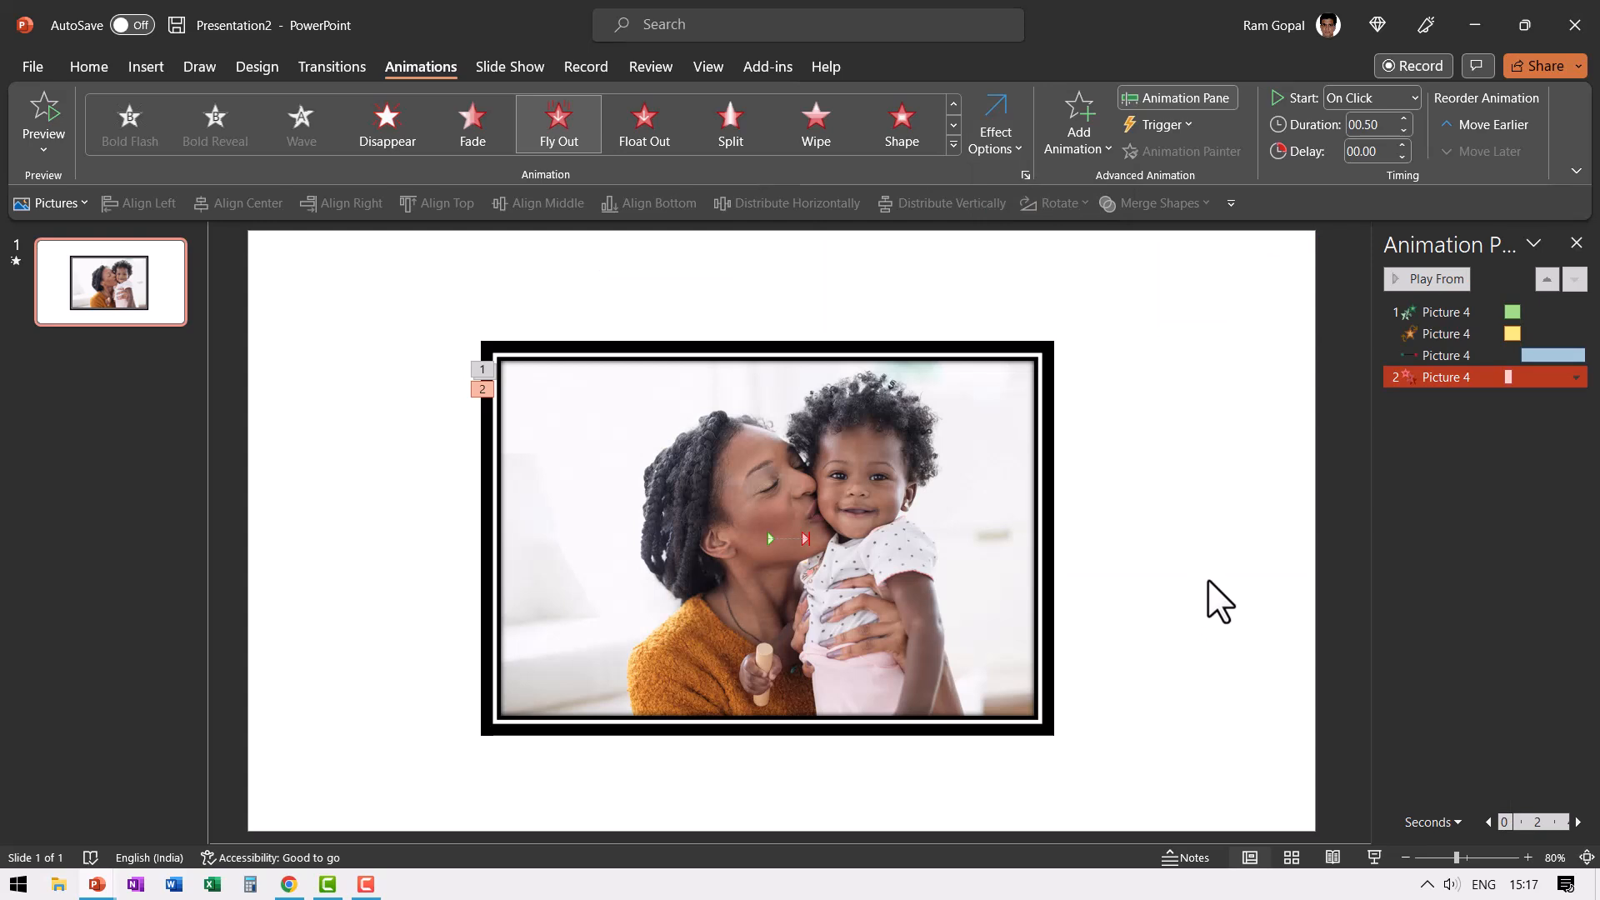
Select the photo's Fly Out exit and set it to start After Previous
click(767, 538)
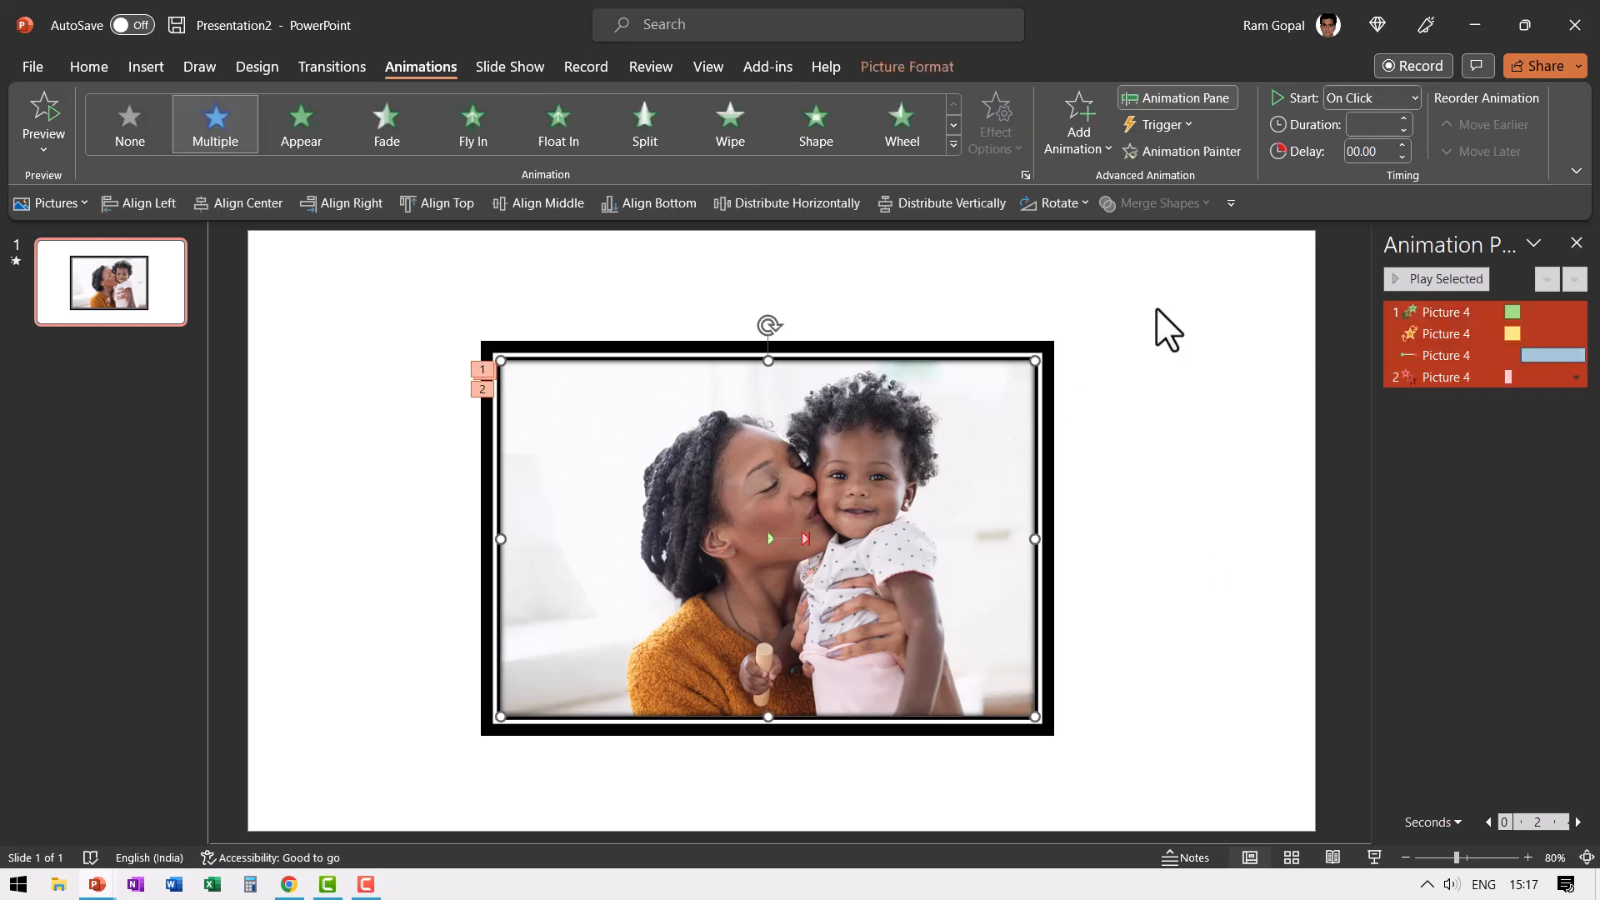
mouse_move(1156, 480)
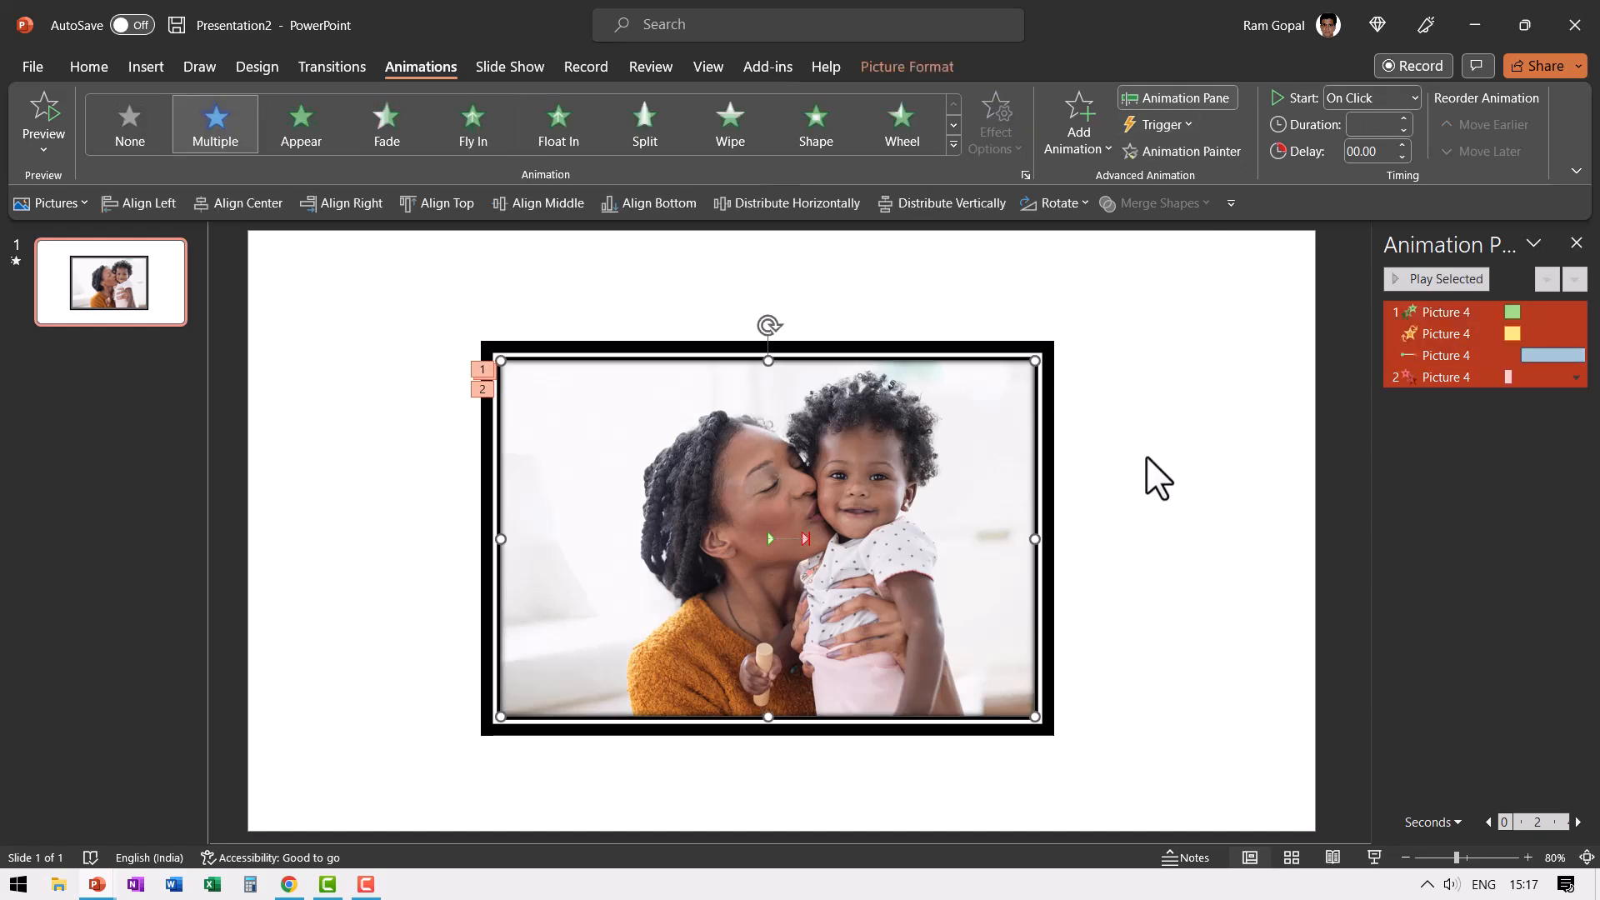
mouse_move(1077, 123)
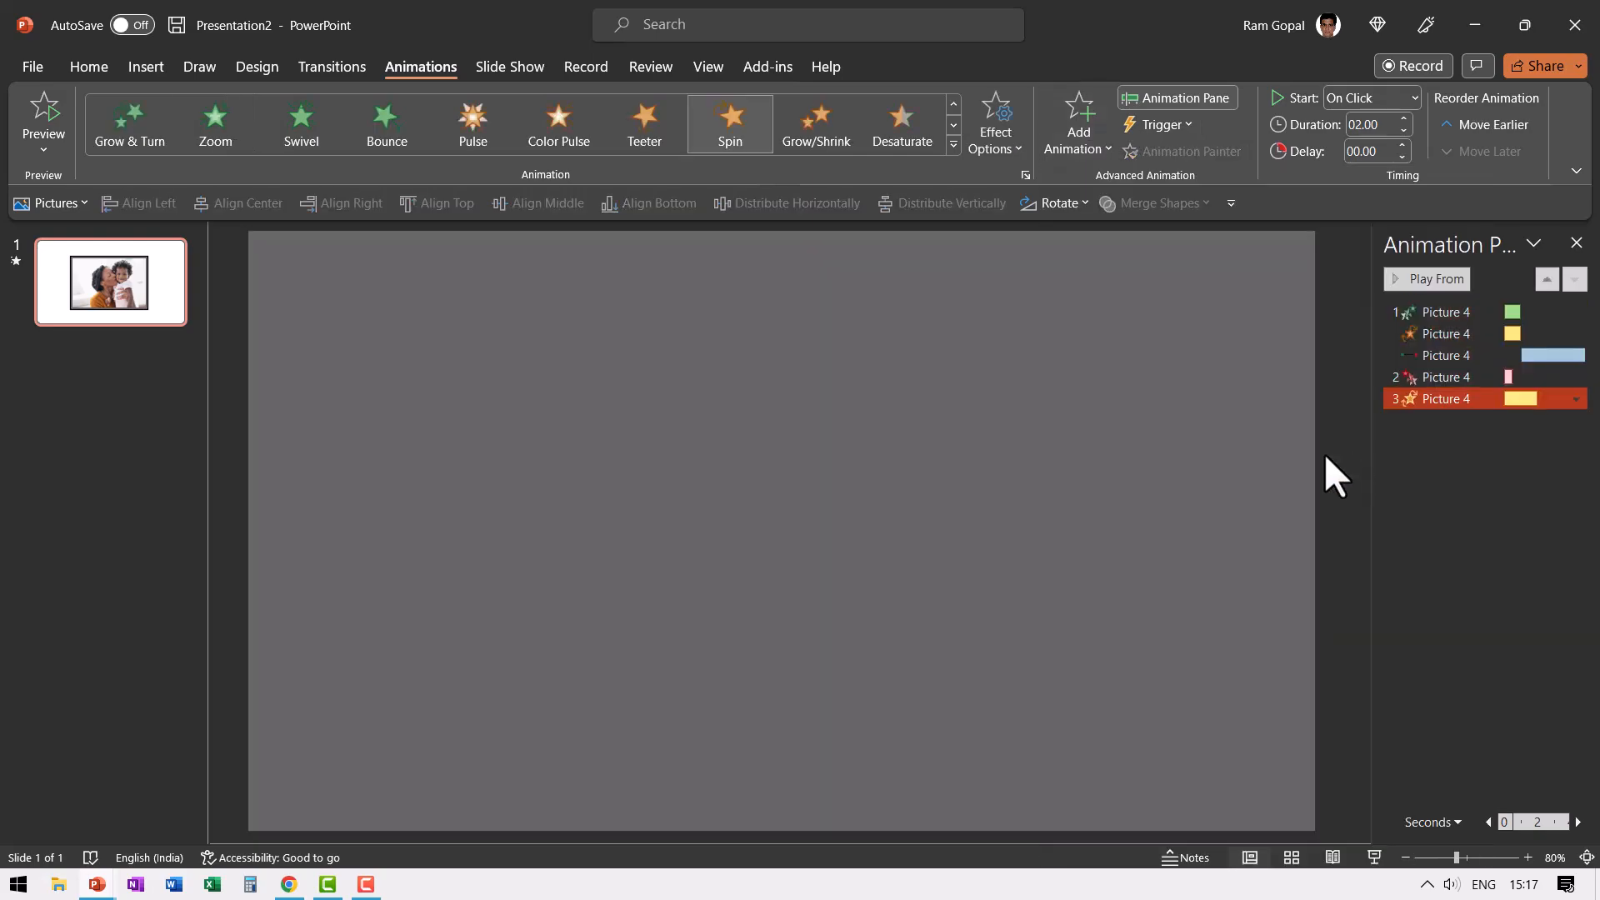
click(992, 122)
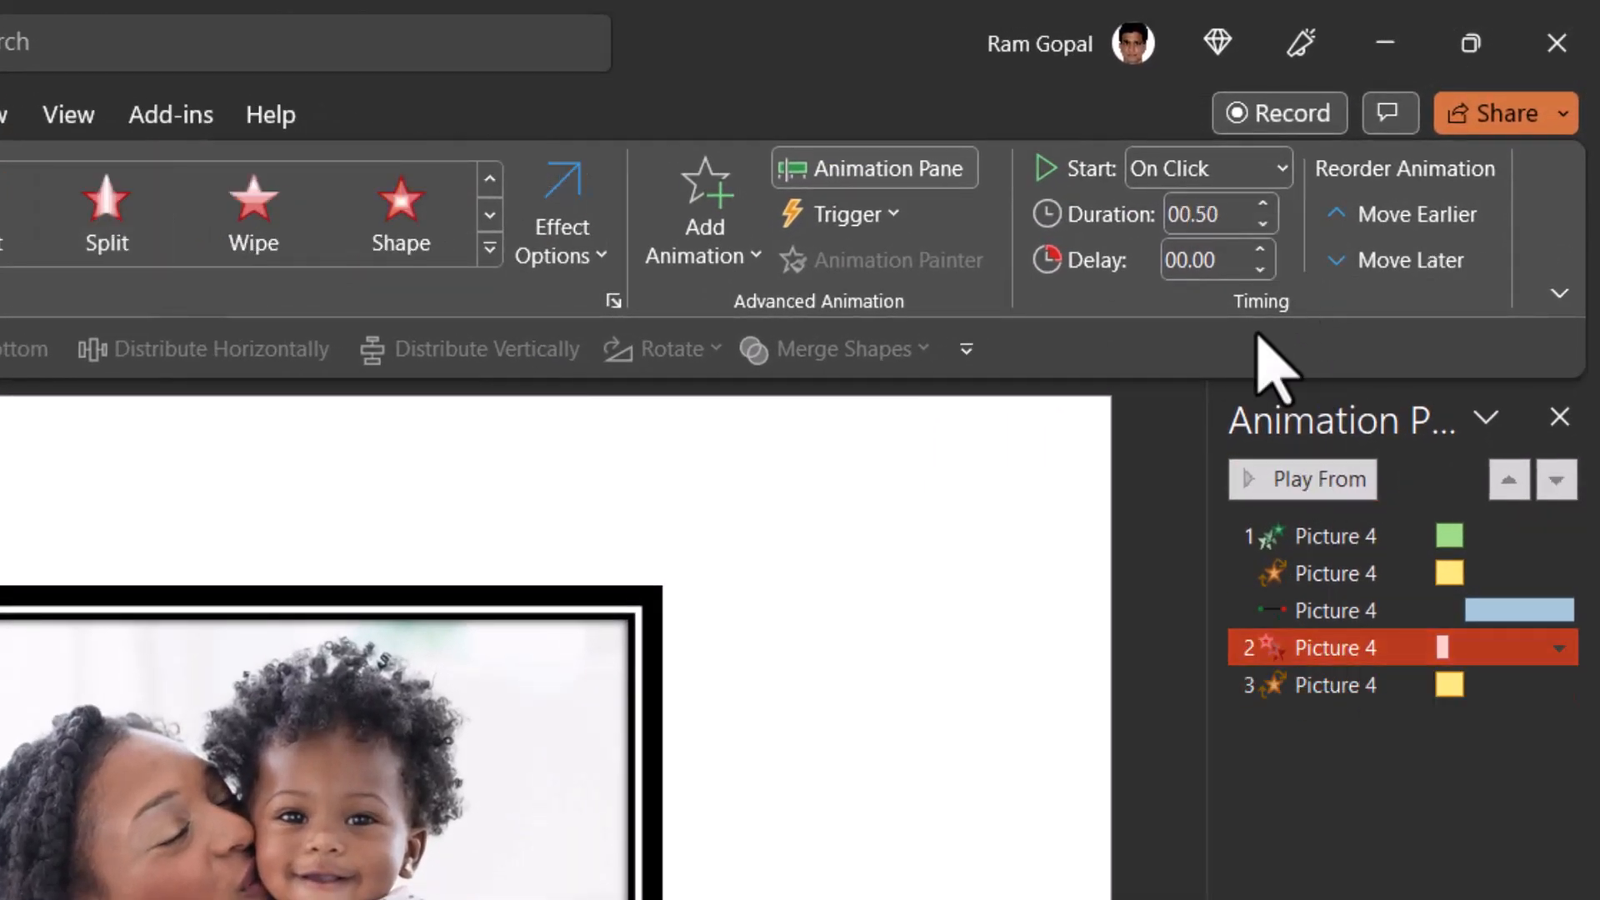
click(1260, 204)
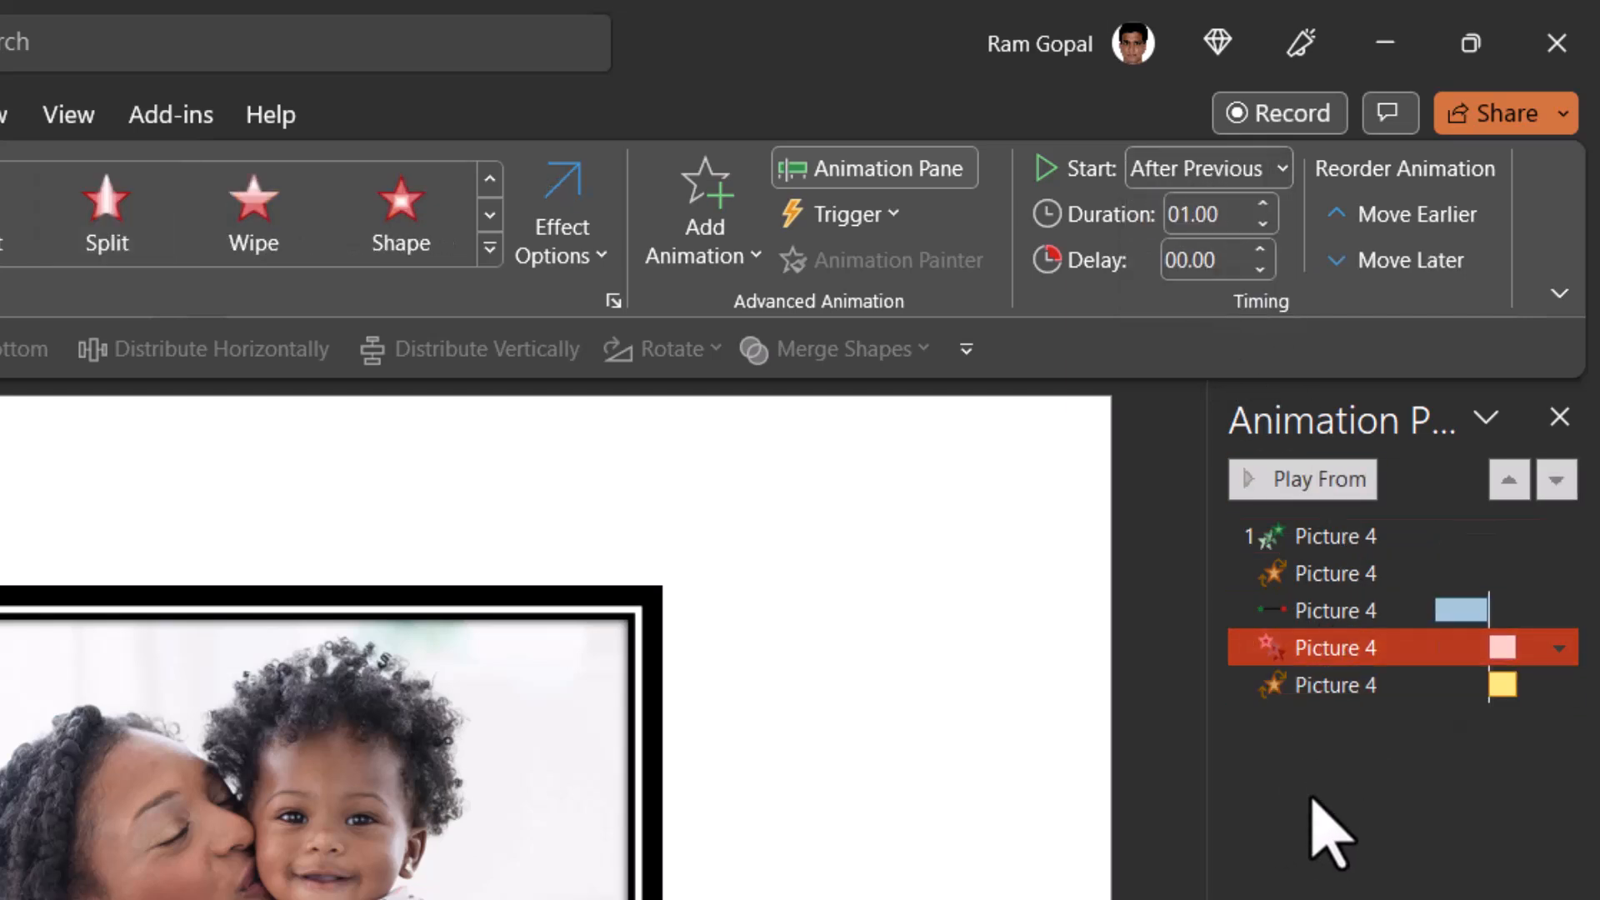
mouse_move(439, 877)
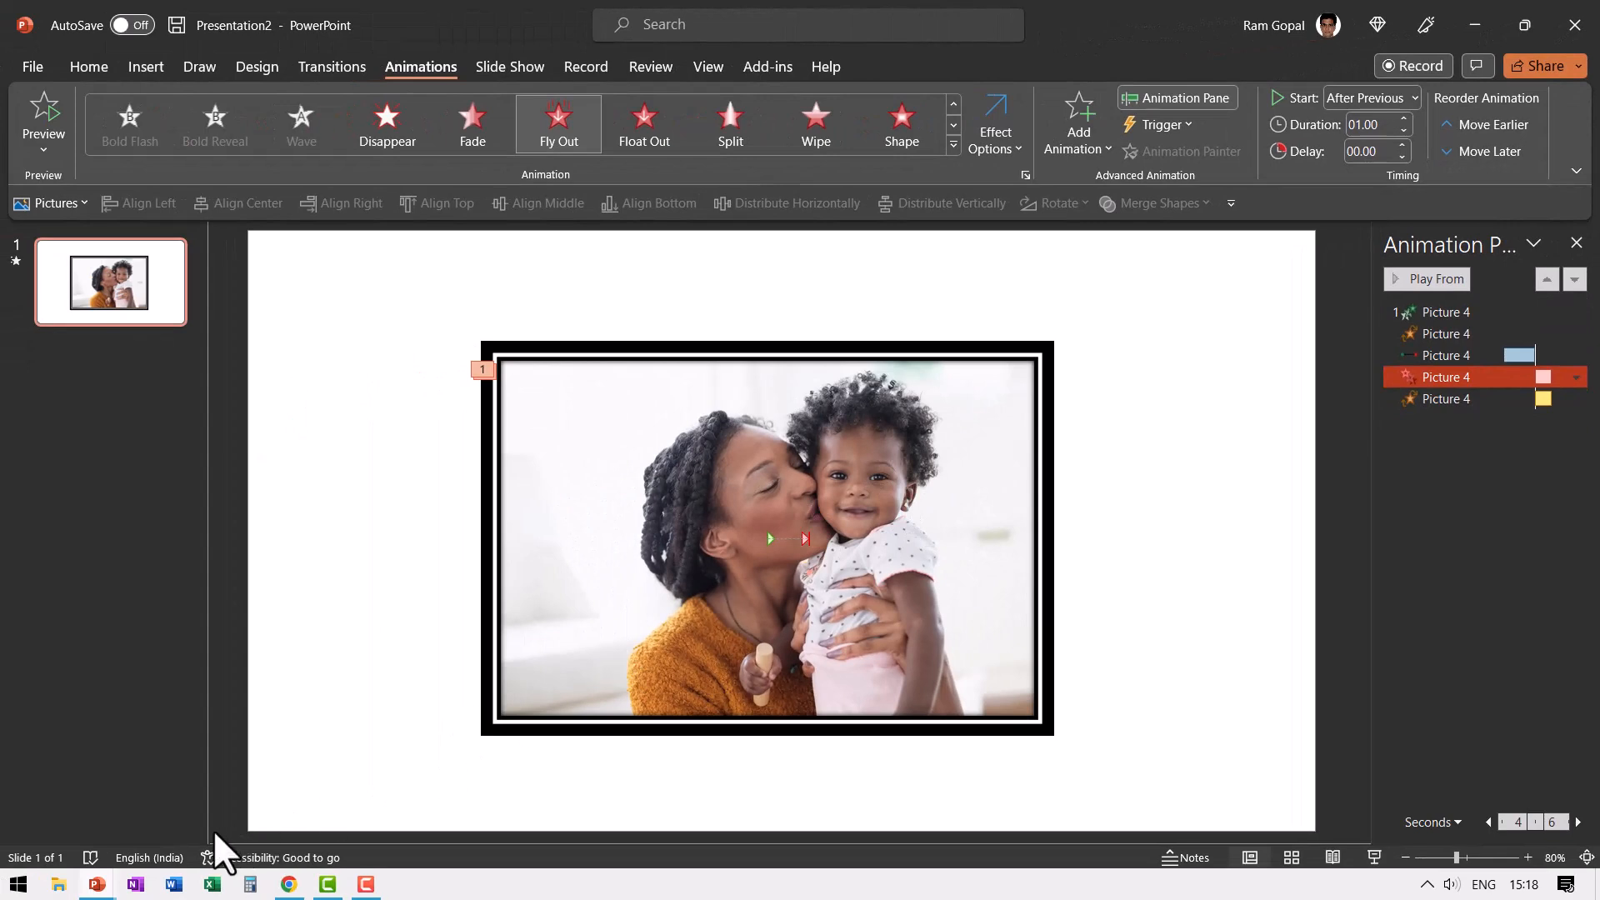
mouse_move(581, 730)
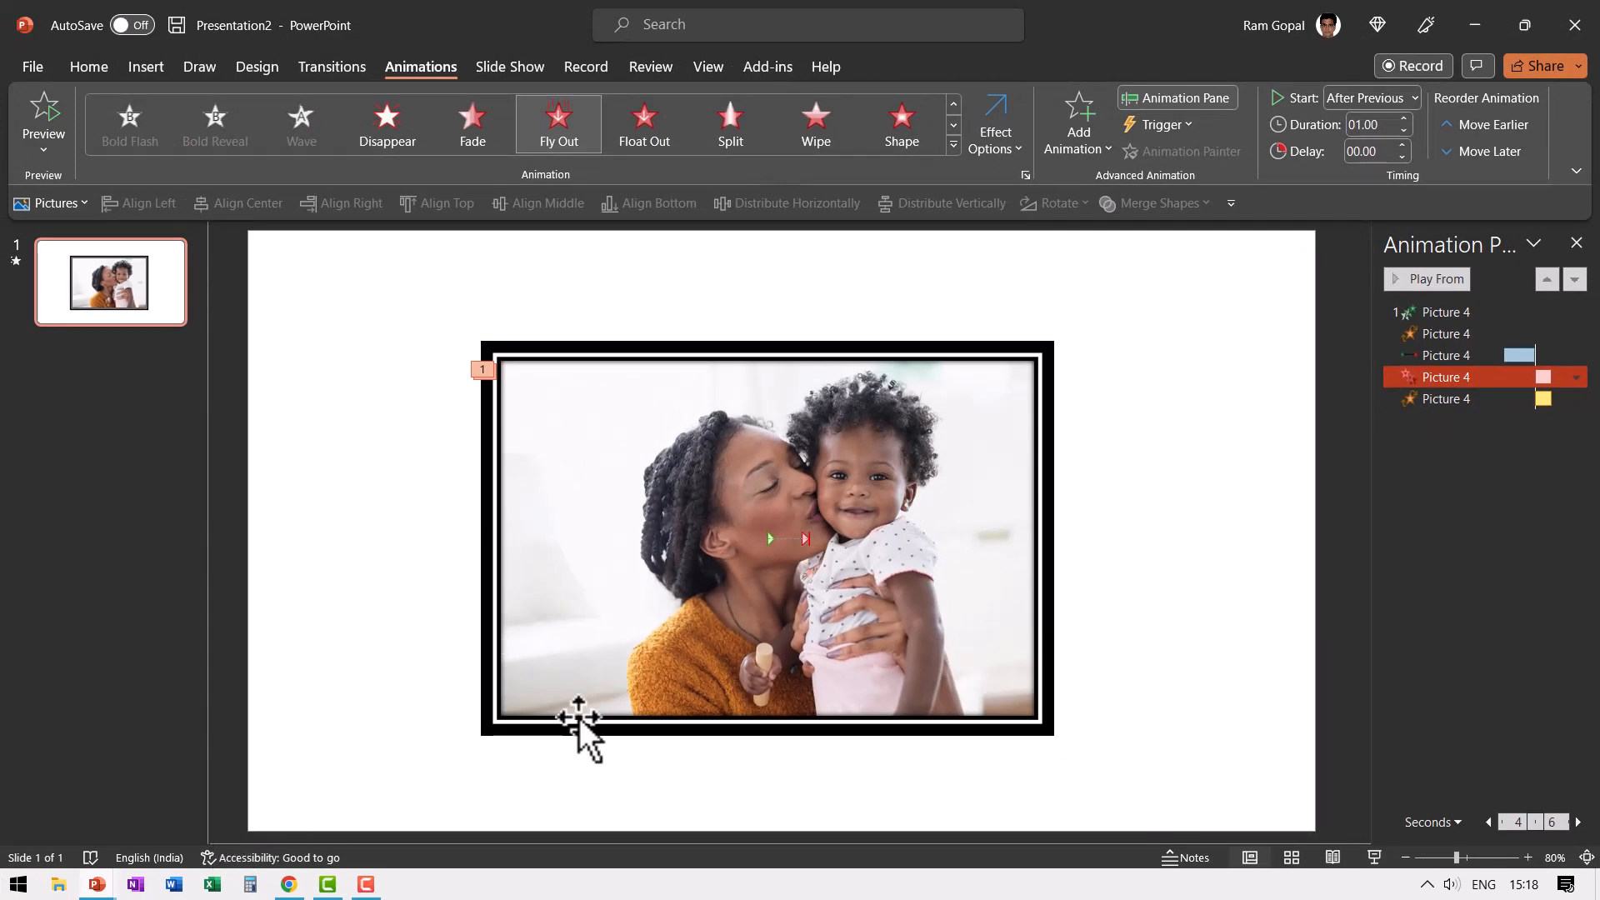
mouse_move(901, 477)
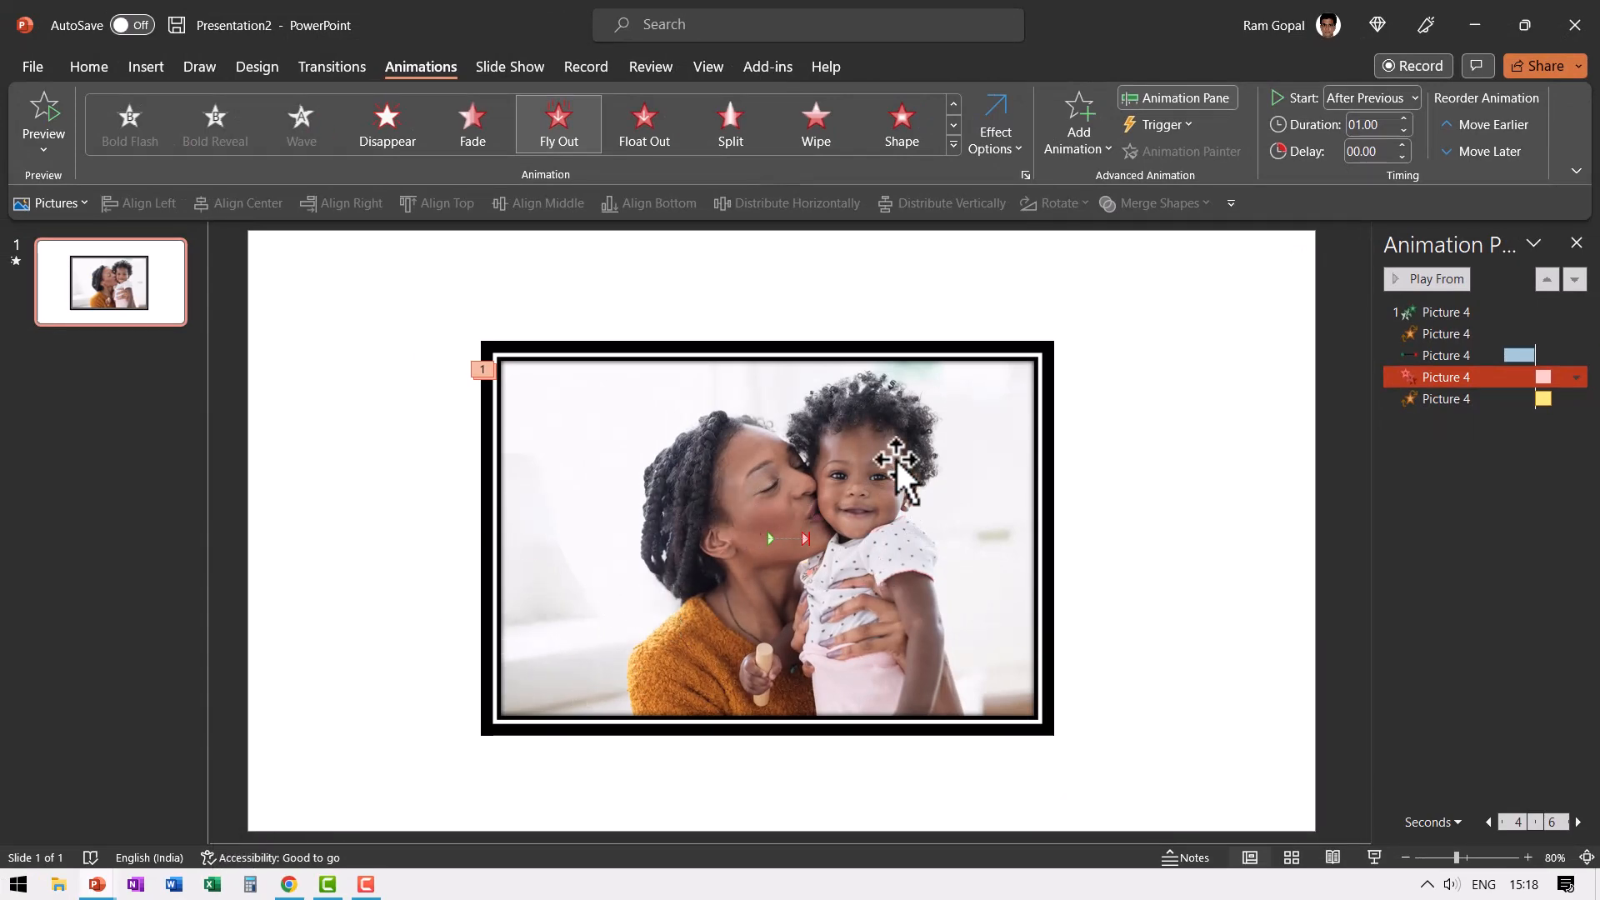
mouse_move(773, 551)
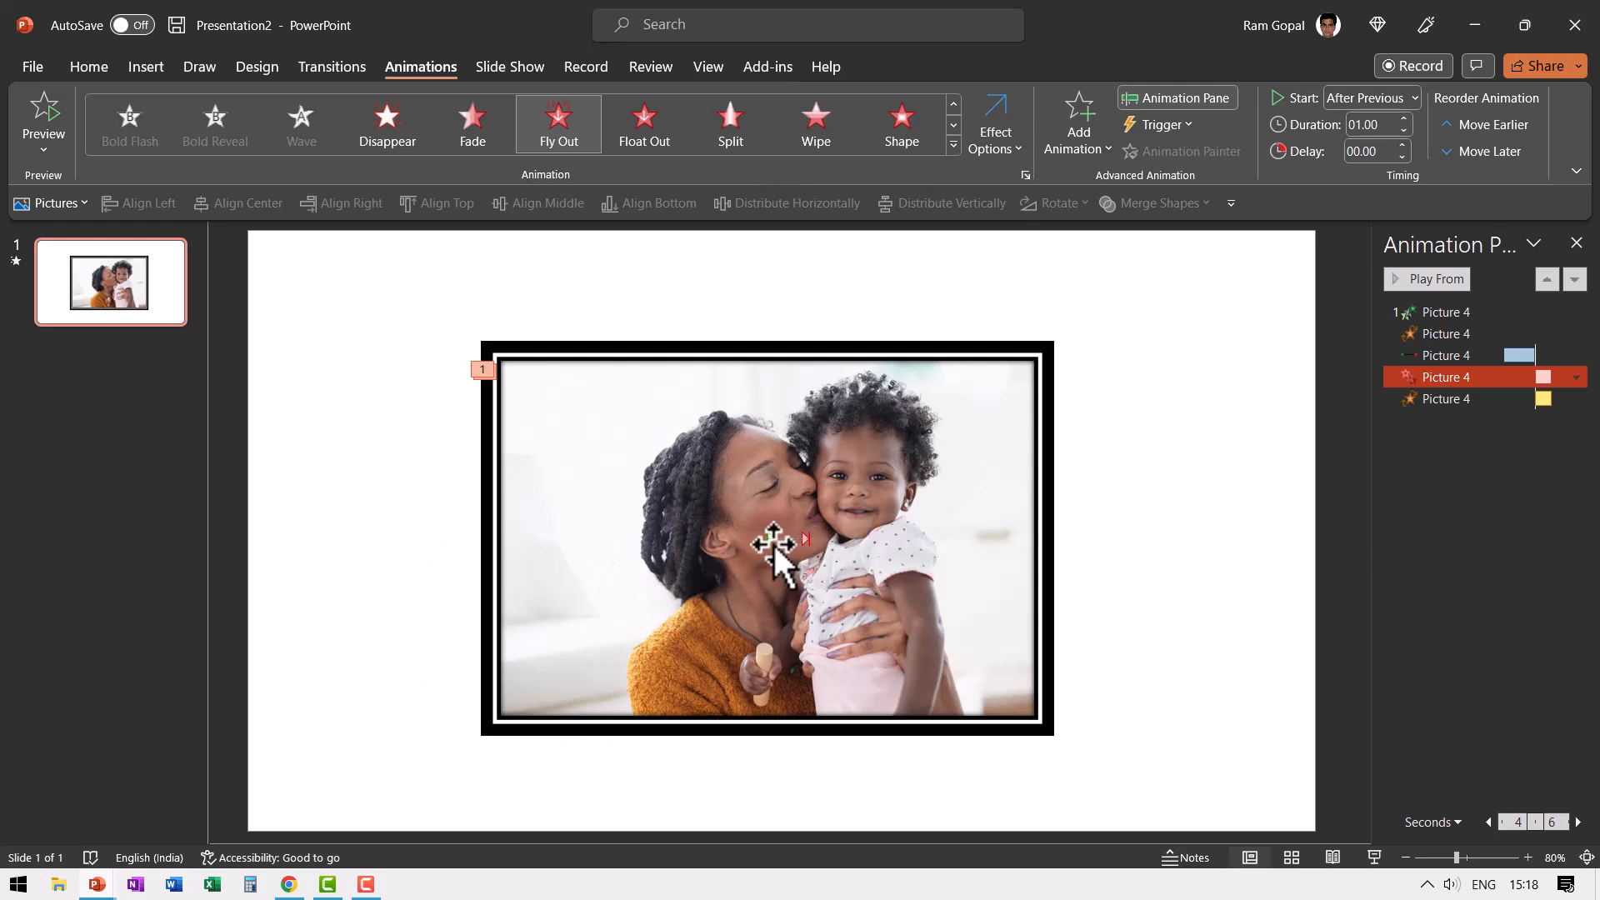
mouse_move(1342, 328)
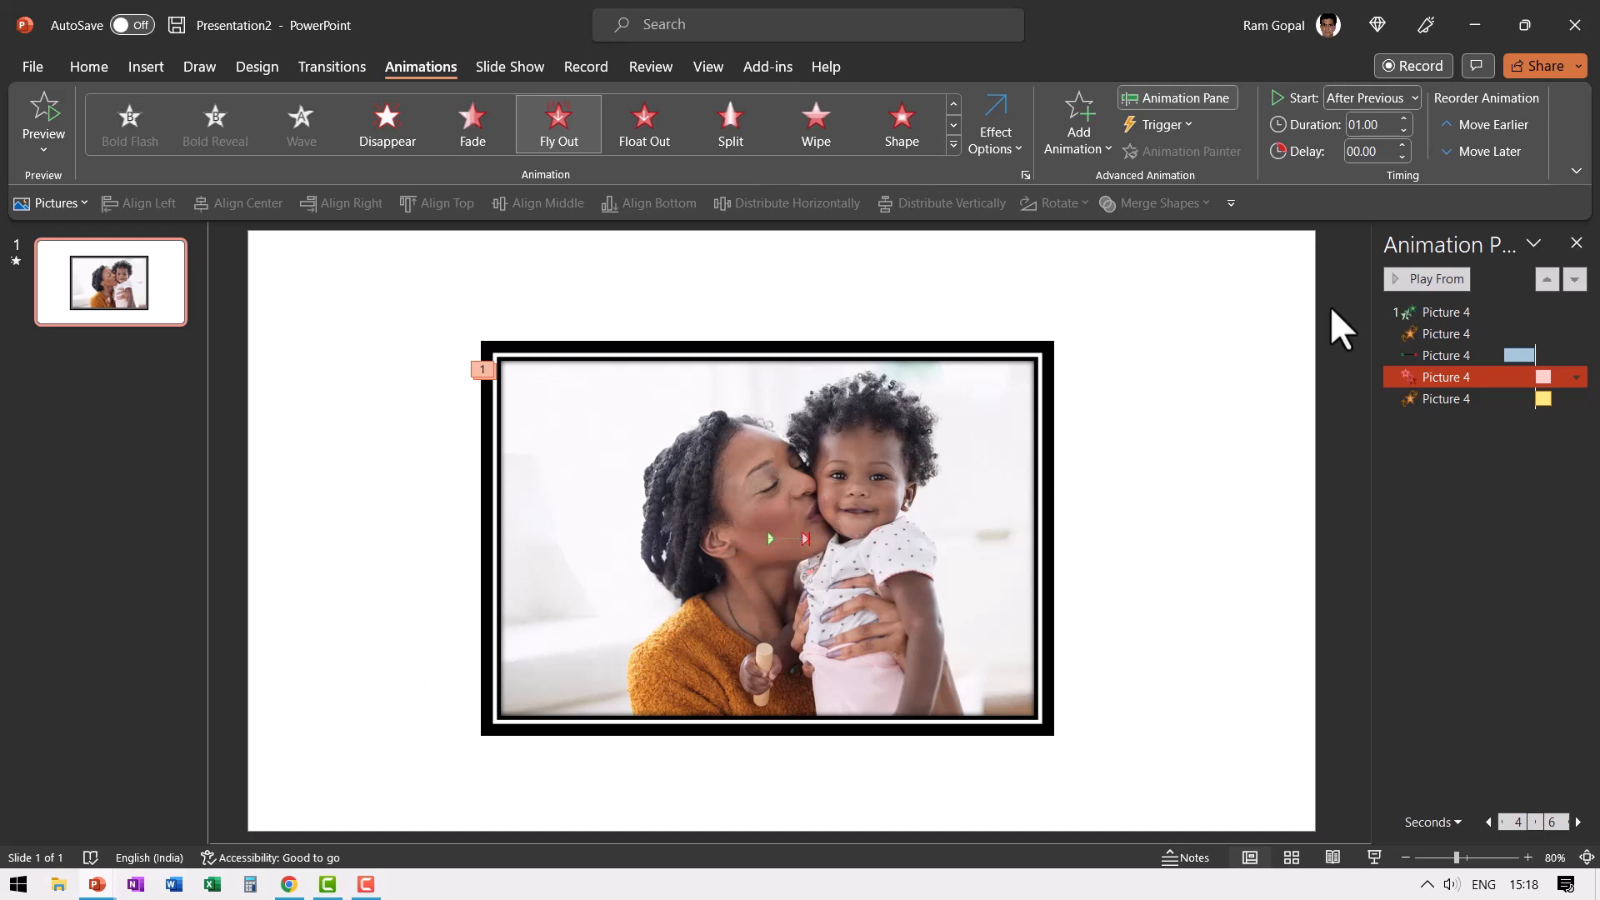
mouse_move(916, 482)
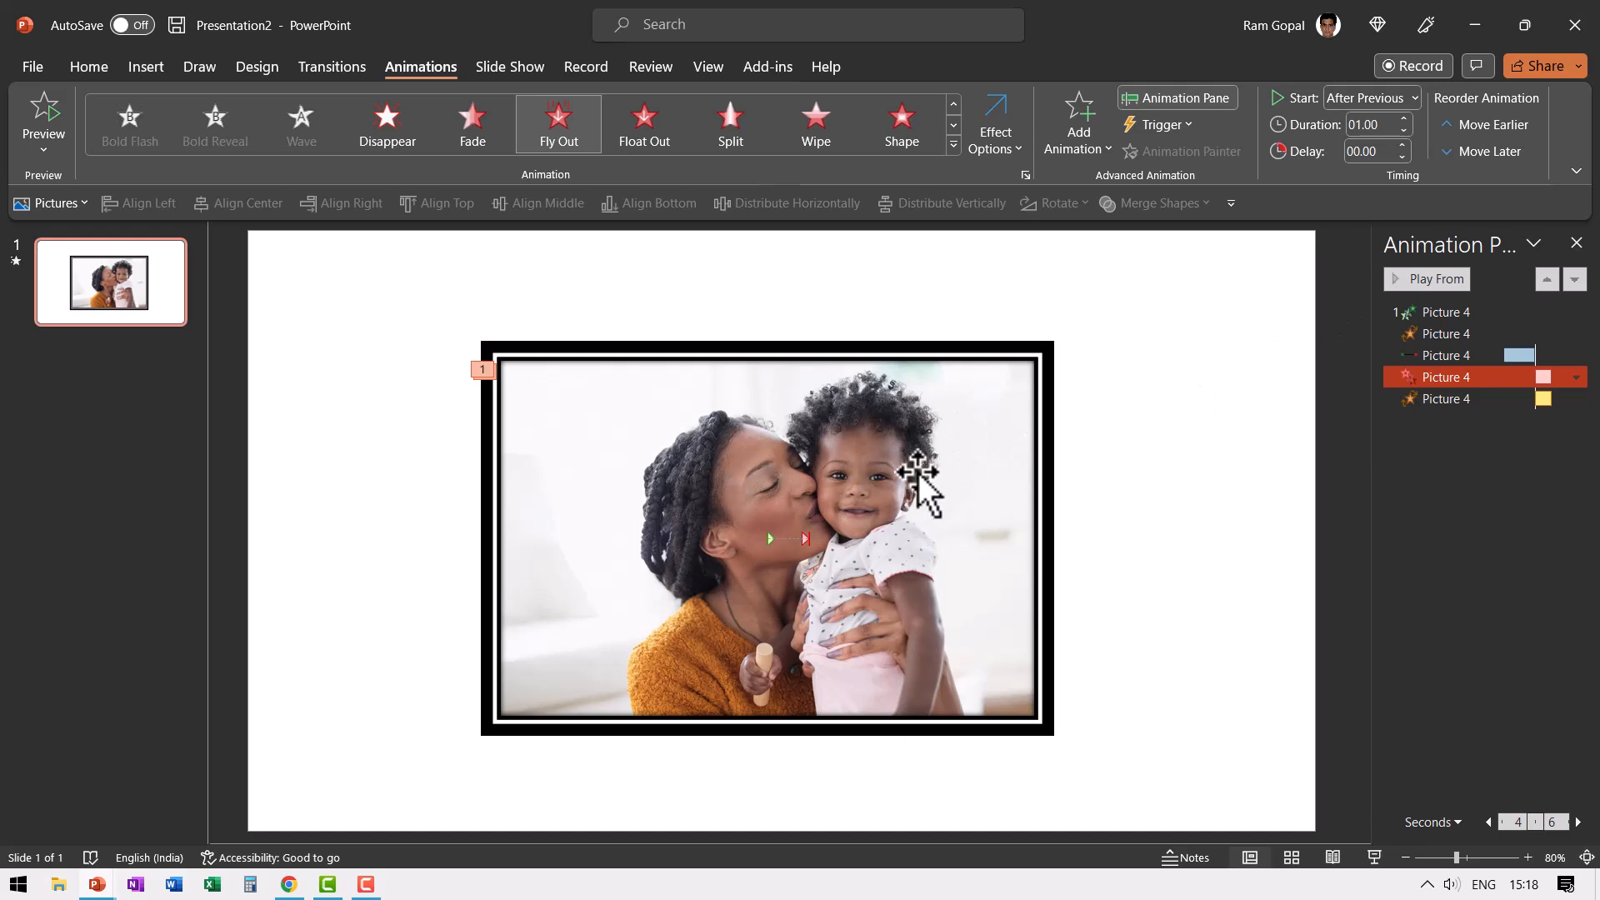
mouse_move(1249, 345)
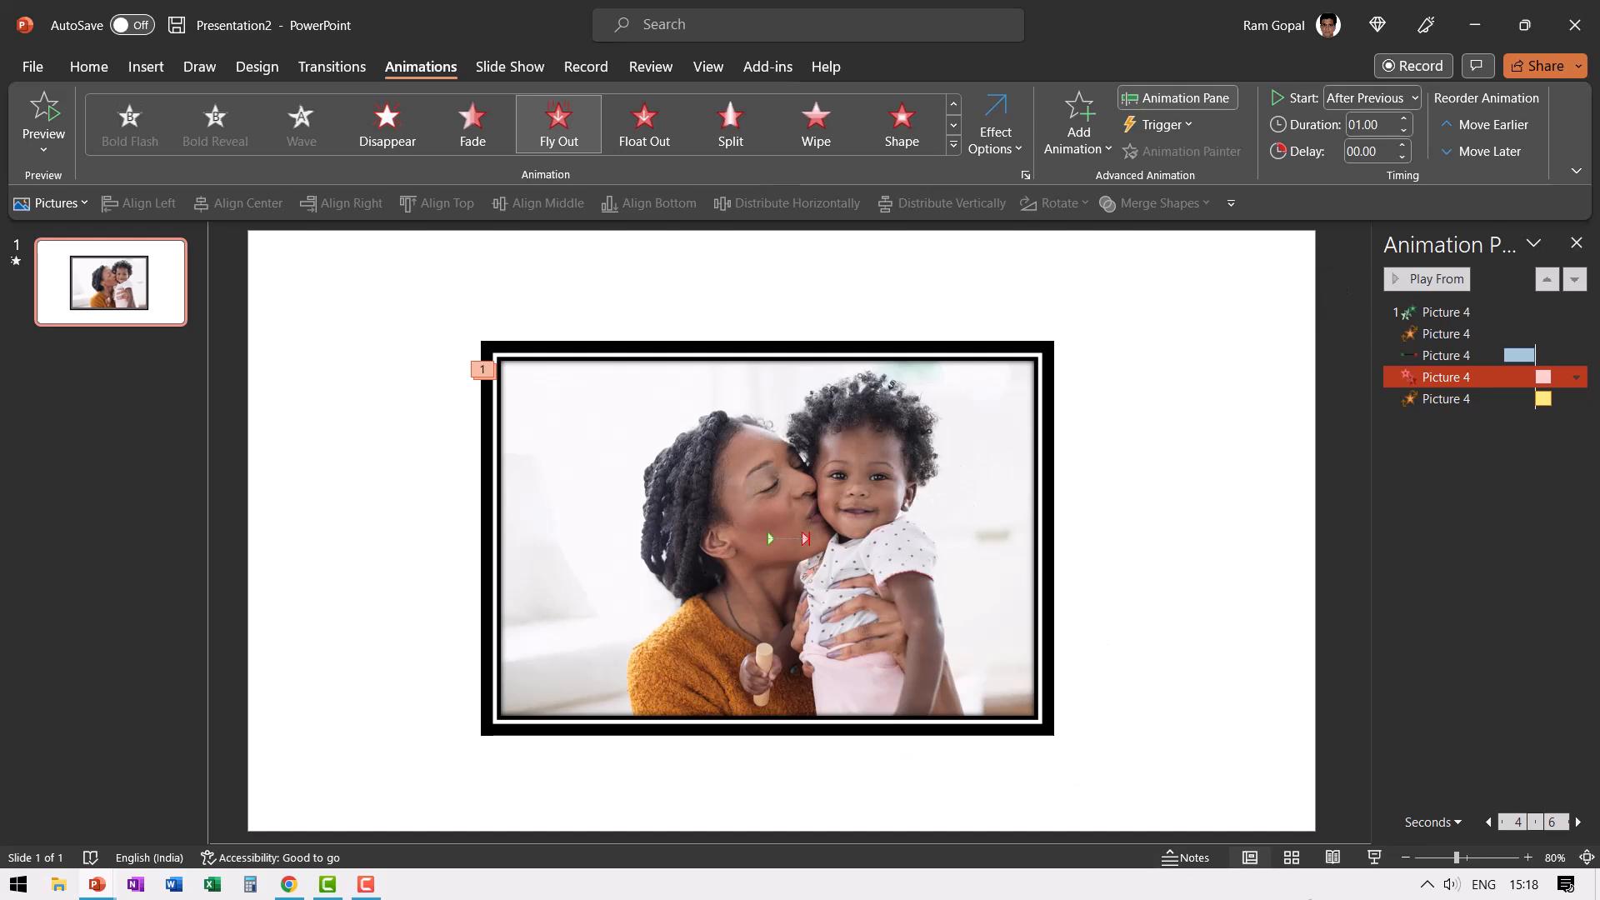
click(1194, 554)
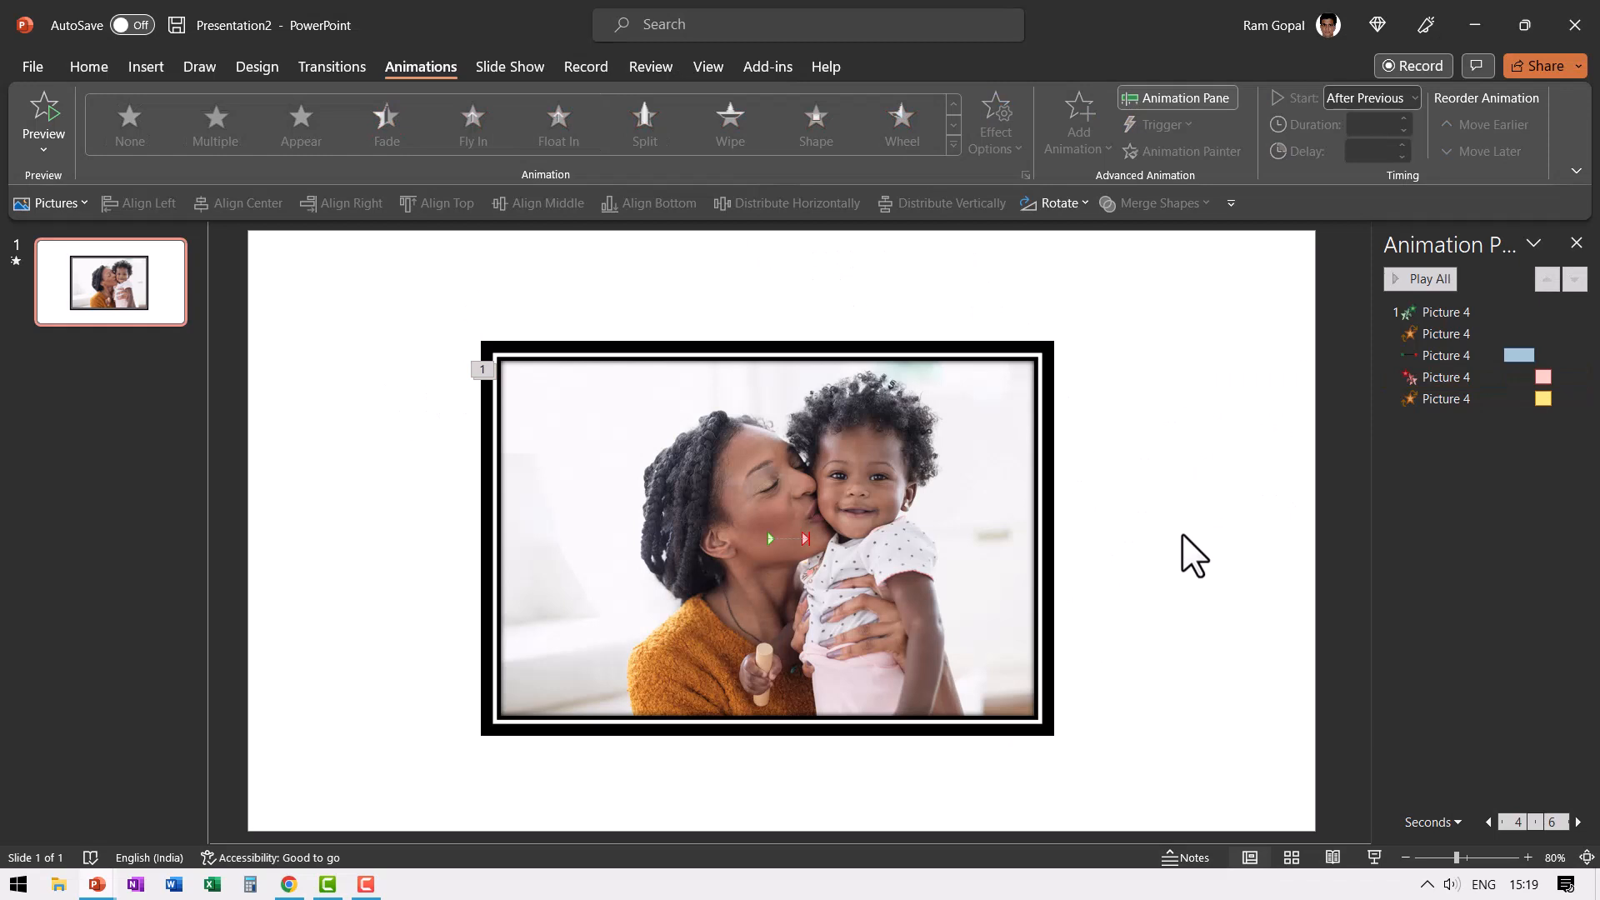
mouse_move(1108, 457)
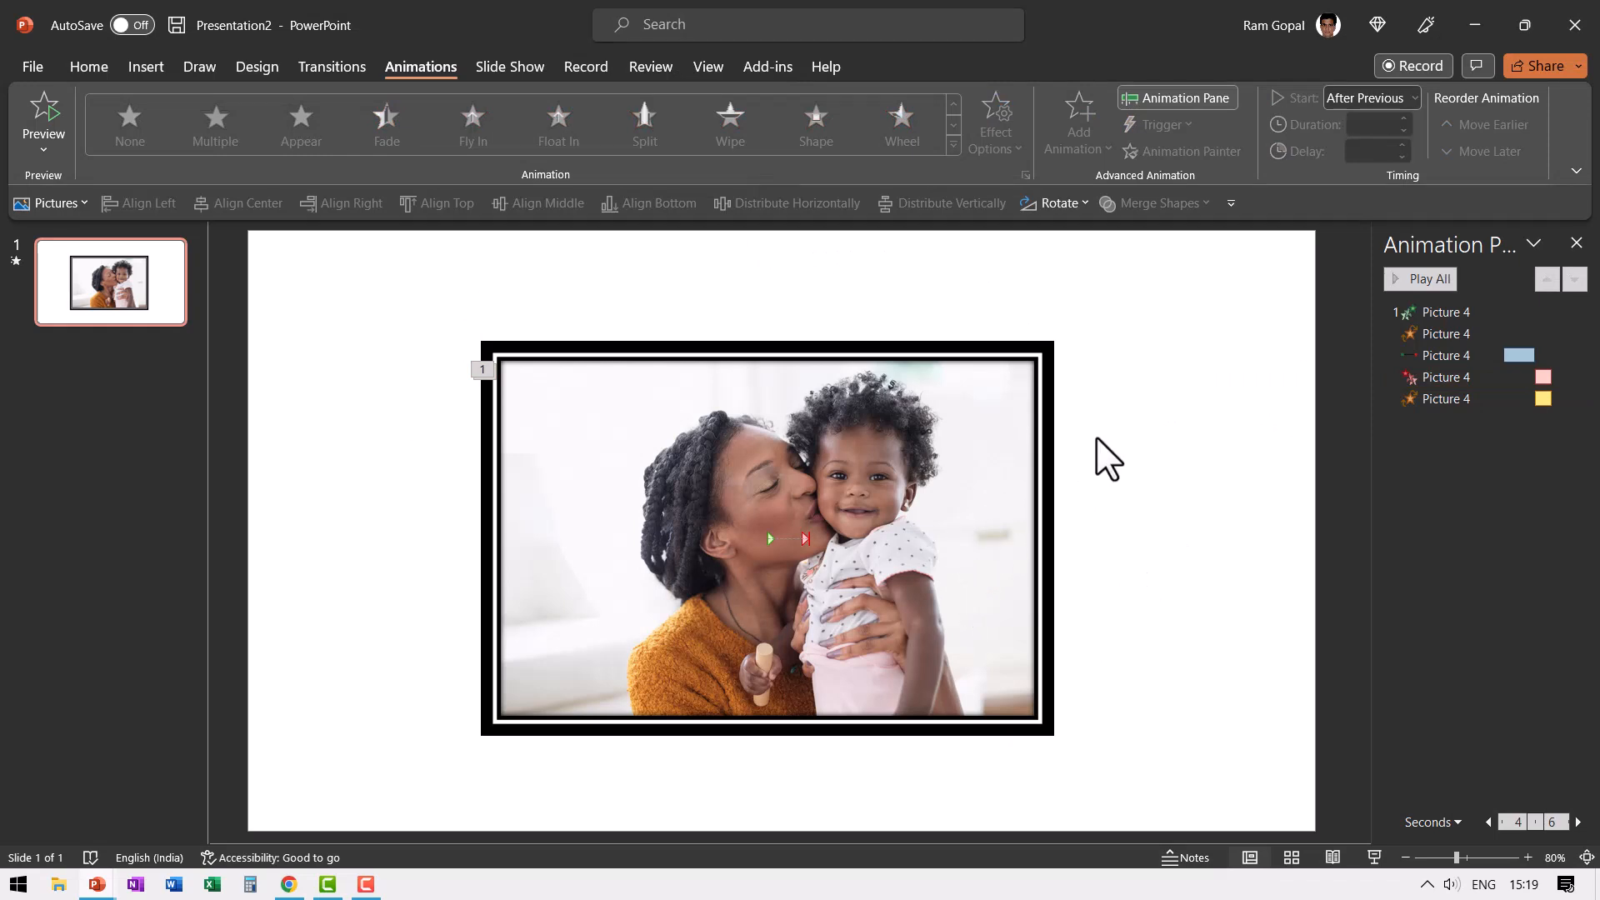
Duplicate the framed photo, swap in a stock couple photo, and start its entrance After Previous
click(908, 449)
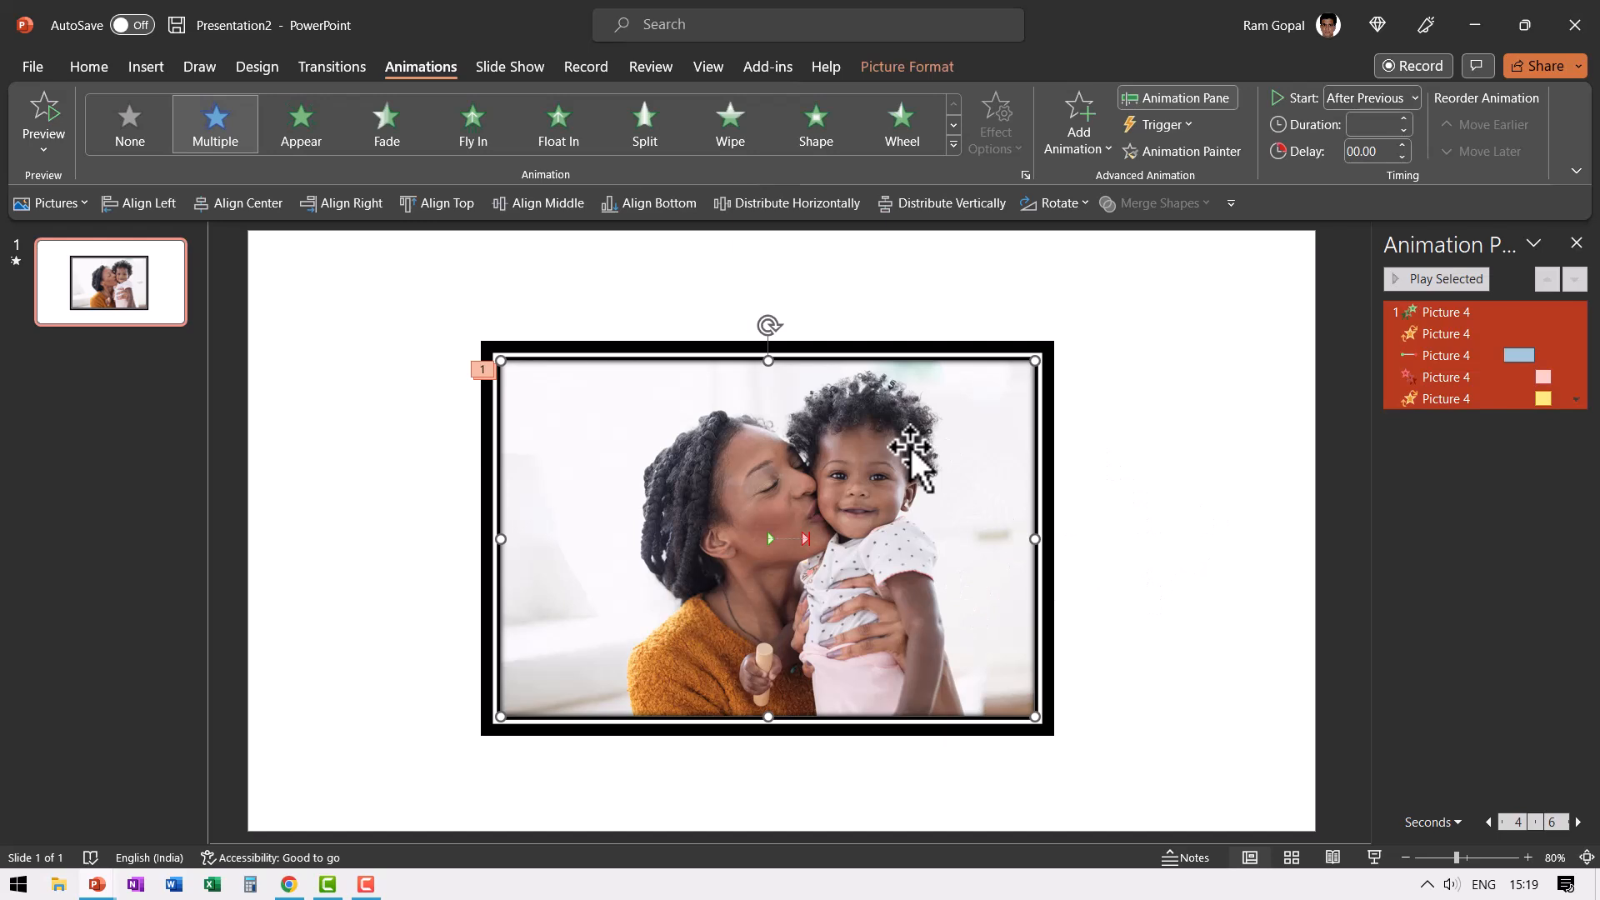
click(1076, 112)
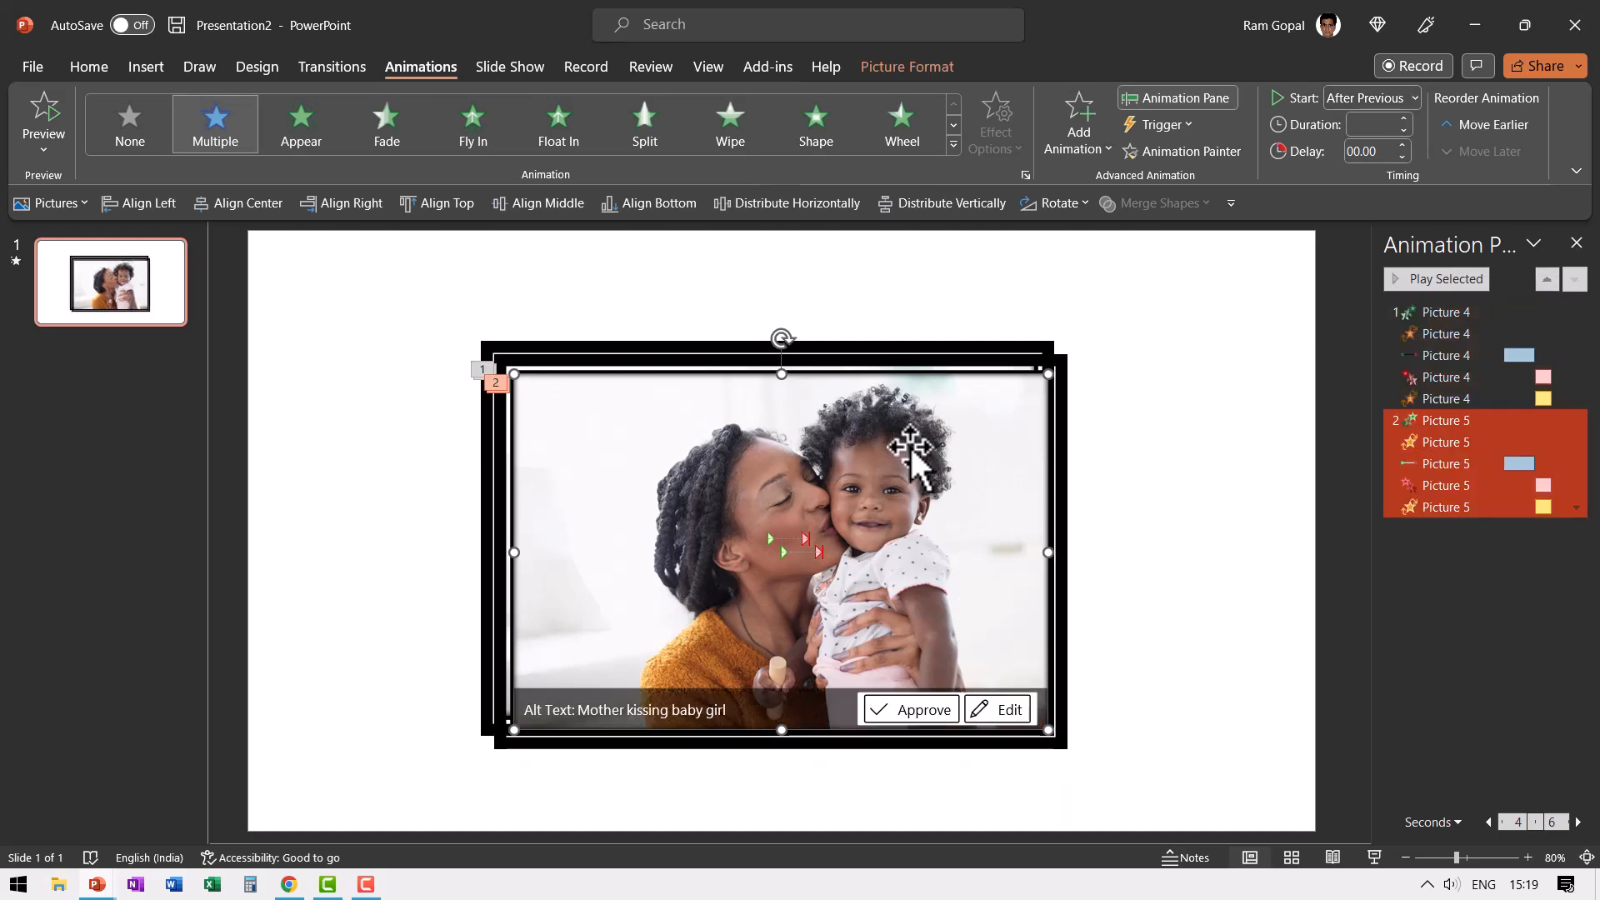
right_click(908, 459)
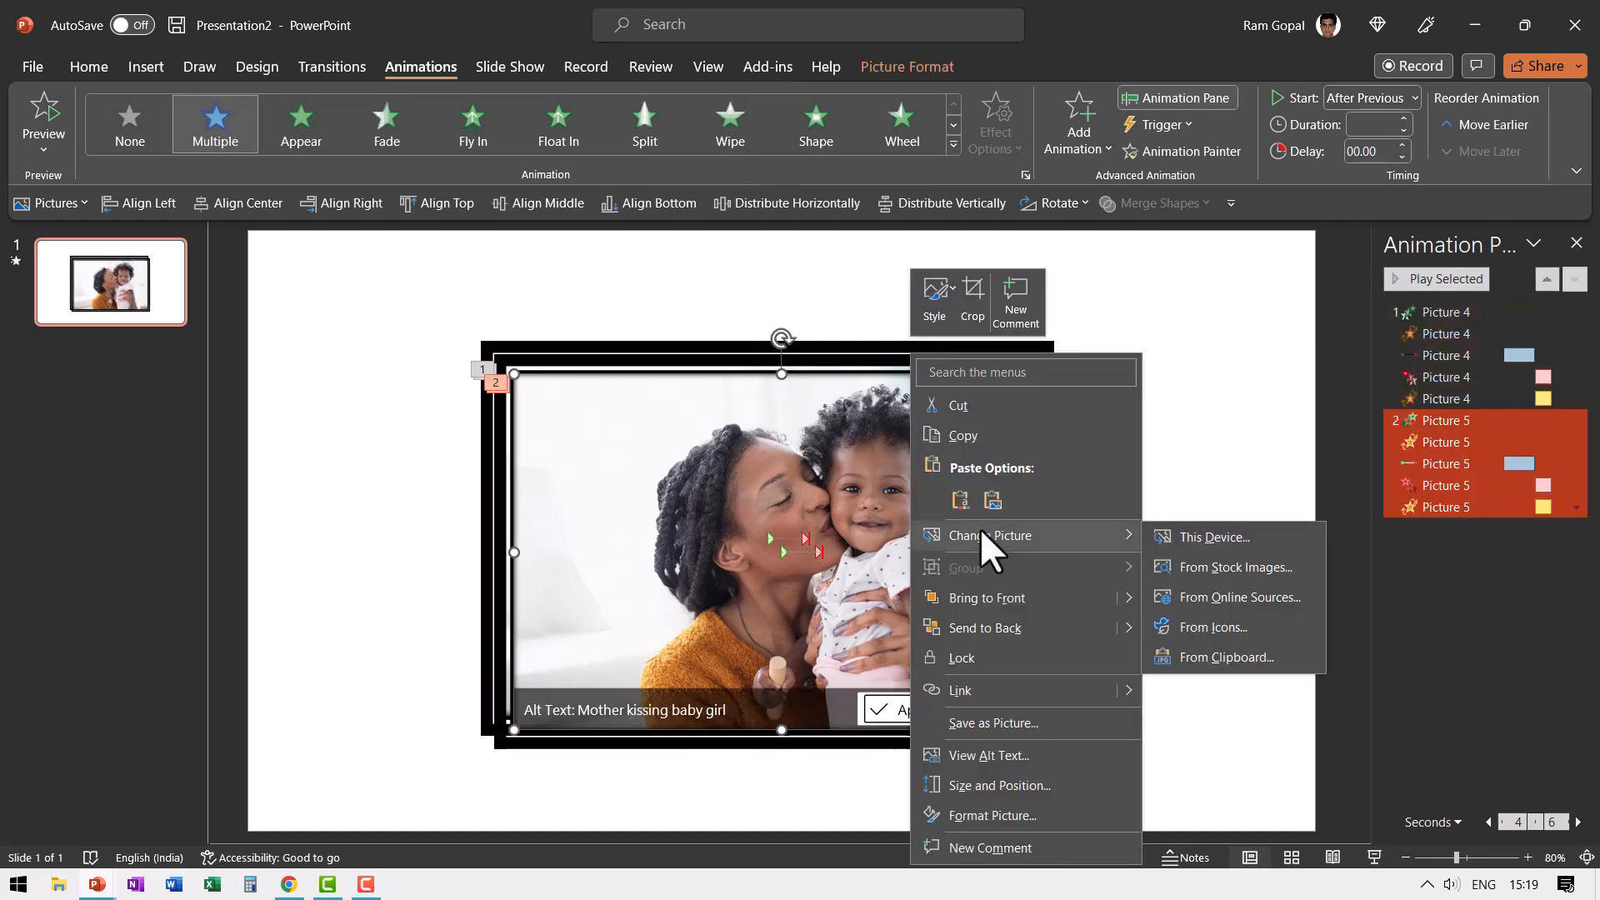
click(1236, 566)
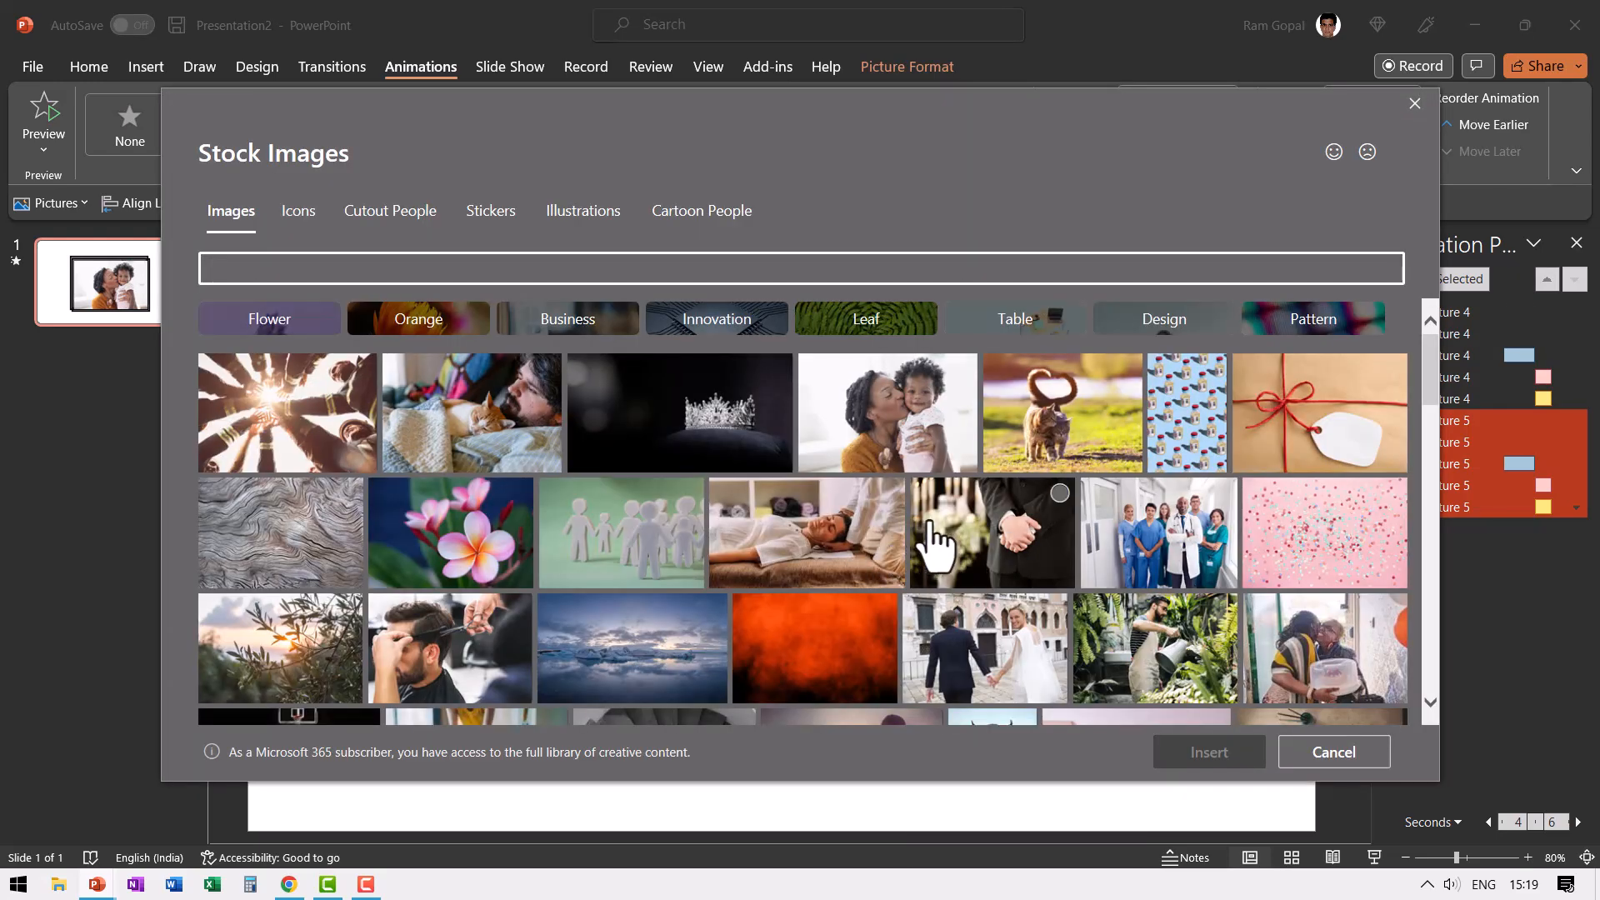
scroll(down, 3)
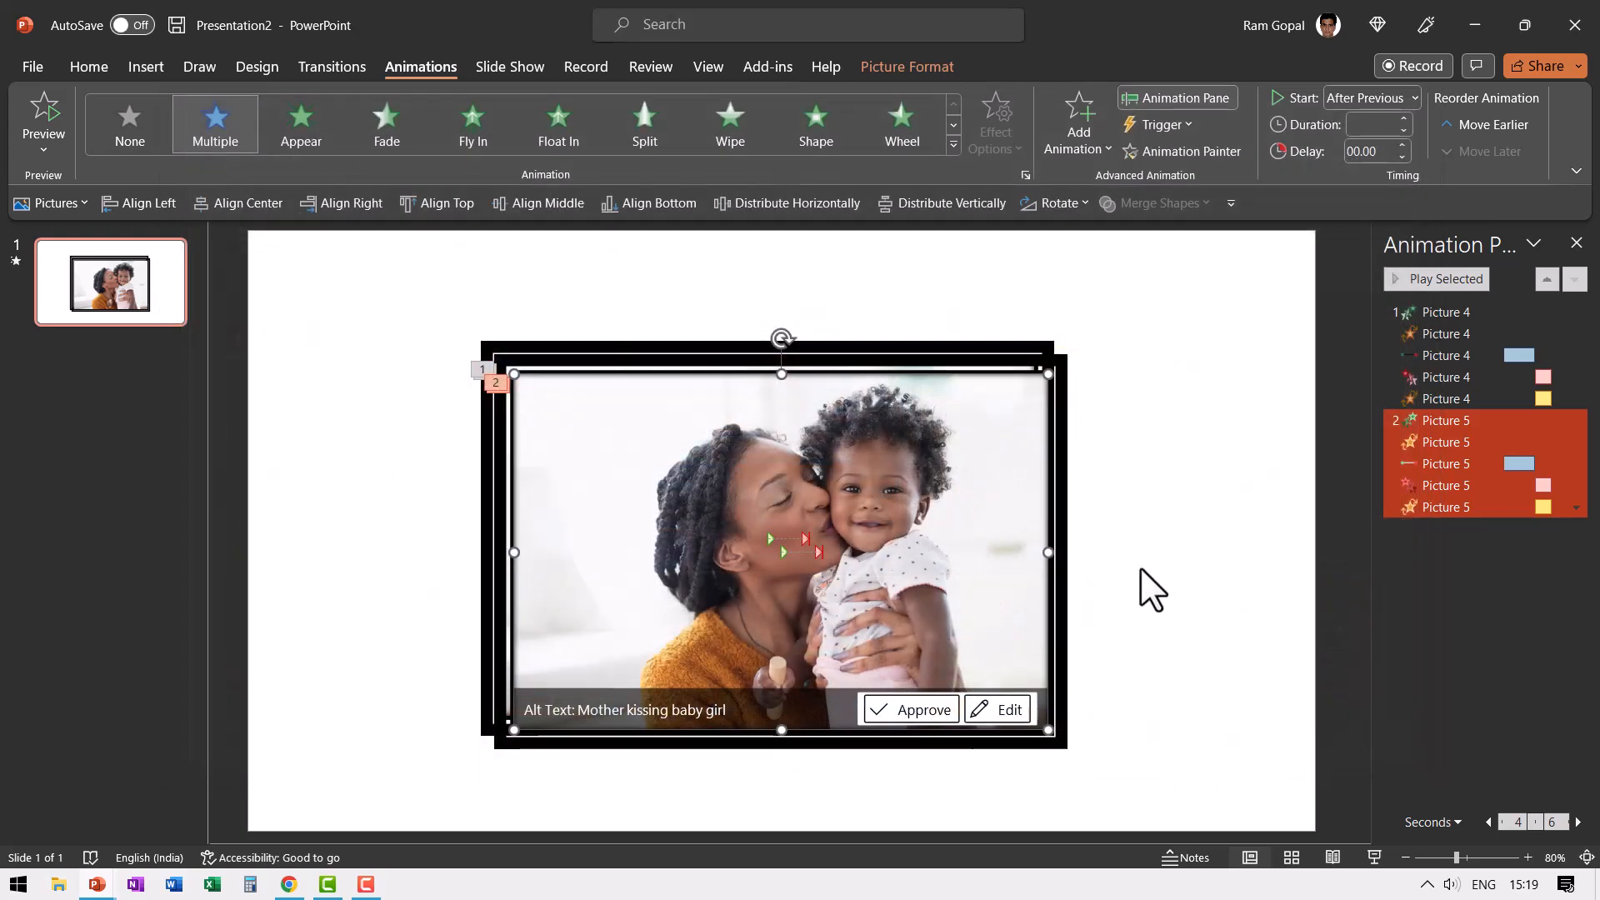
mouse_move(1150, 564)
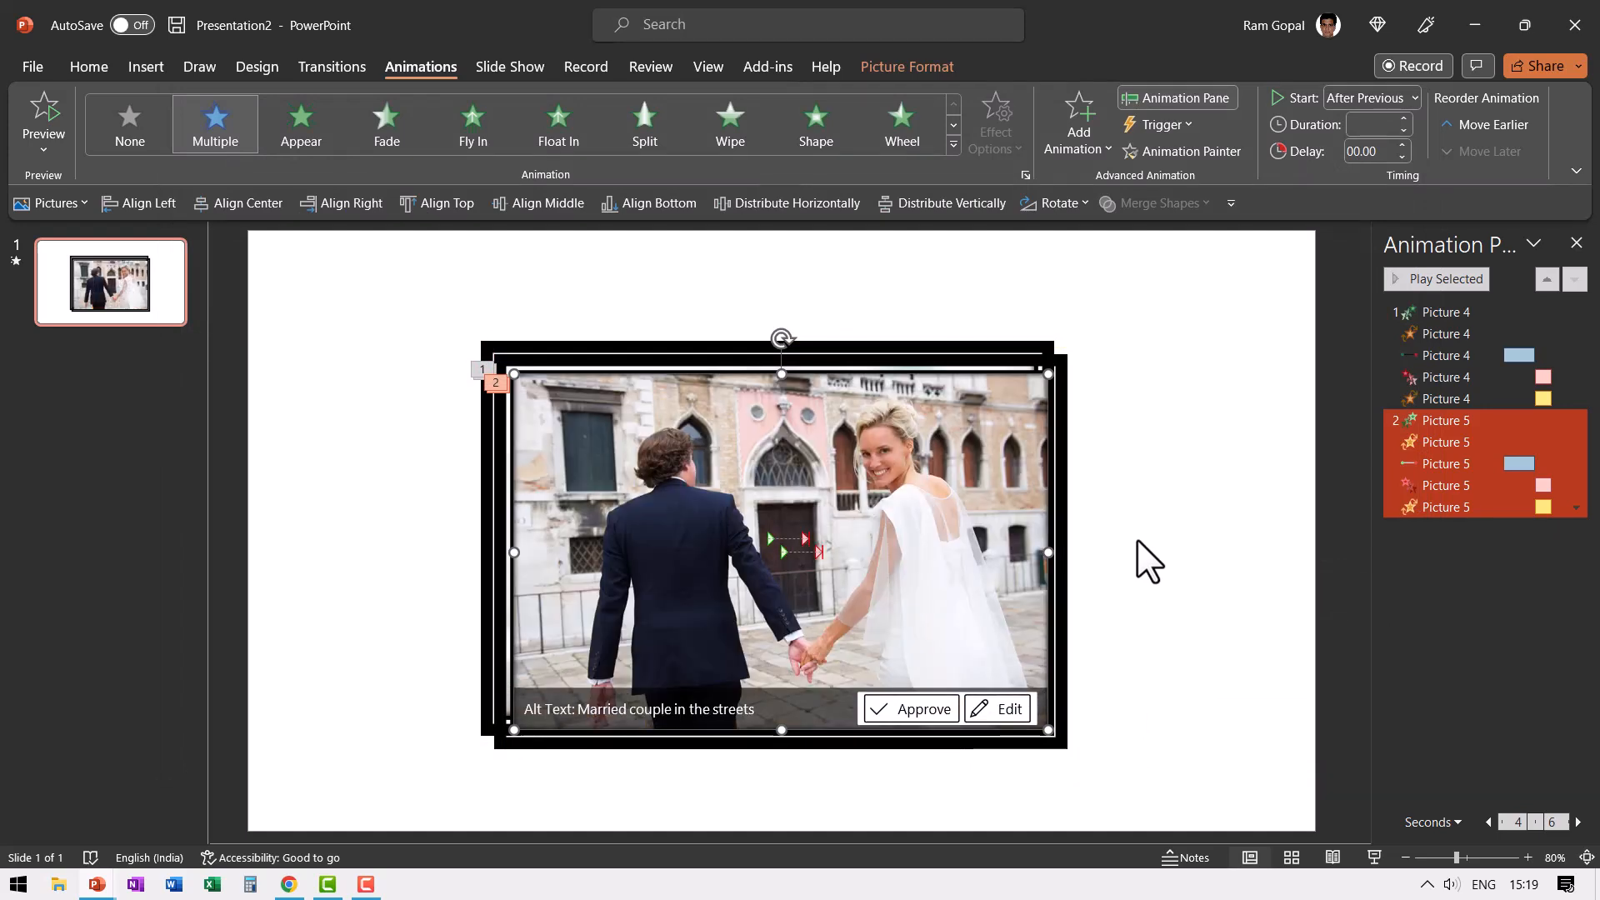
mouse_move(902, 515)
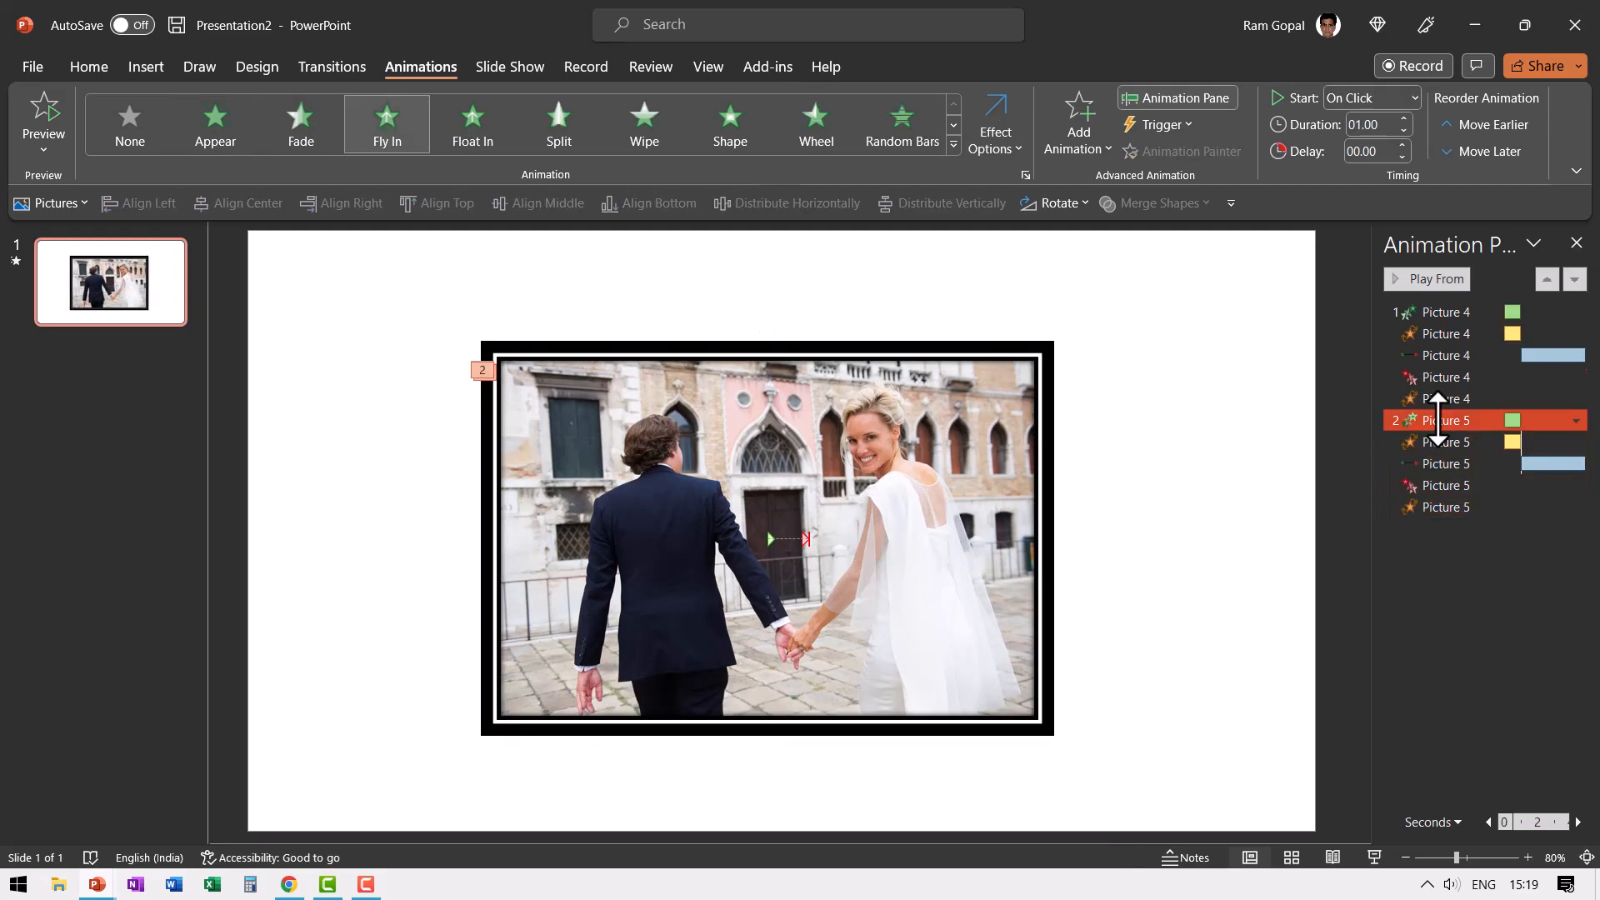
mouse_move(1445, 419)
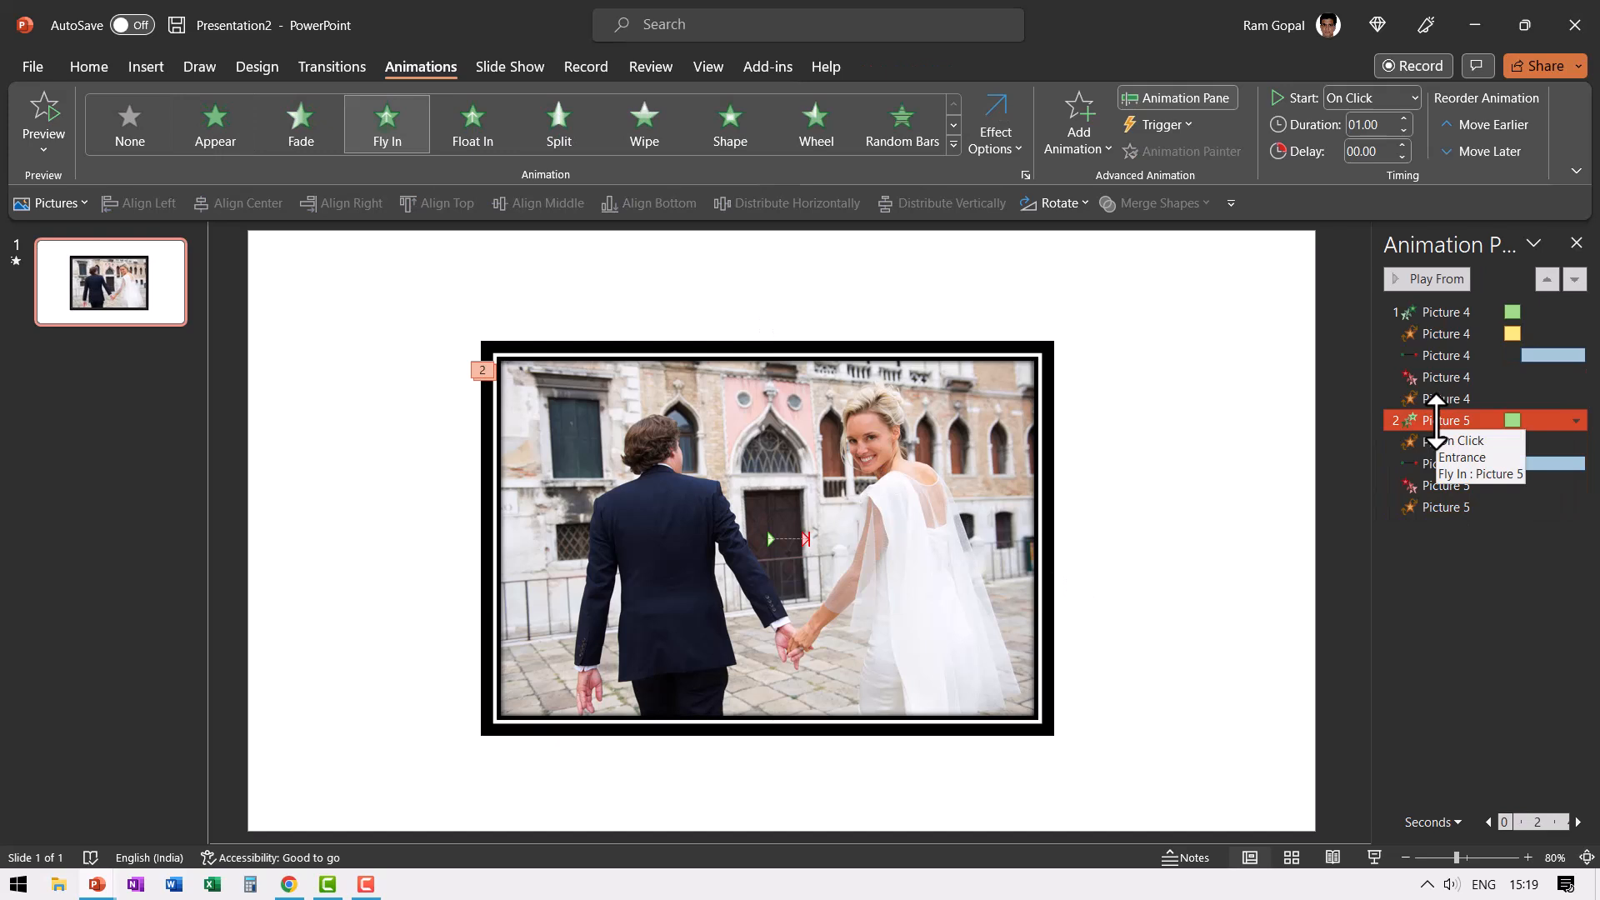
click(1369, 98)
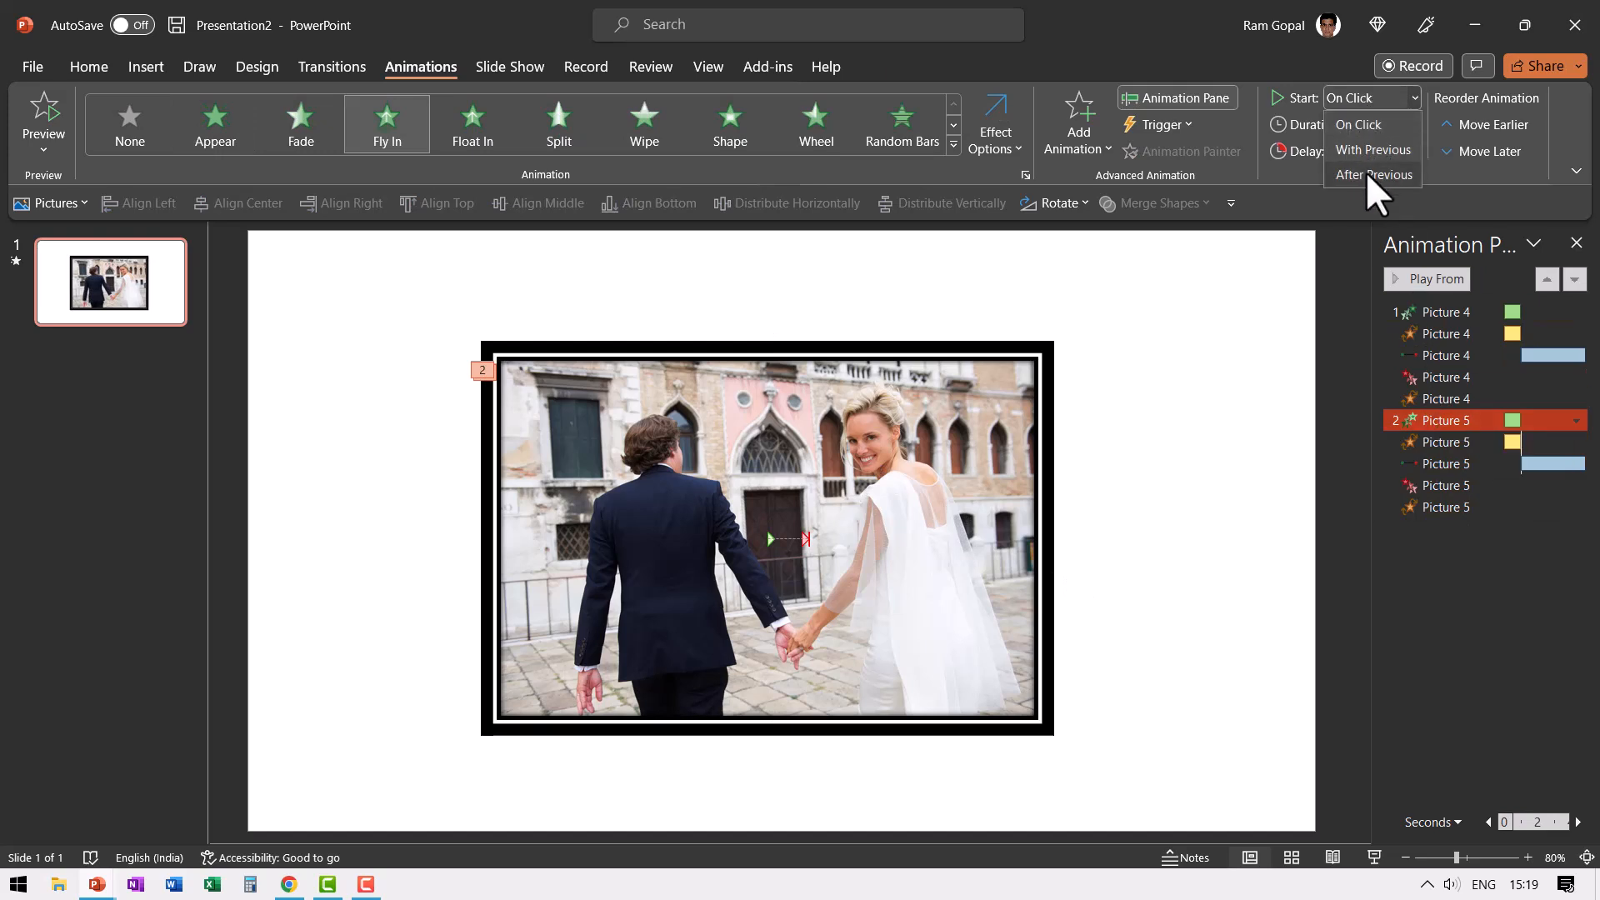
click(1372, 174)
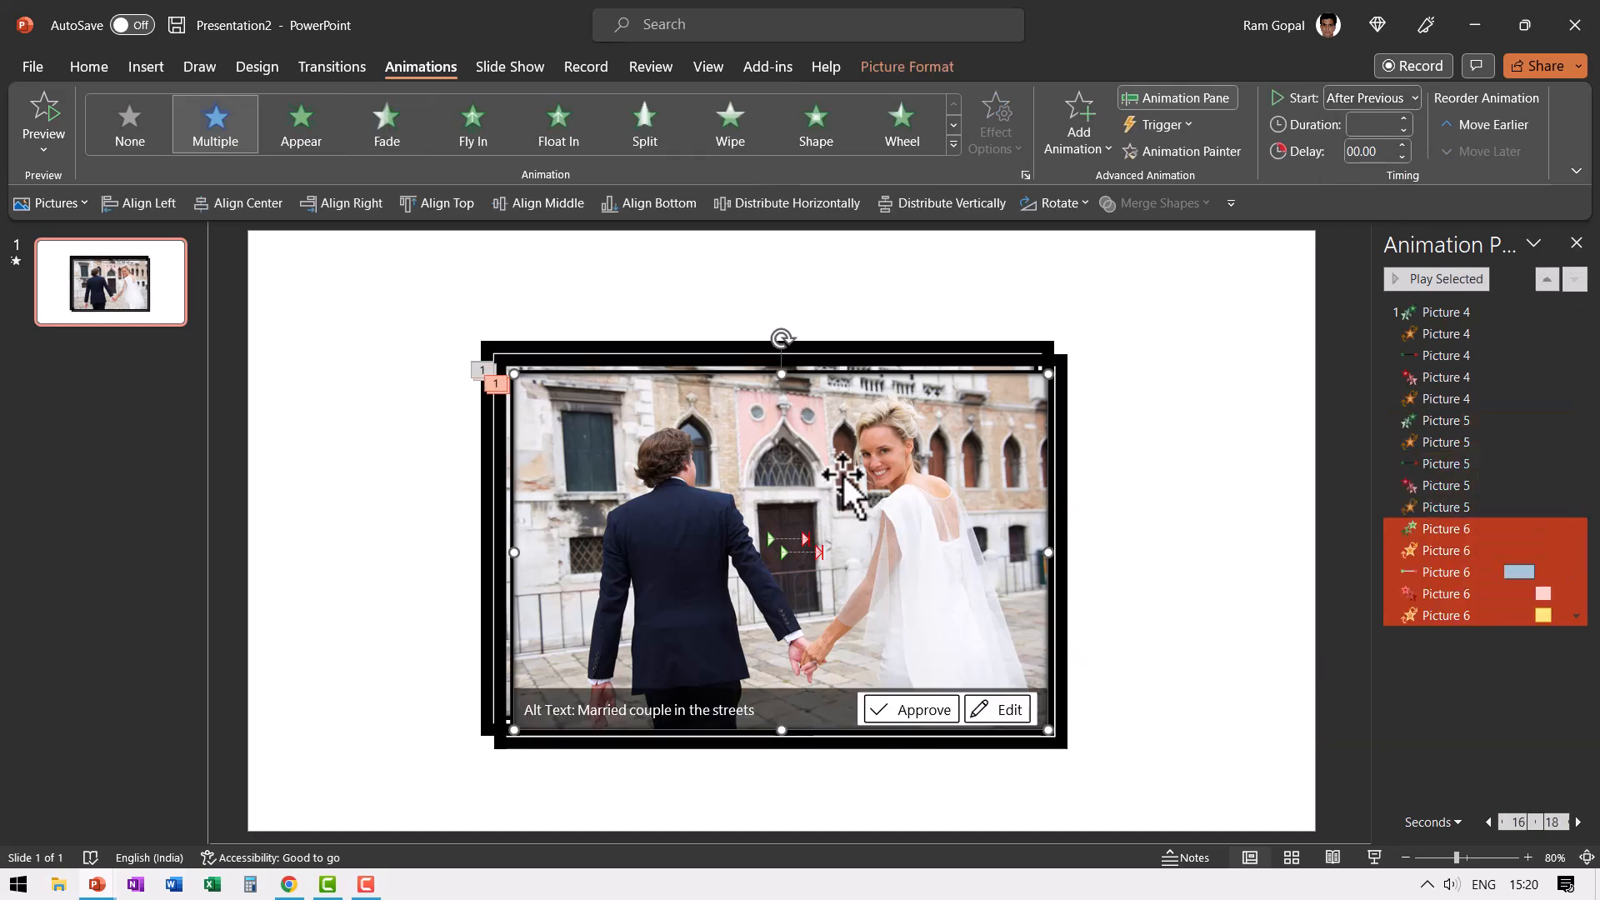
Replace the third framed copy with a stock photo of a woman in a sunset field
right_click(842, 480)
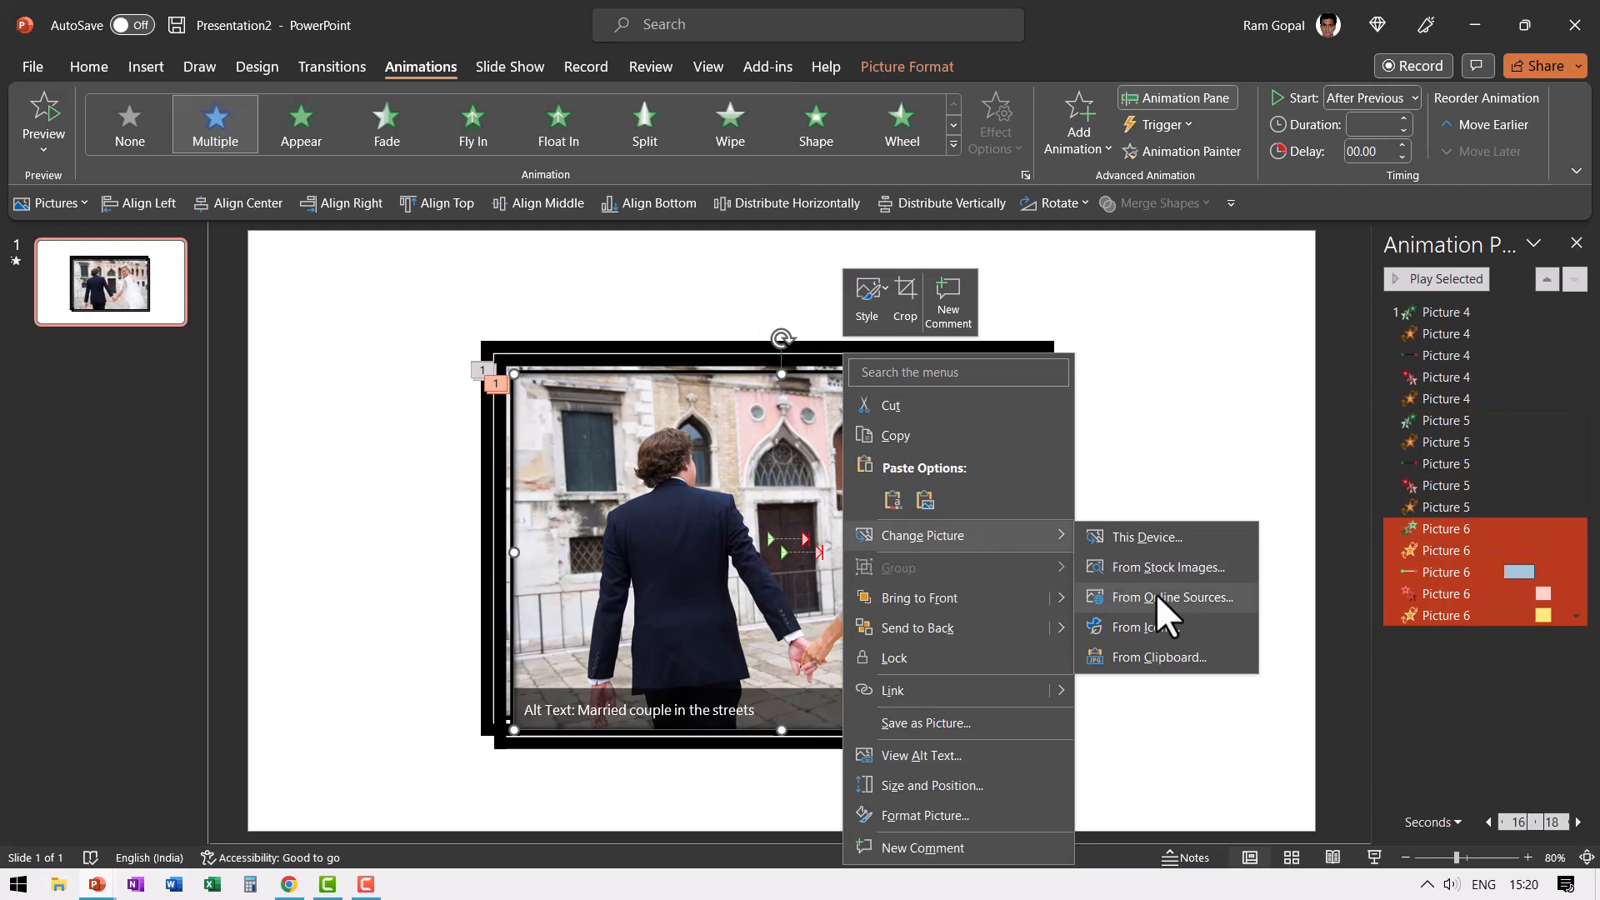
click(1169, 568)
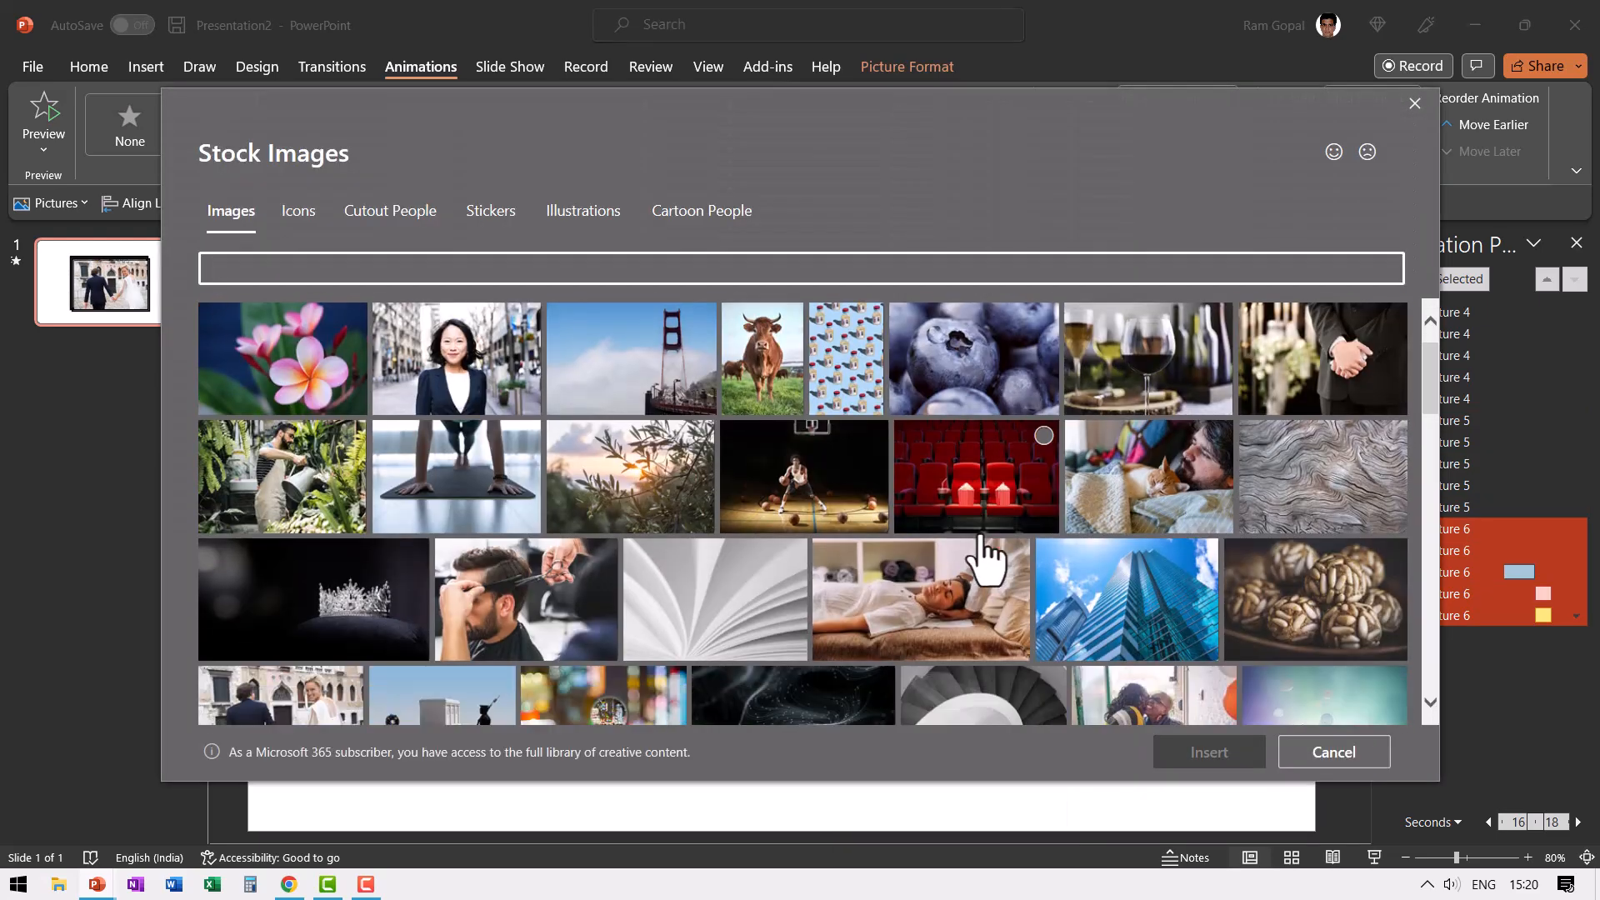
scroll(down, 3)
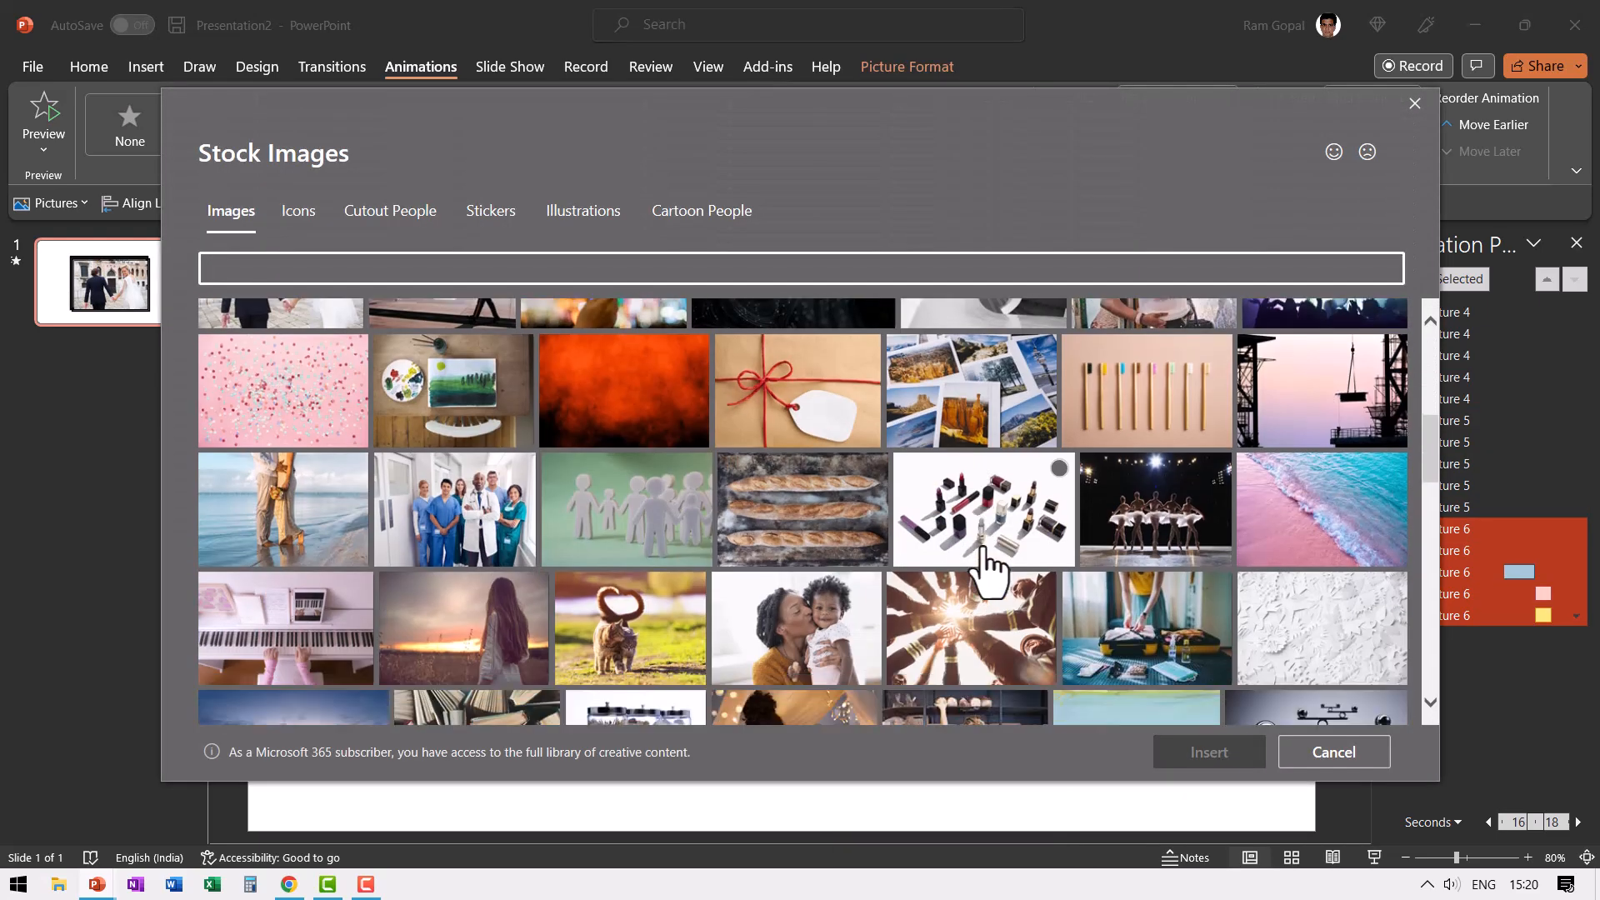
scroll(down, 3)
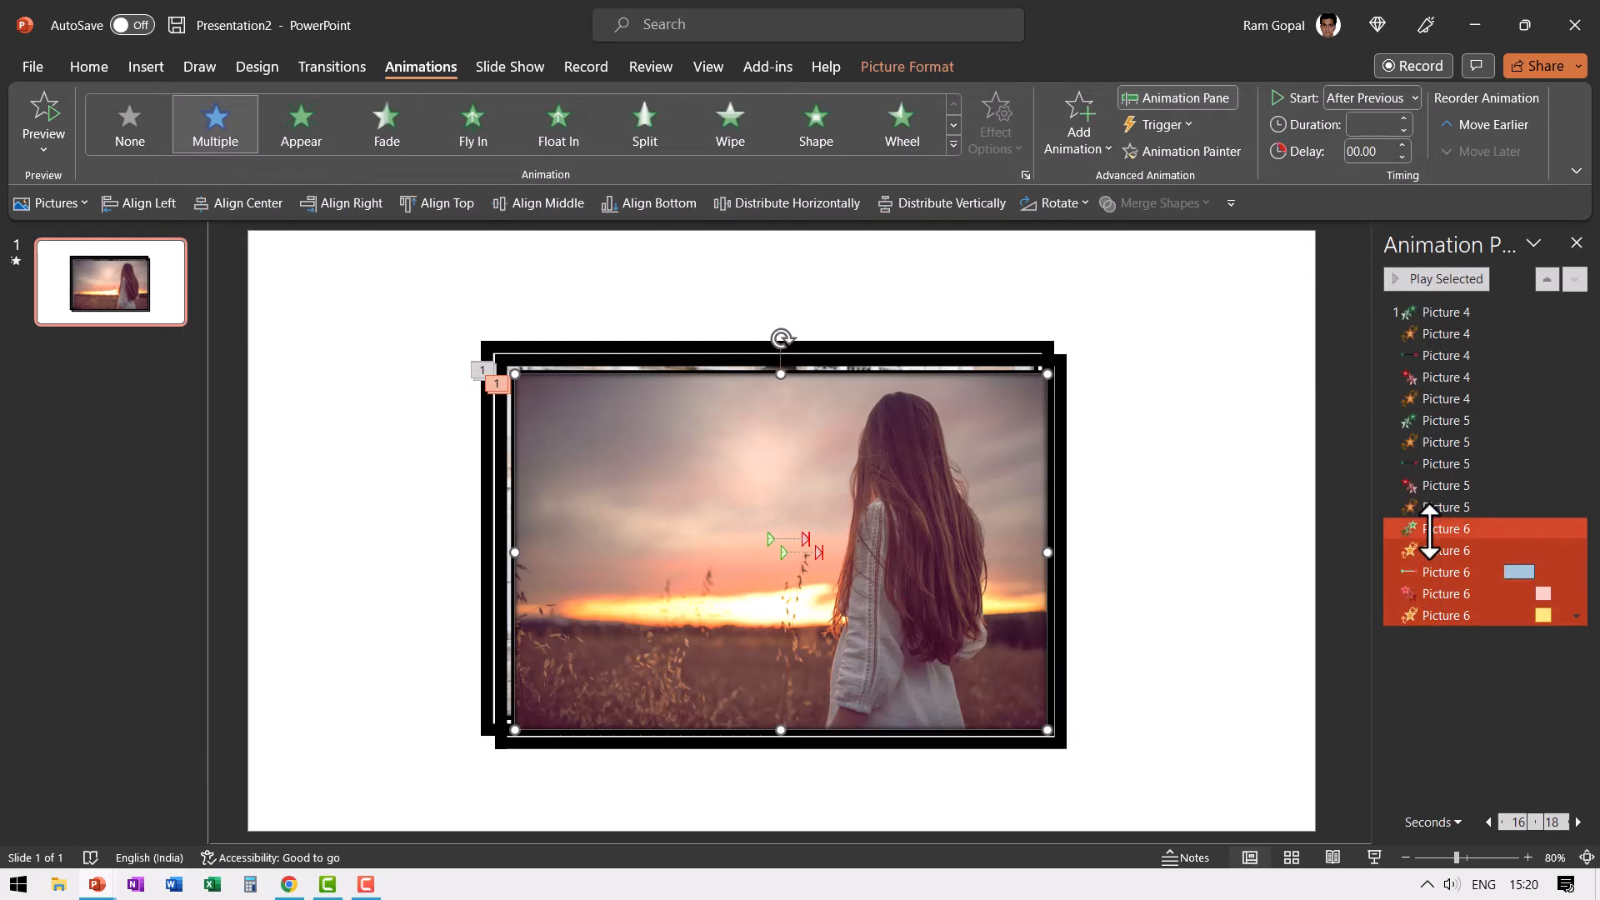
mouse_move(1204, 600)
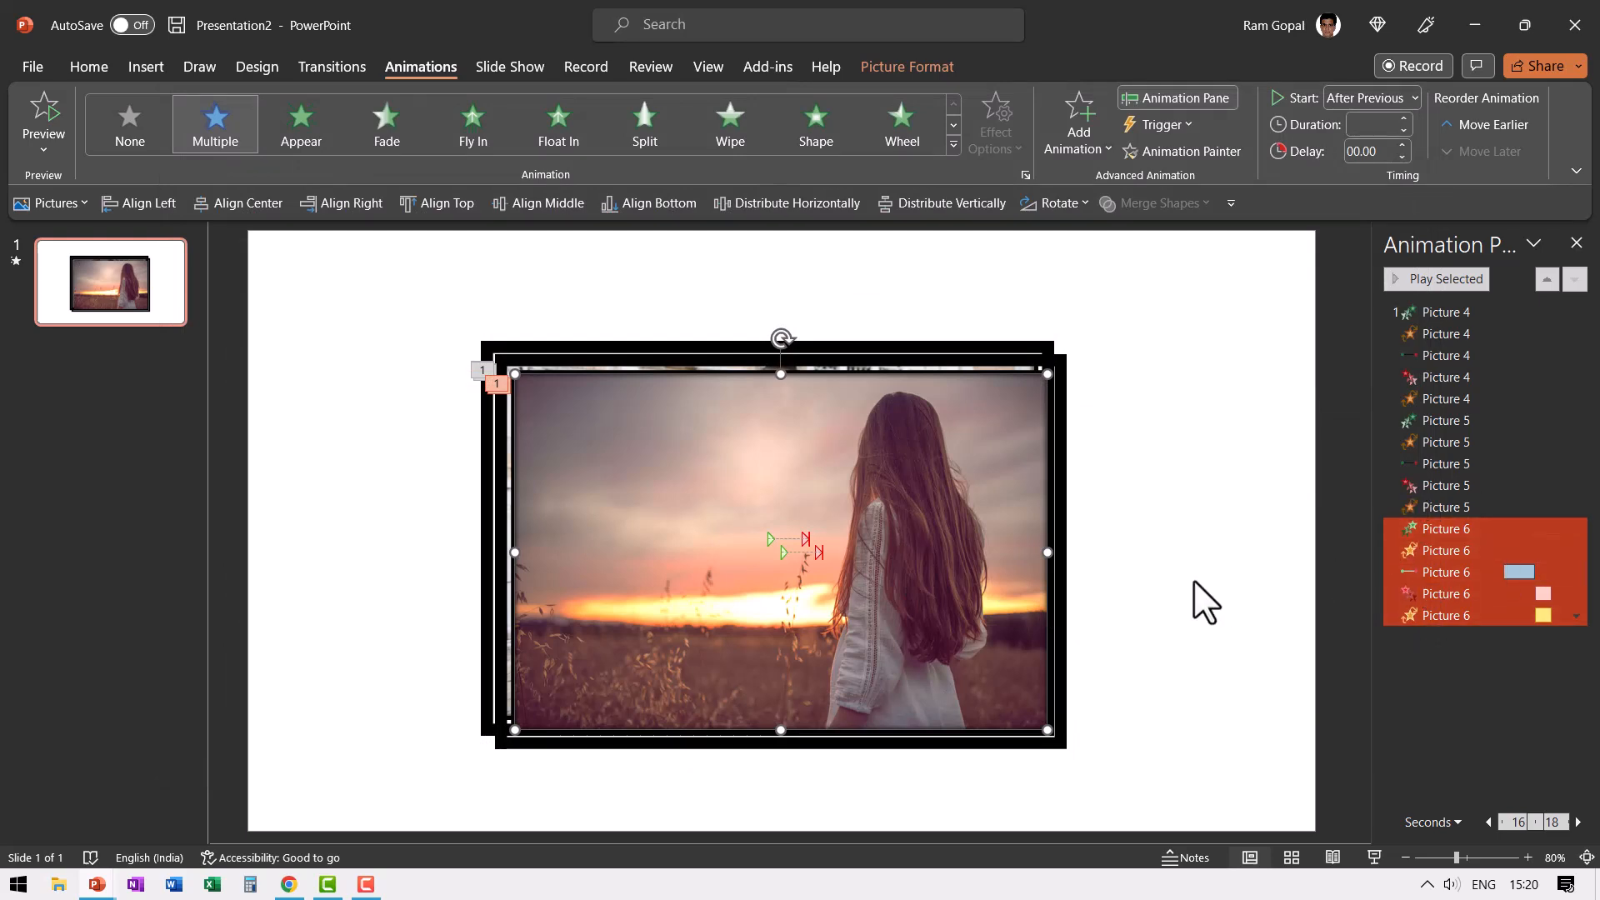
mouse_move(875, 519)
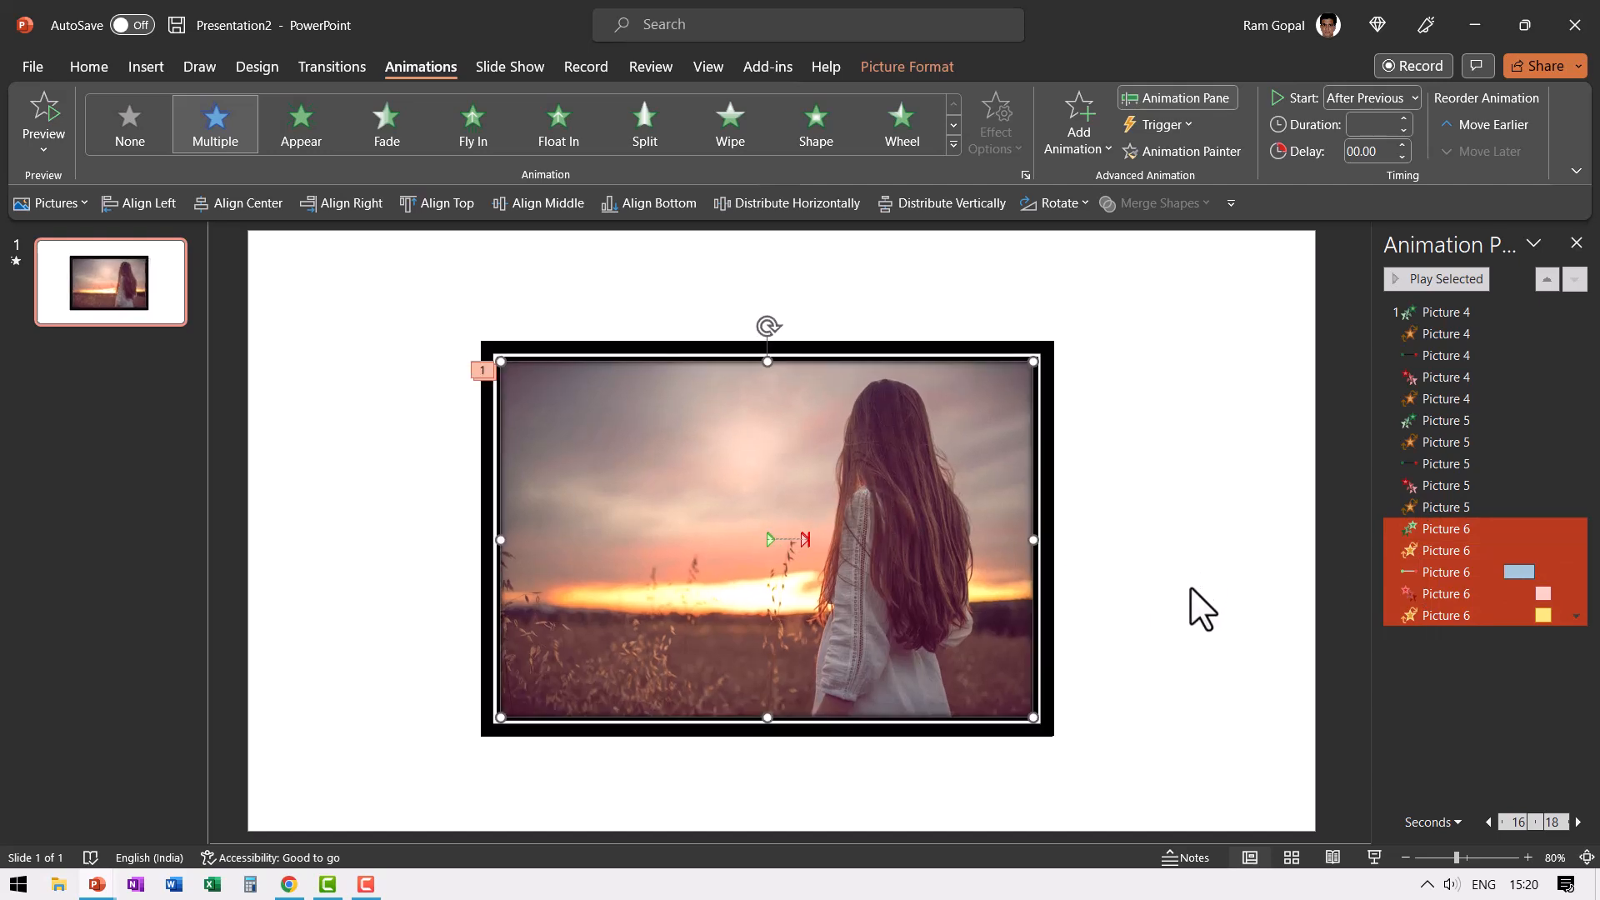
mouse_move(1190, 623)
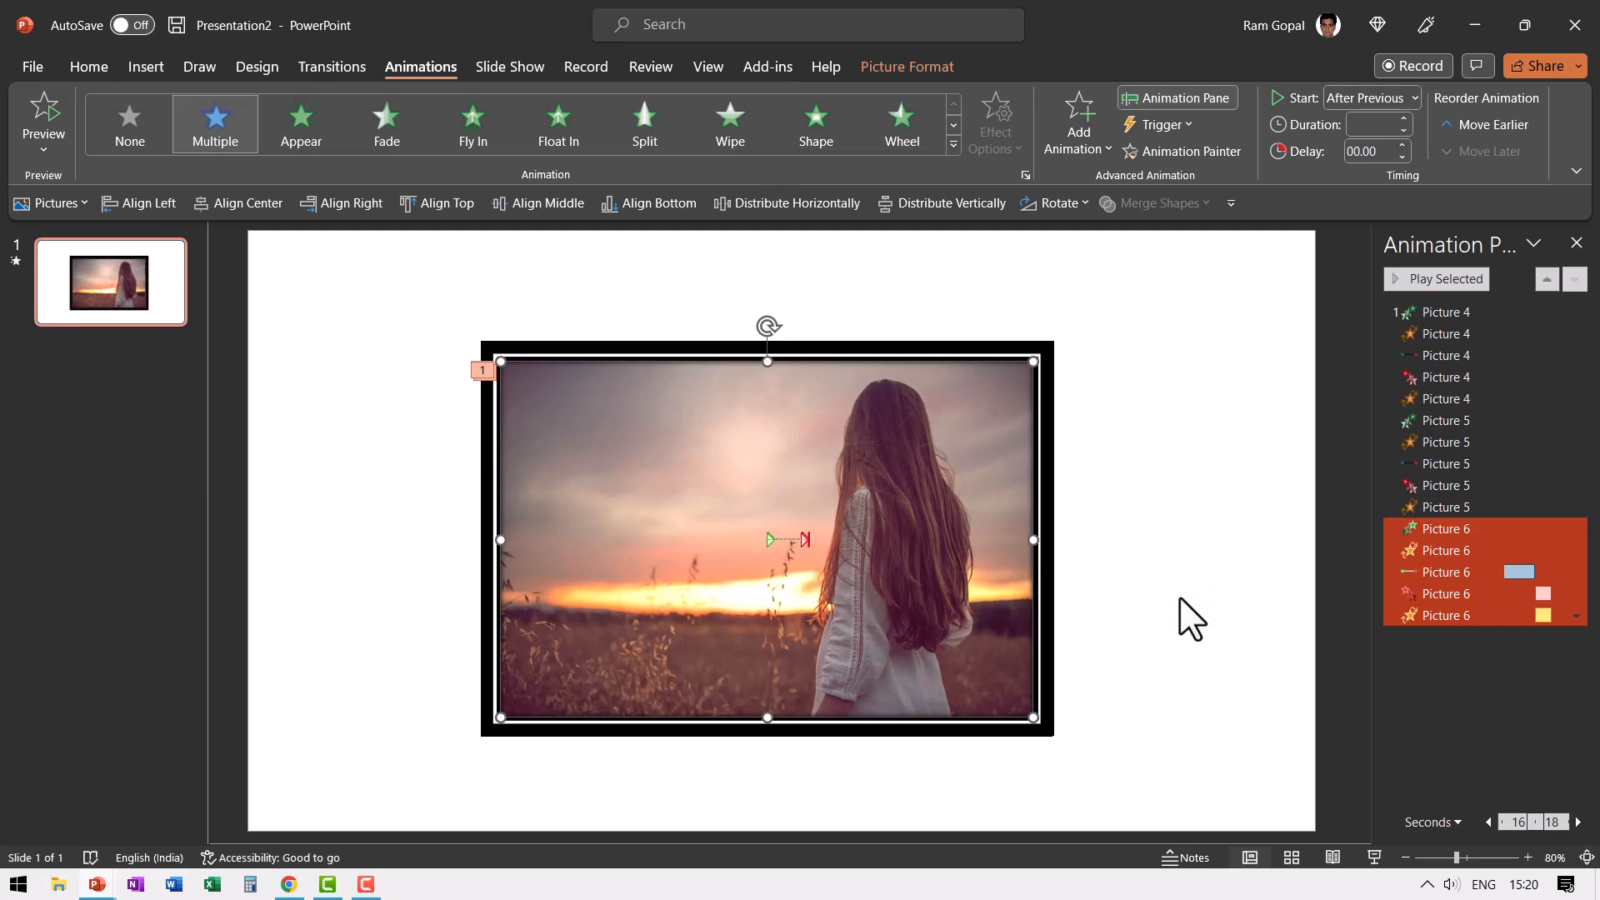
mouse_move(1383, 872)
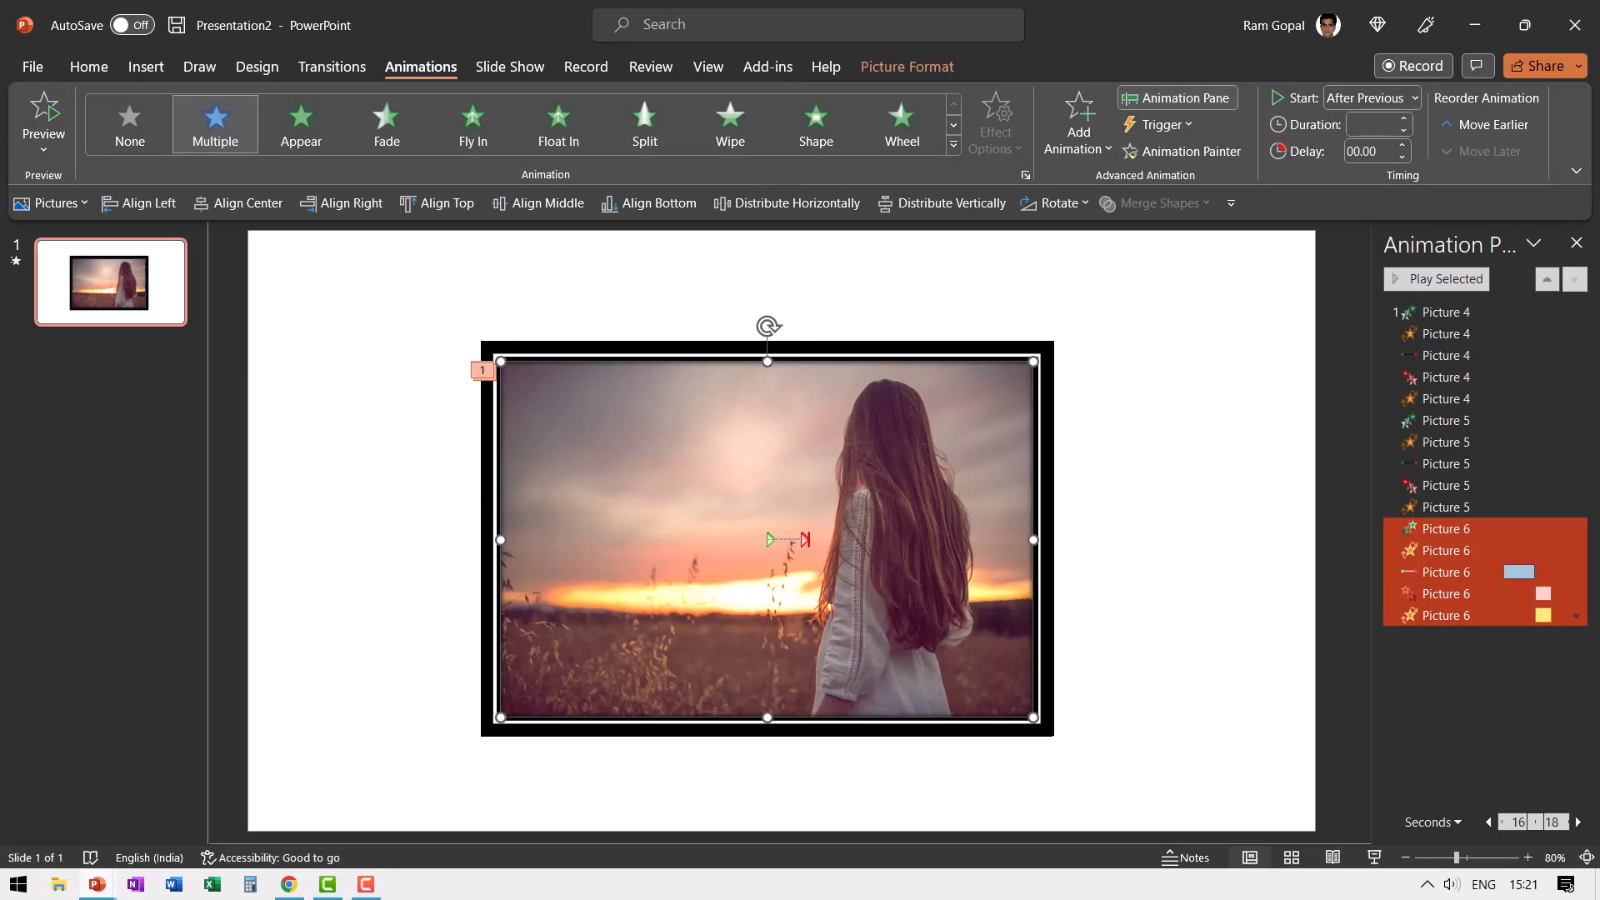
click(1235, 455)
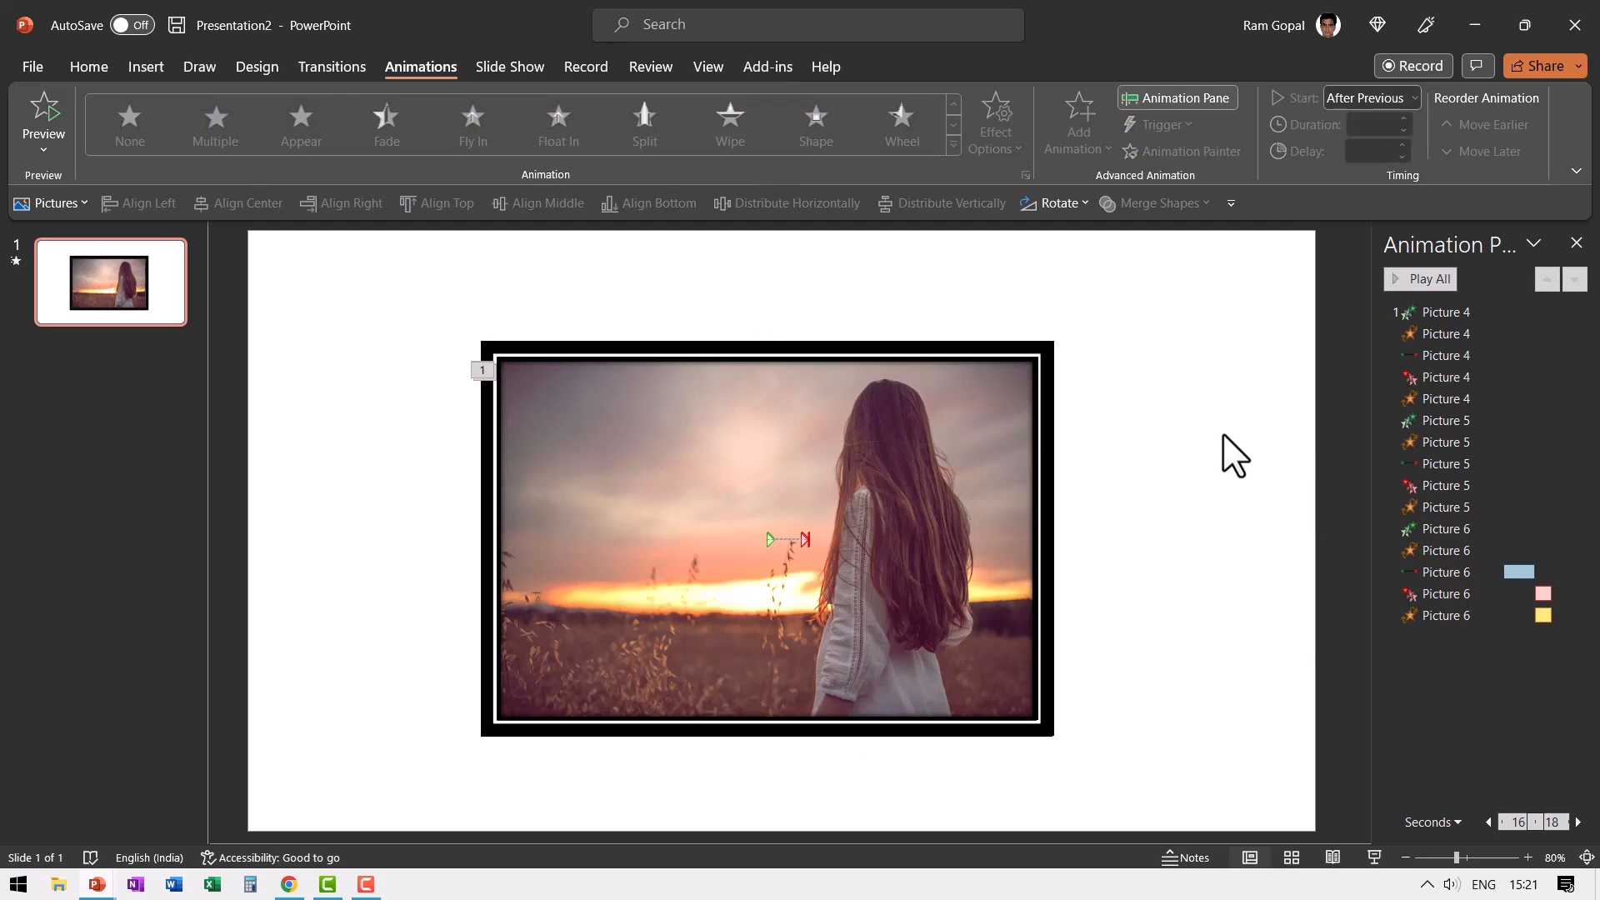
Insert the teal bubbles stock video, set to start automatically and loop until stopped
click(145, 66)
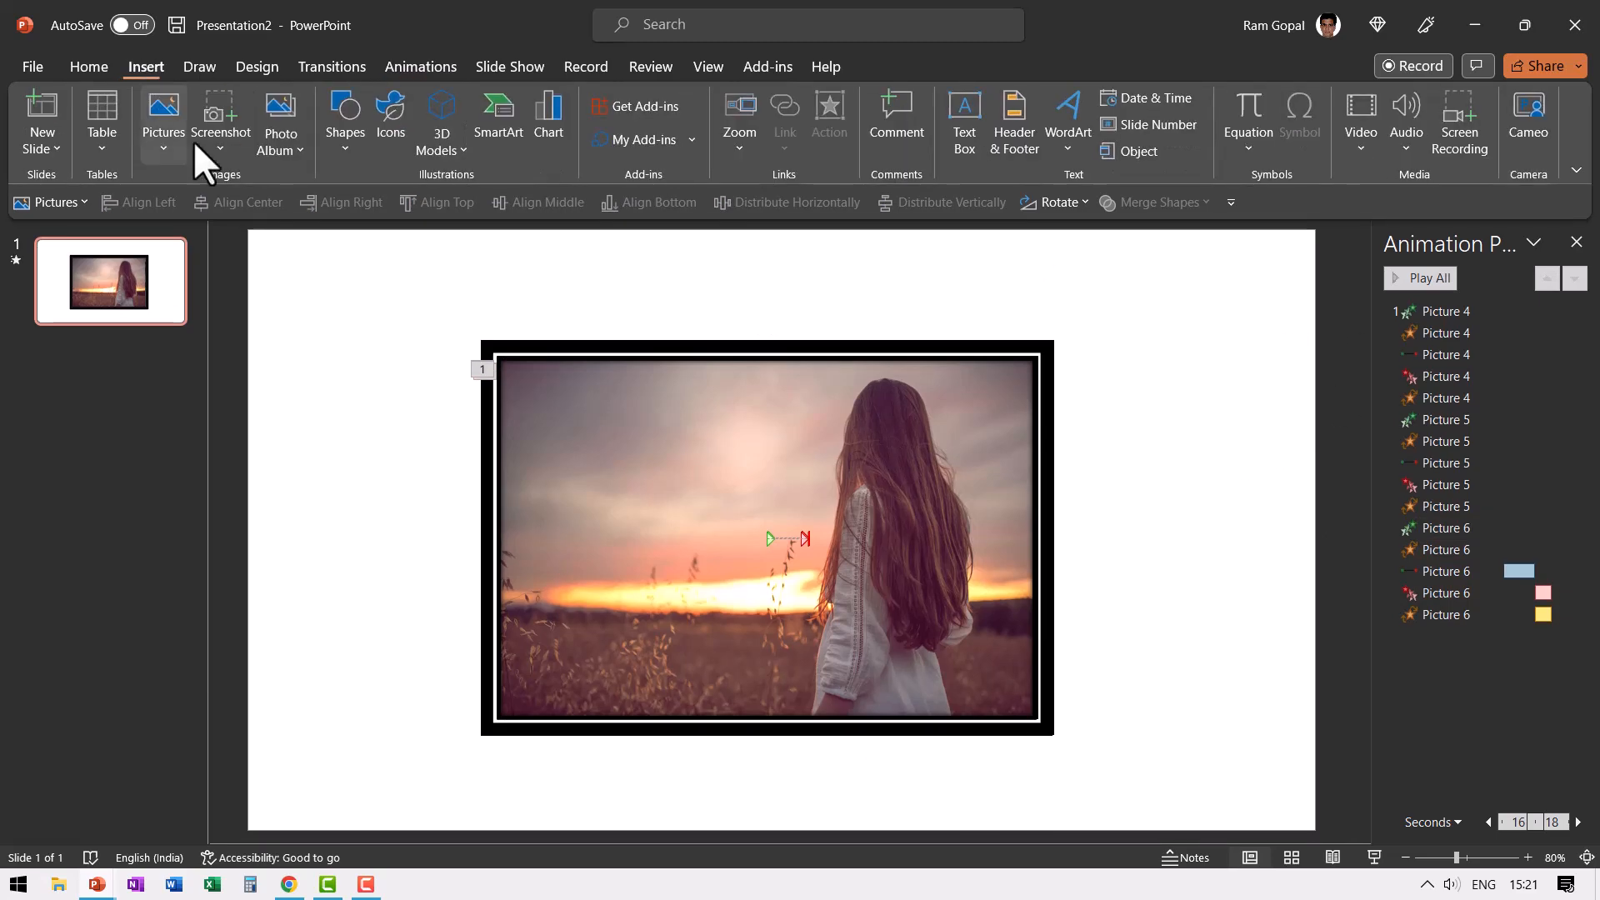
click(1359, 122)
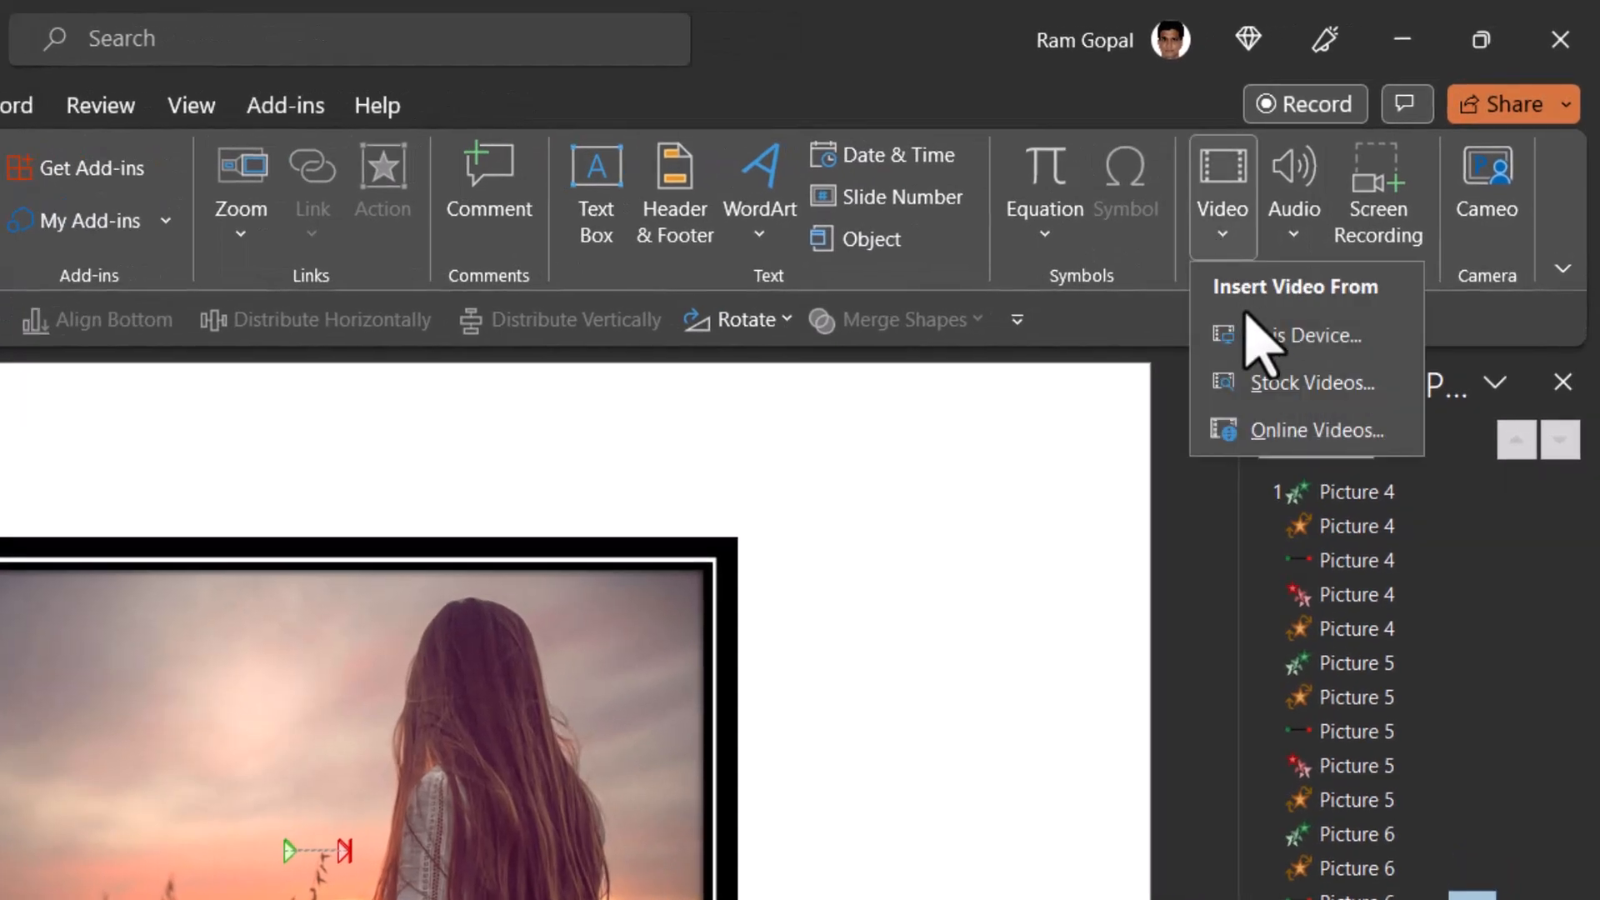
click(1310, 382)
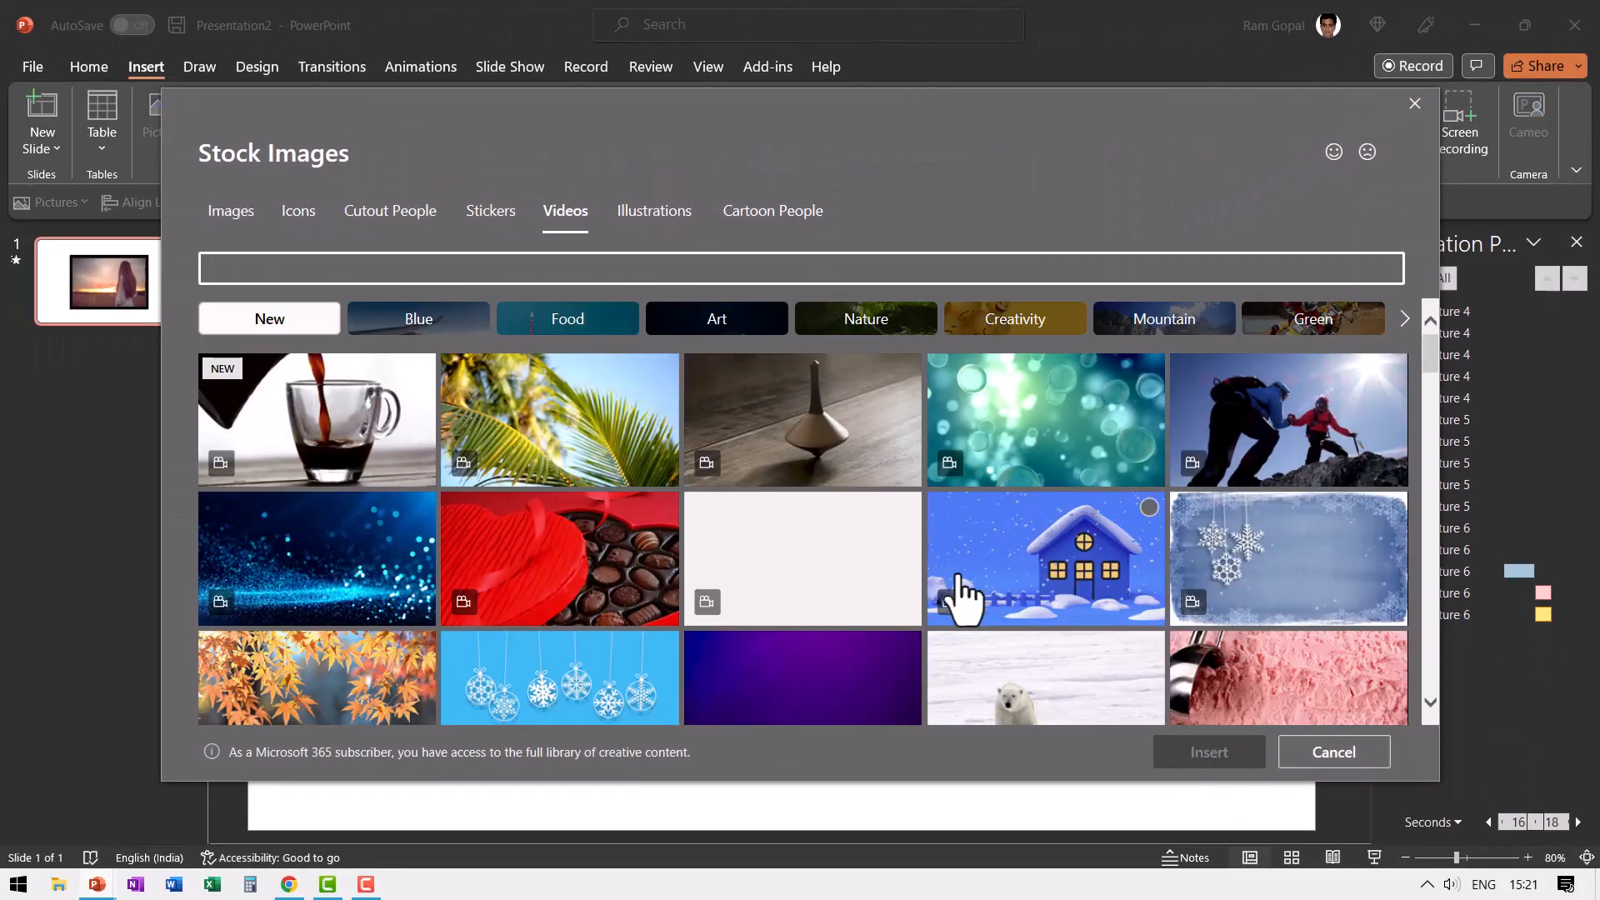
mouse_move(857, 581)
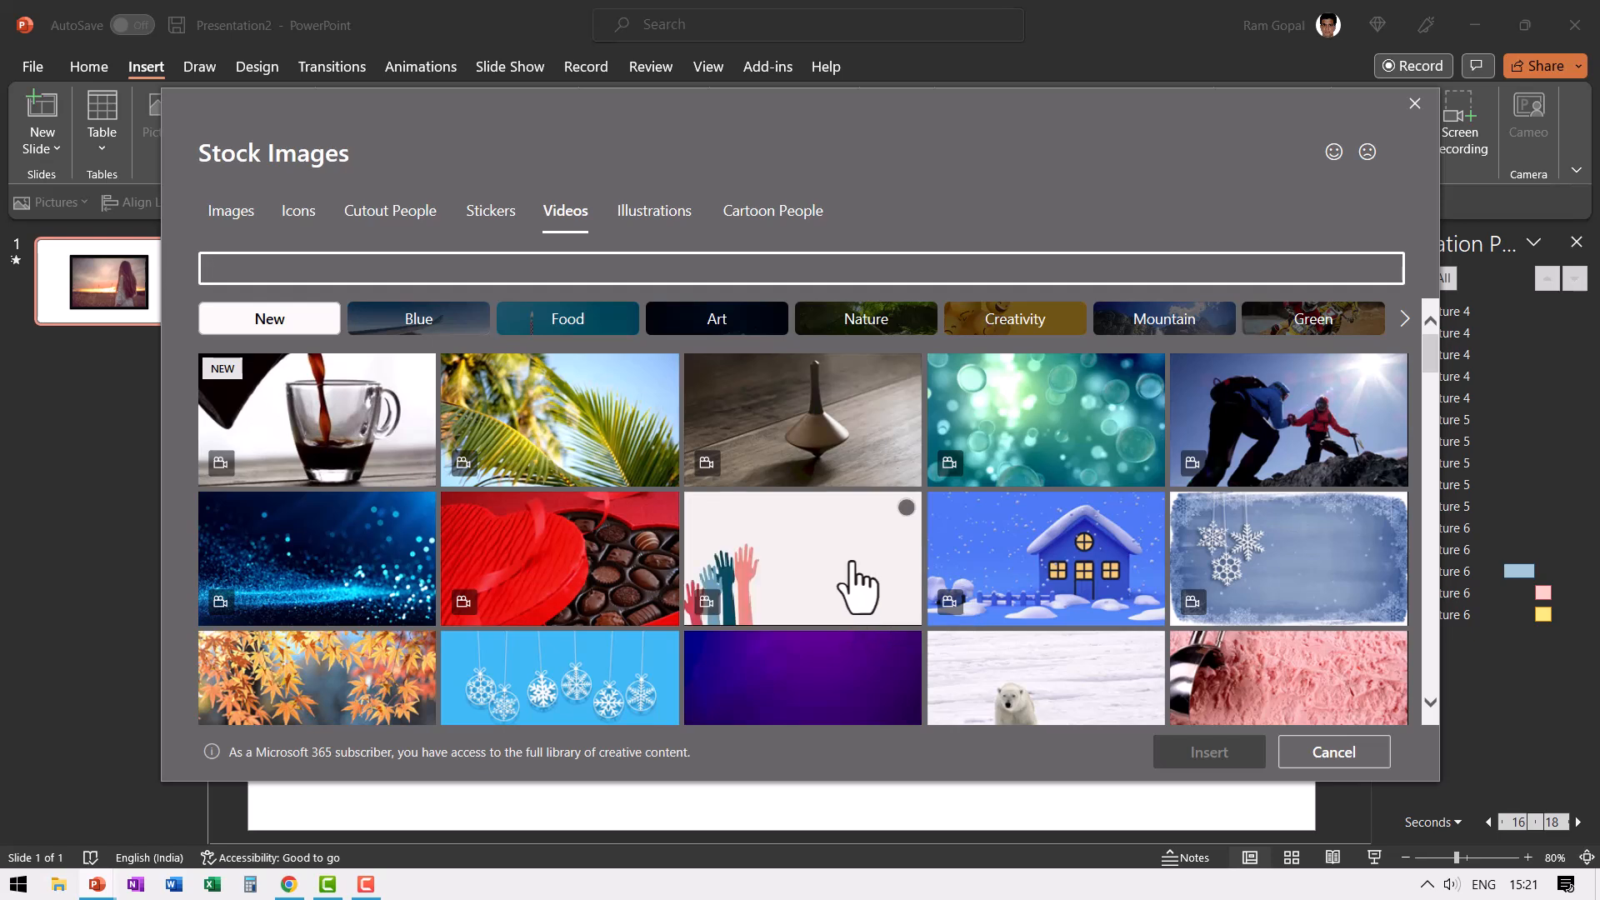
mouse_move(1036, 209)
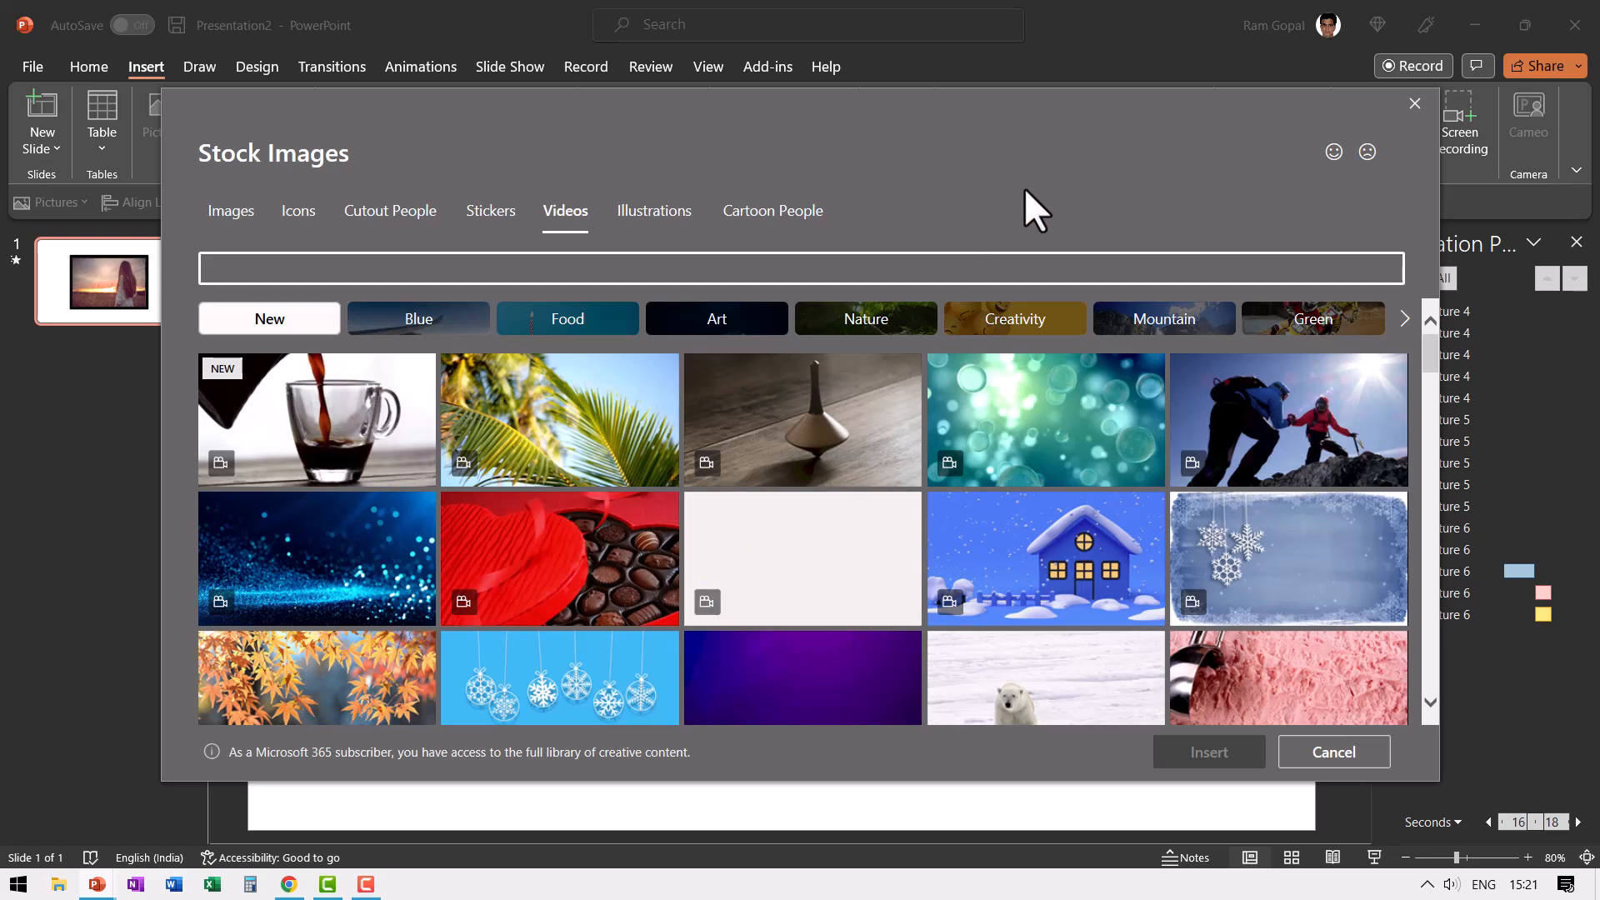
mouse_move(1145, 395)
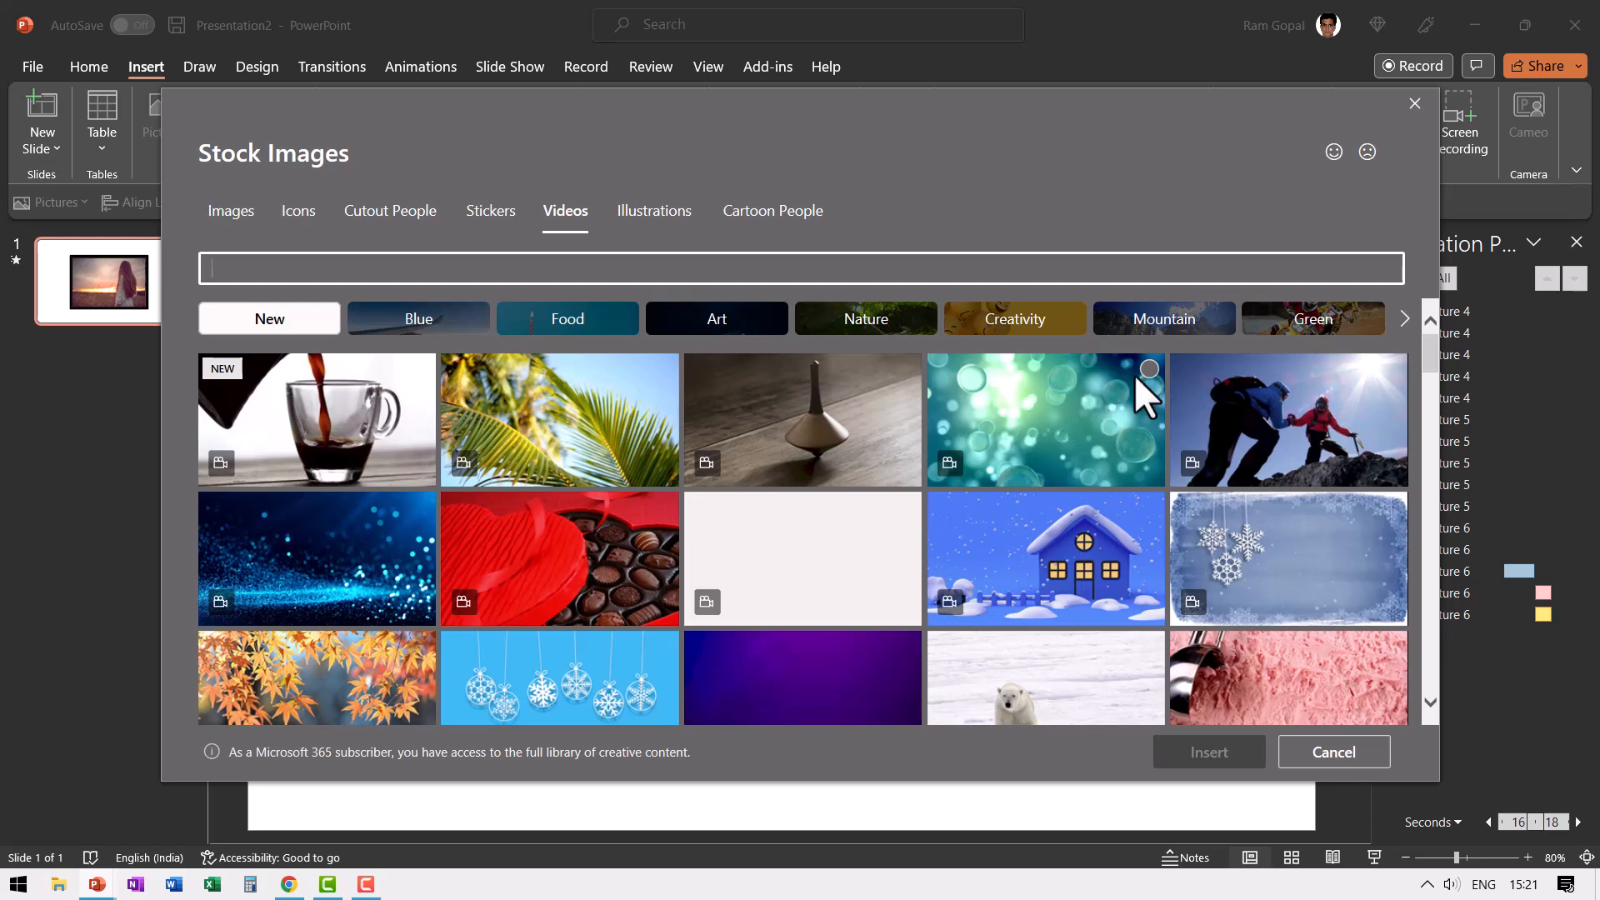
click(1043, 418)
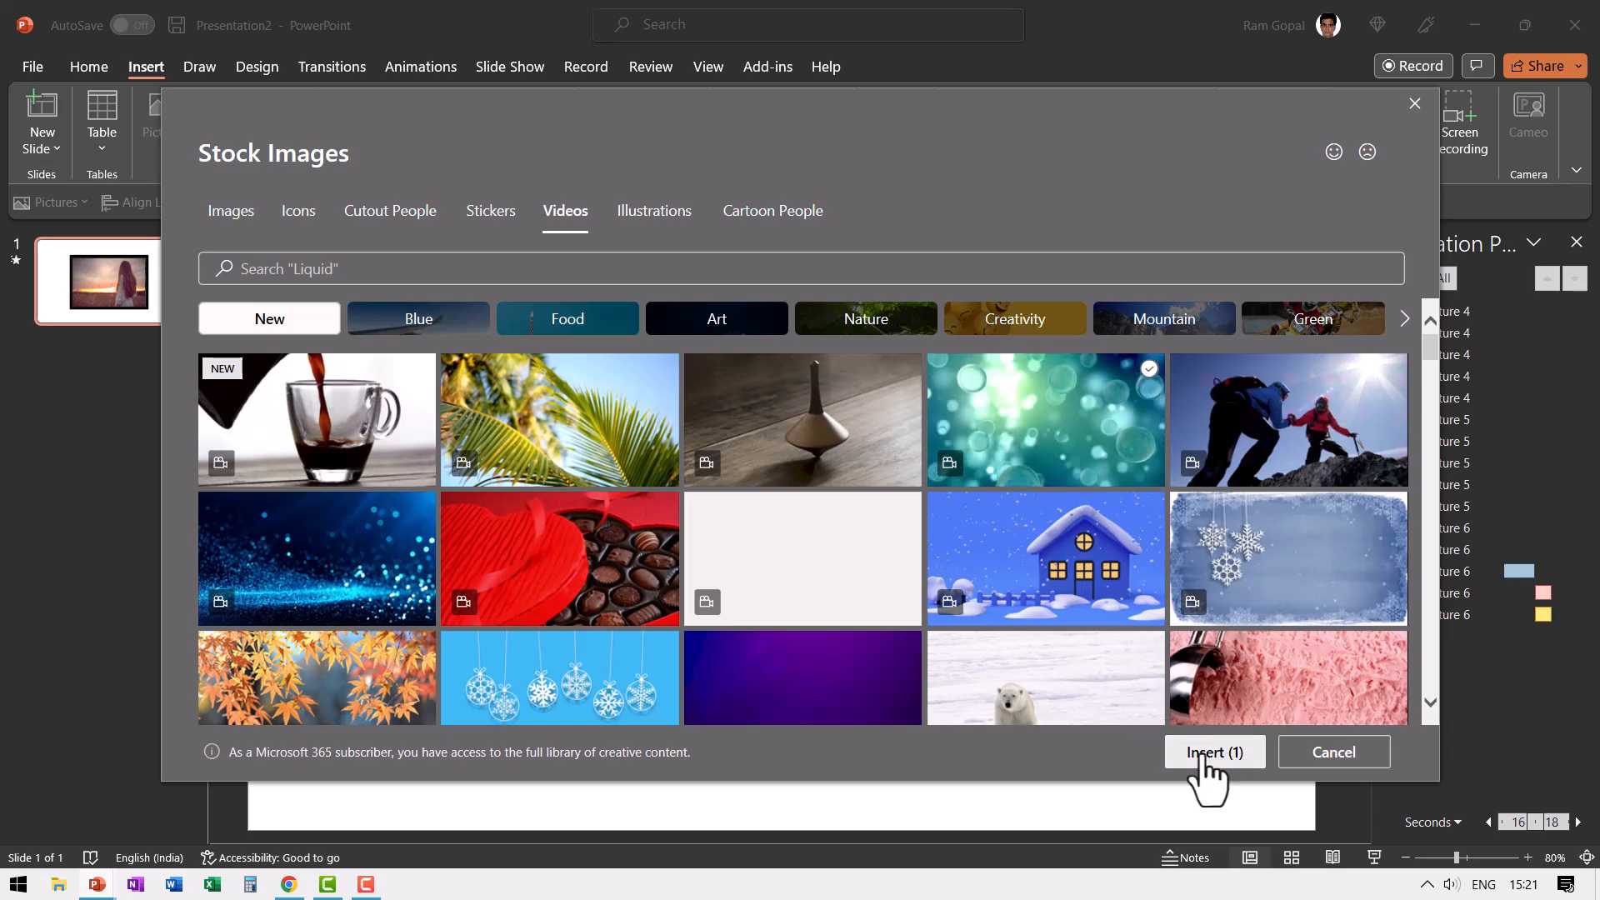
click(1213, 751)
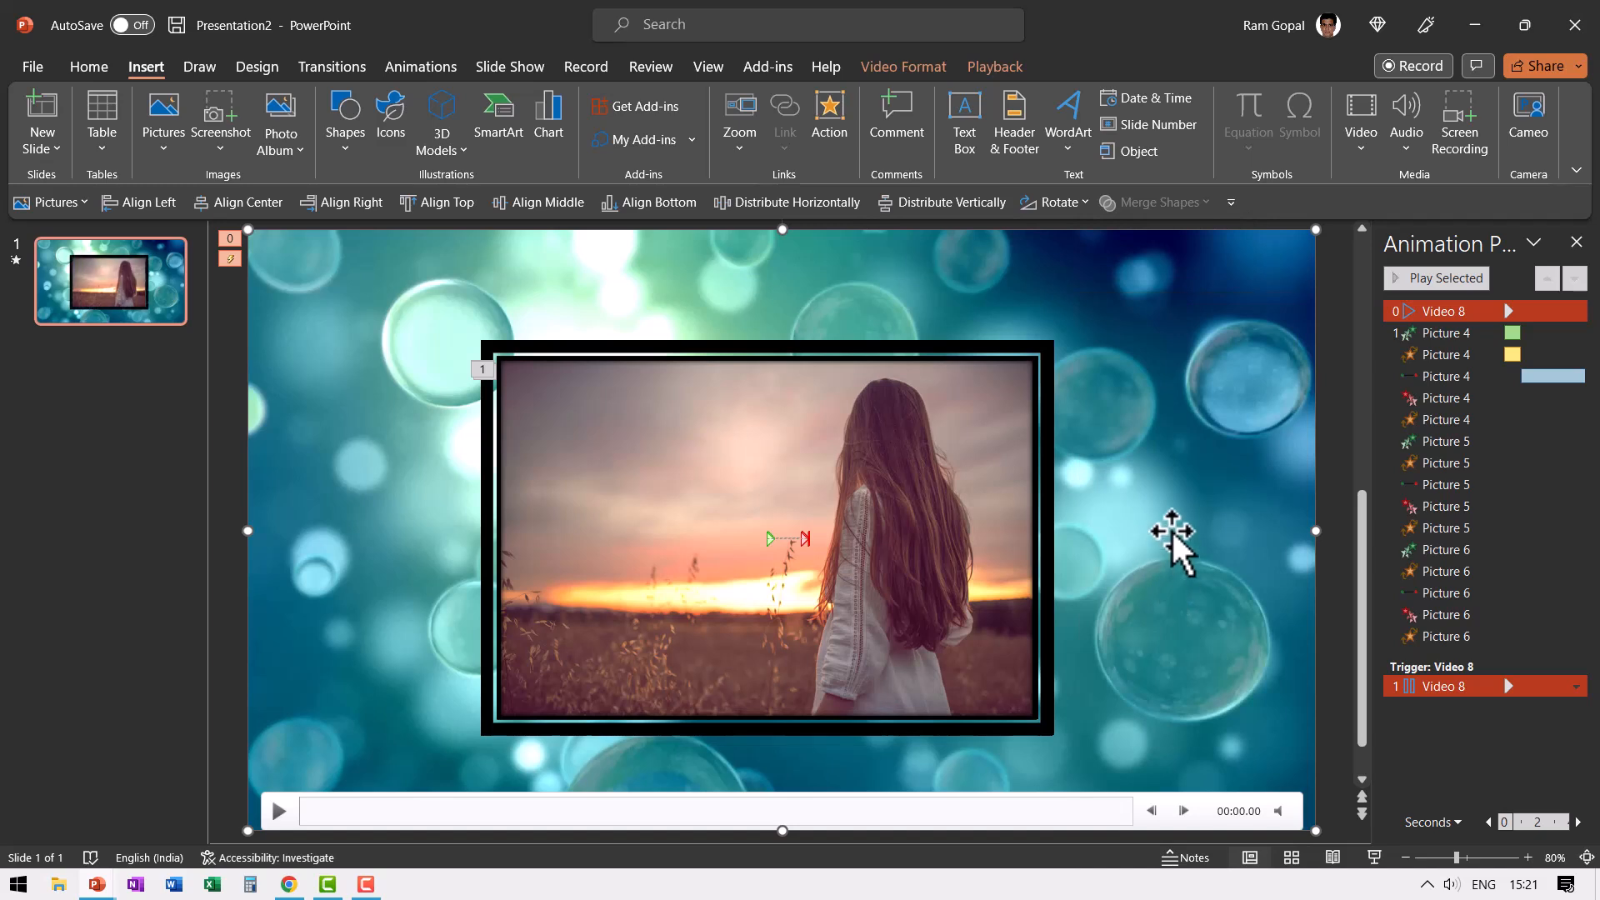
mouse_move(1153, 525)
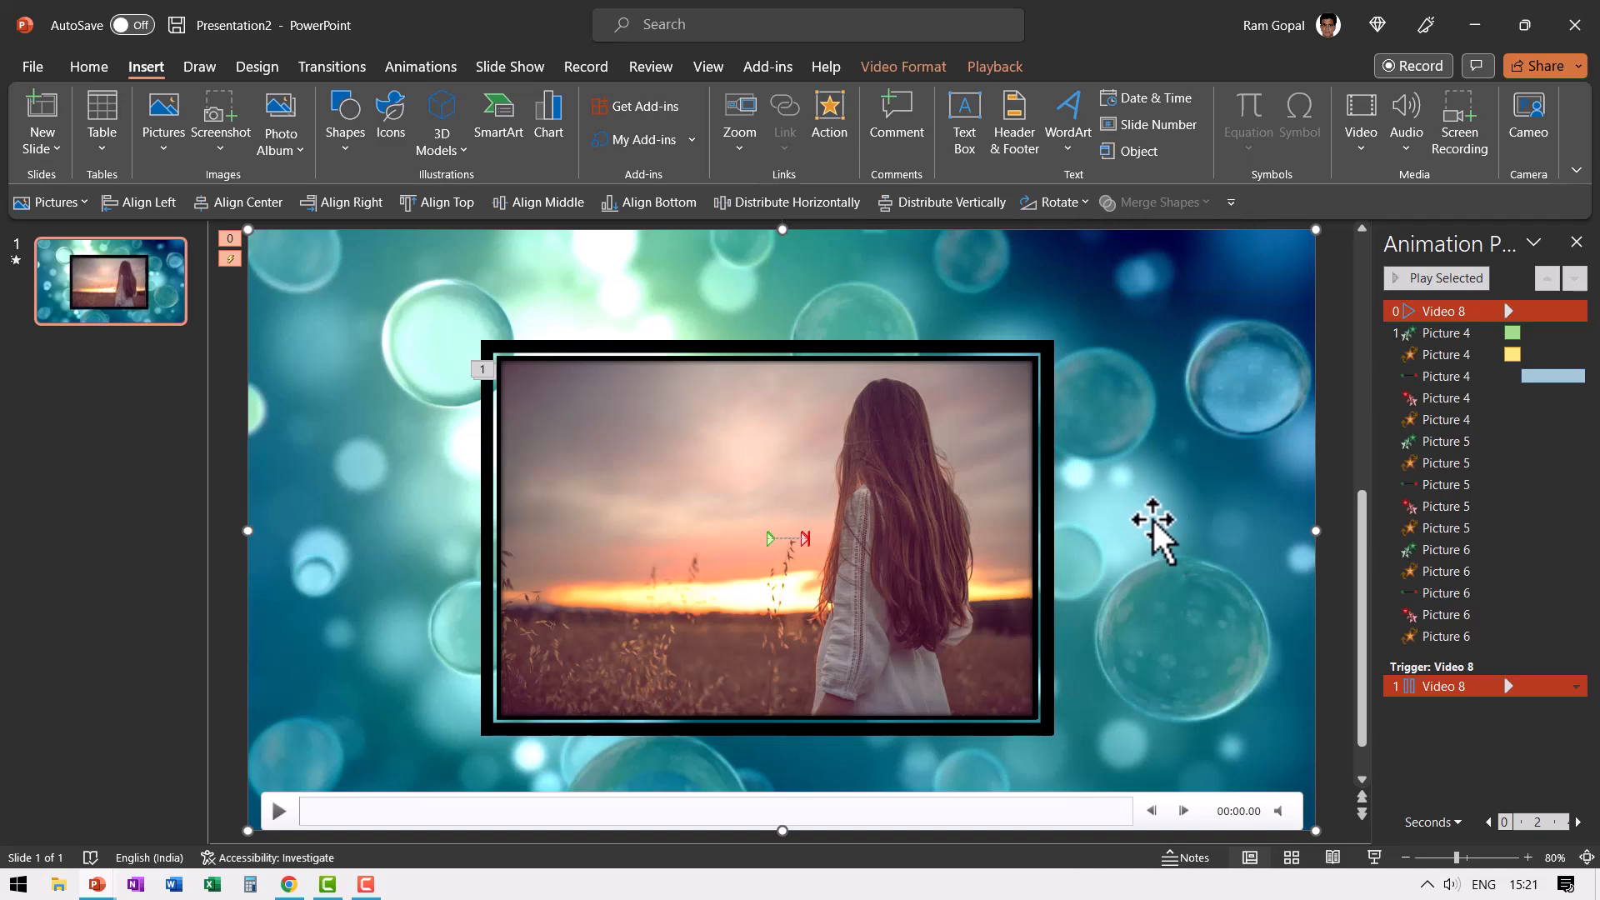
click(993, 67)
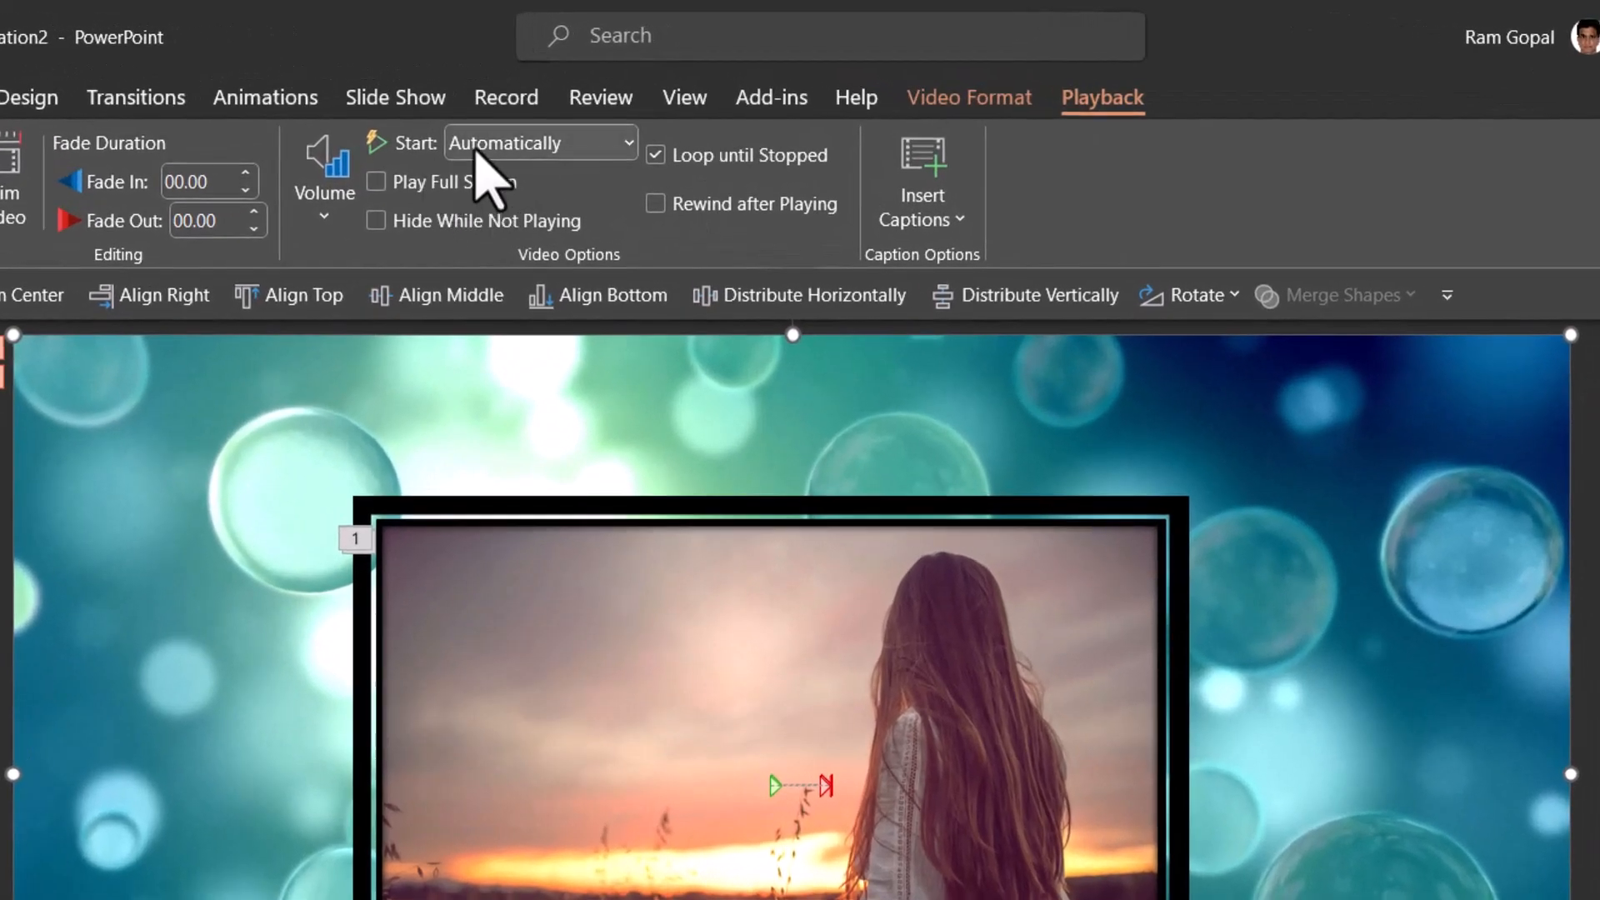
mouse_move(655, 204)
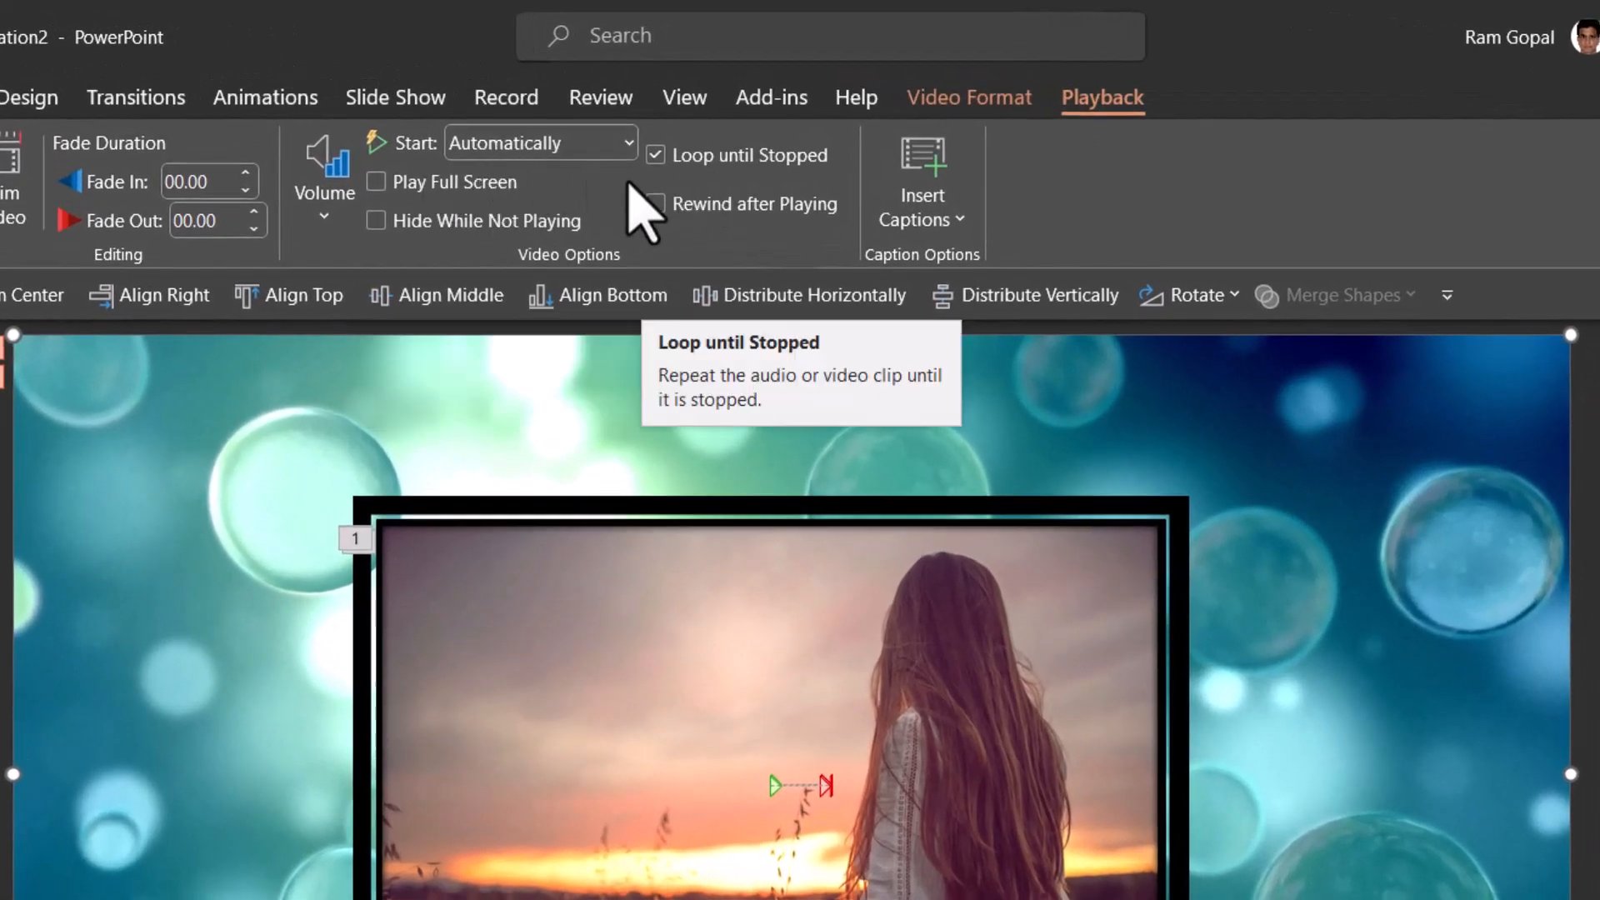
mouse_move(842, 214)
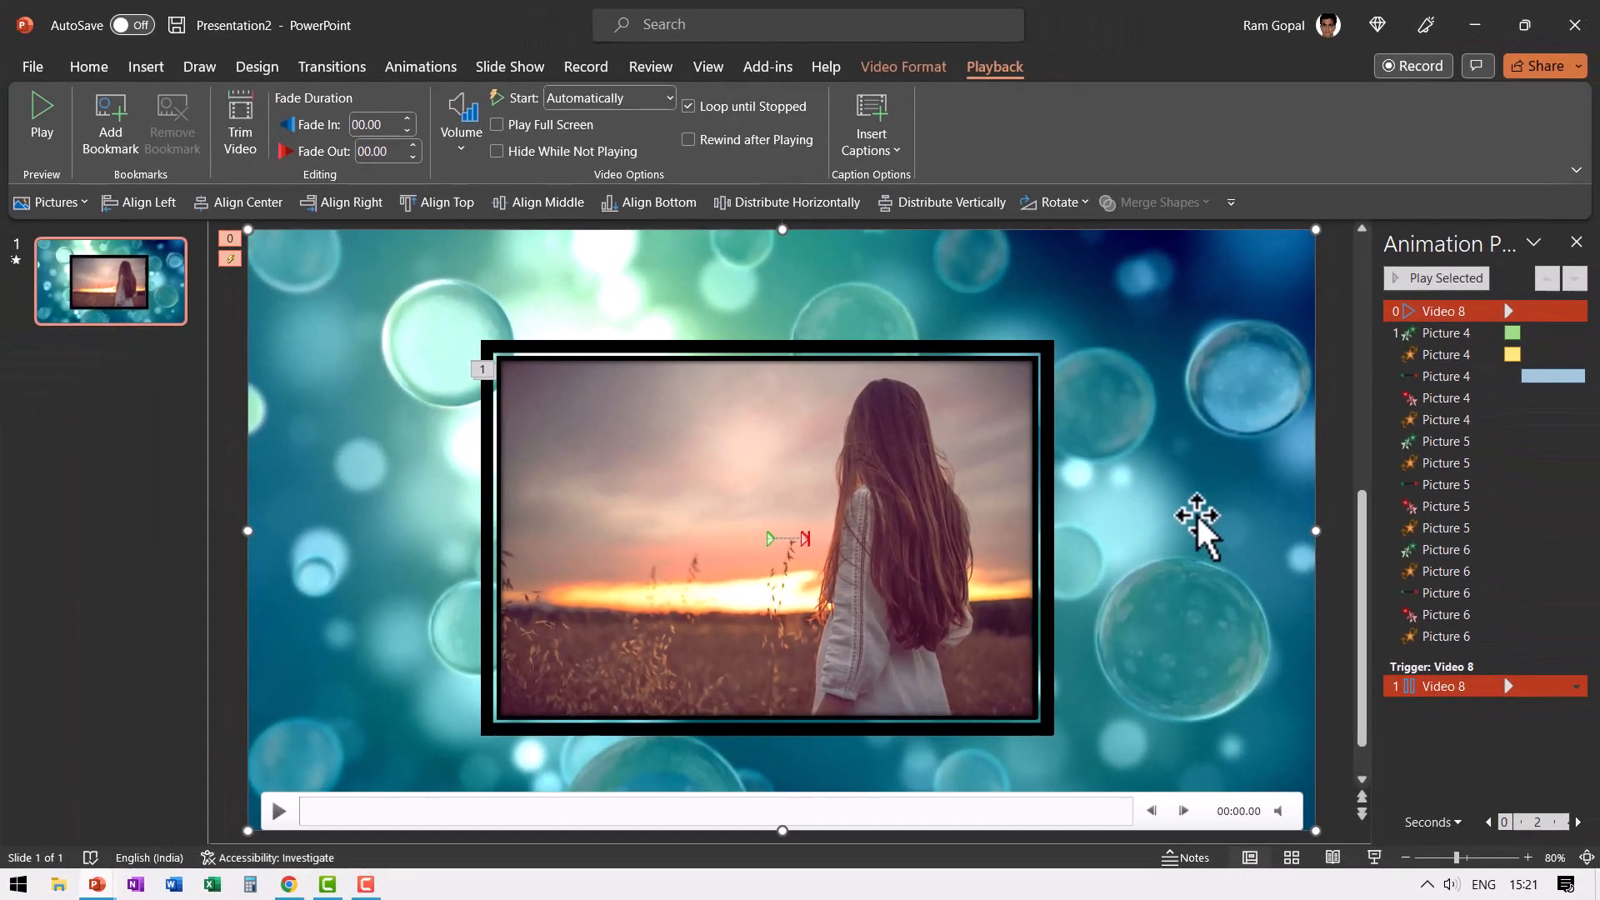
click(145, 67)
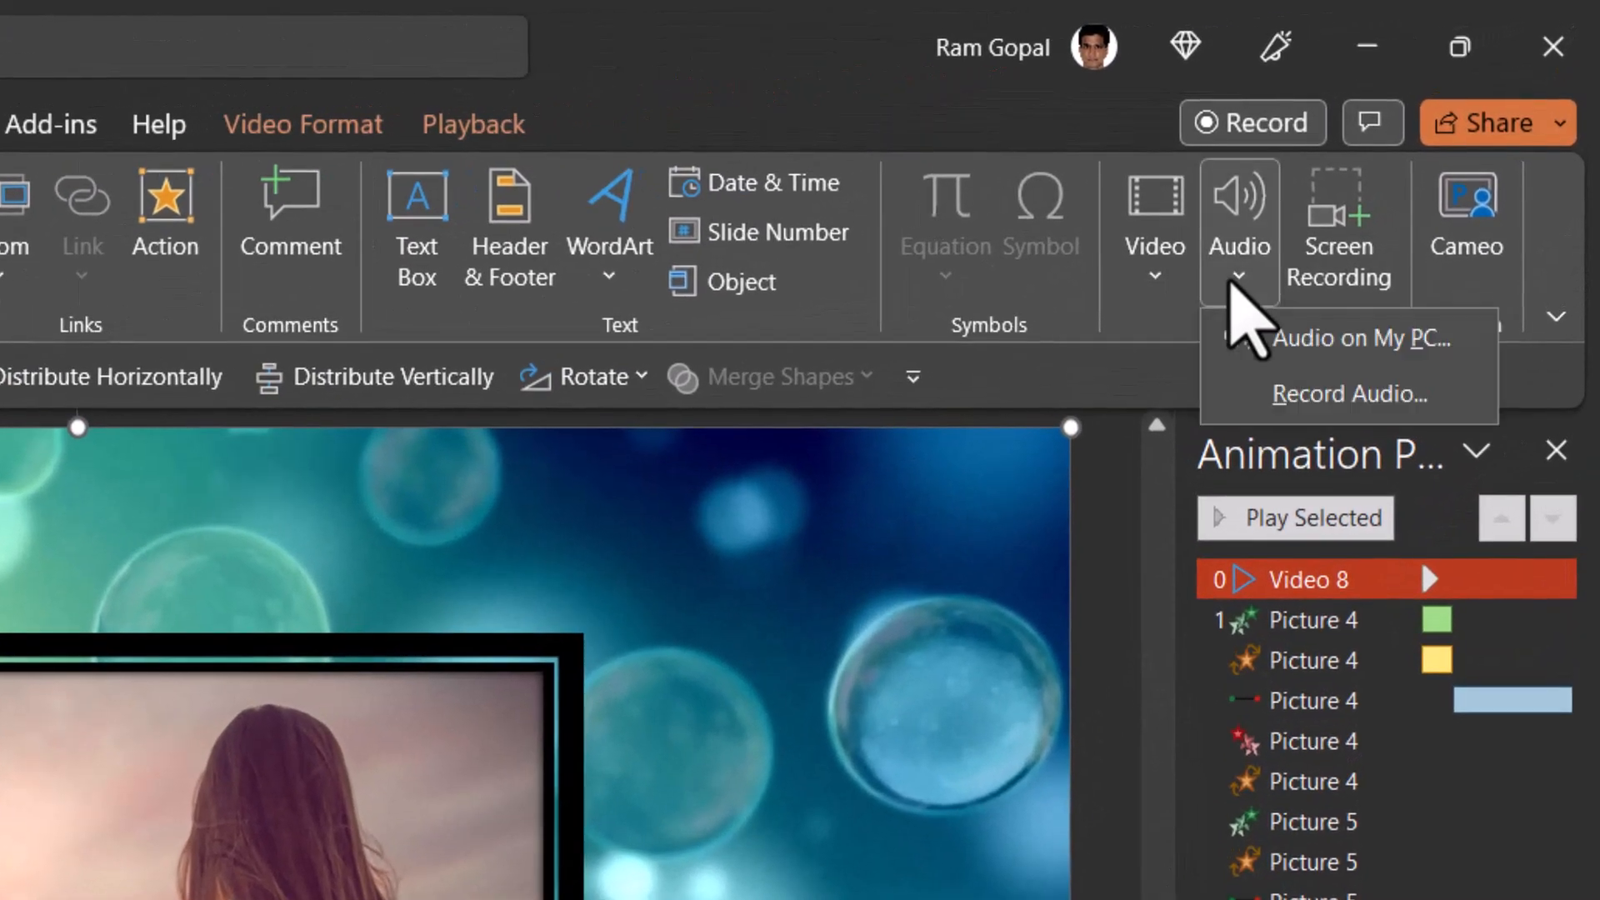
mouse_move(1346, 368)
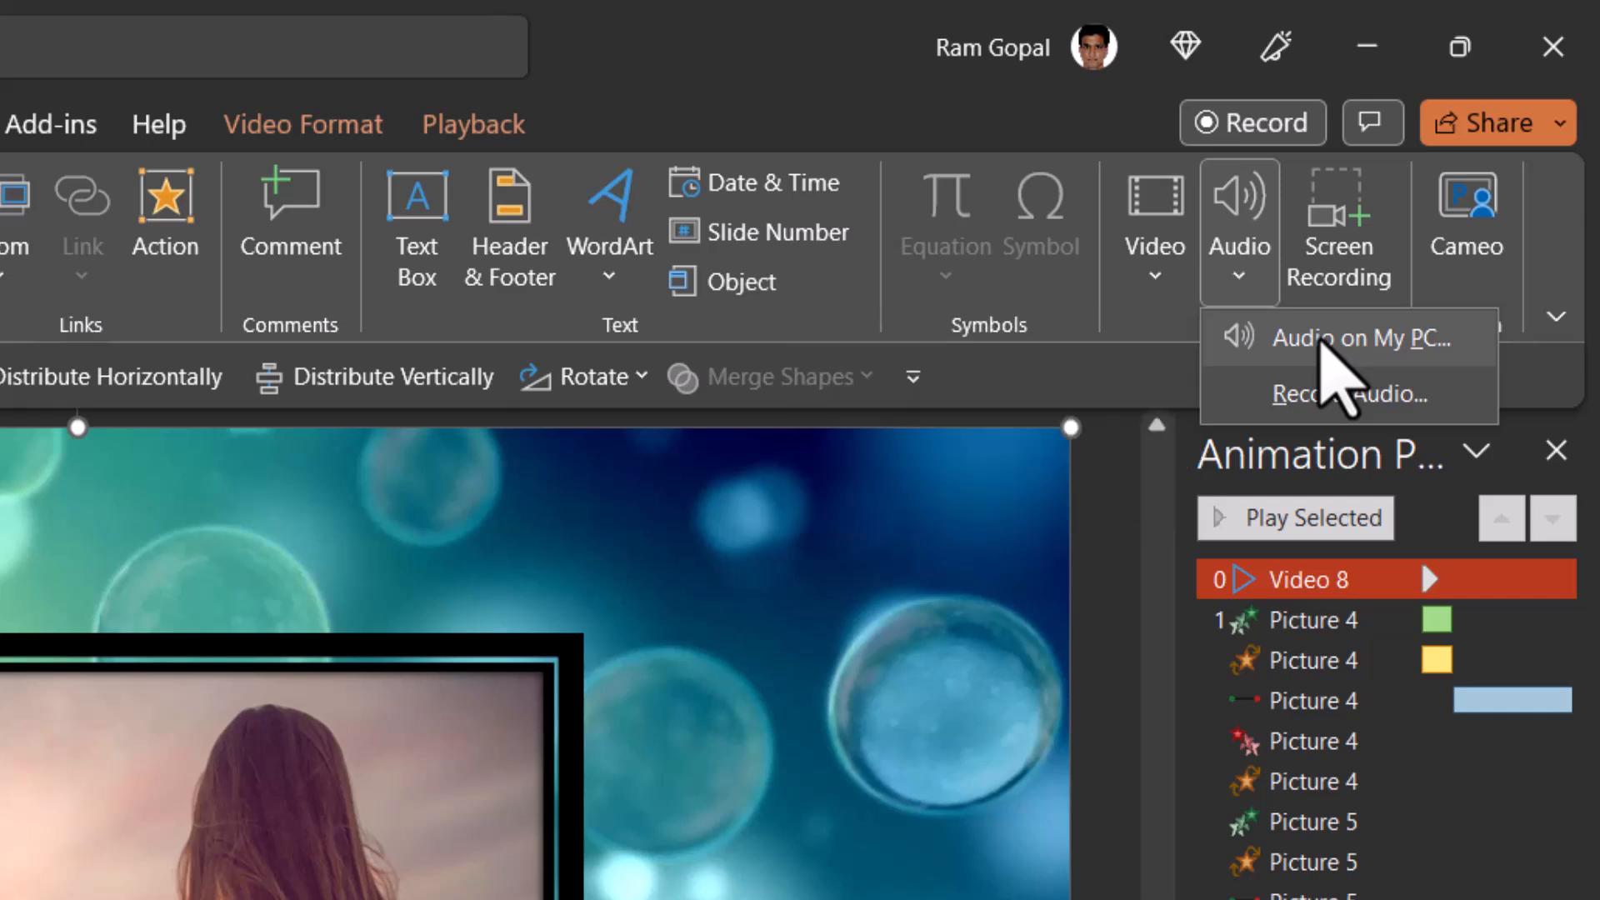
Insert a music file from the PC and set it to Play in Background
click(1341, 338)
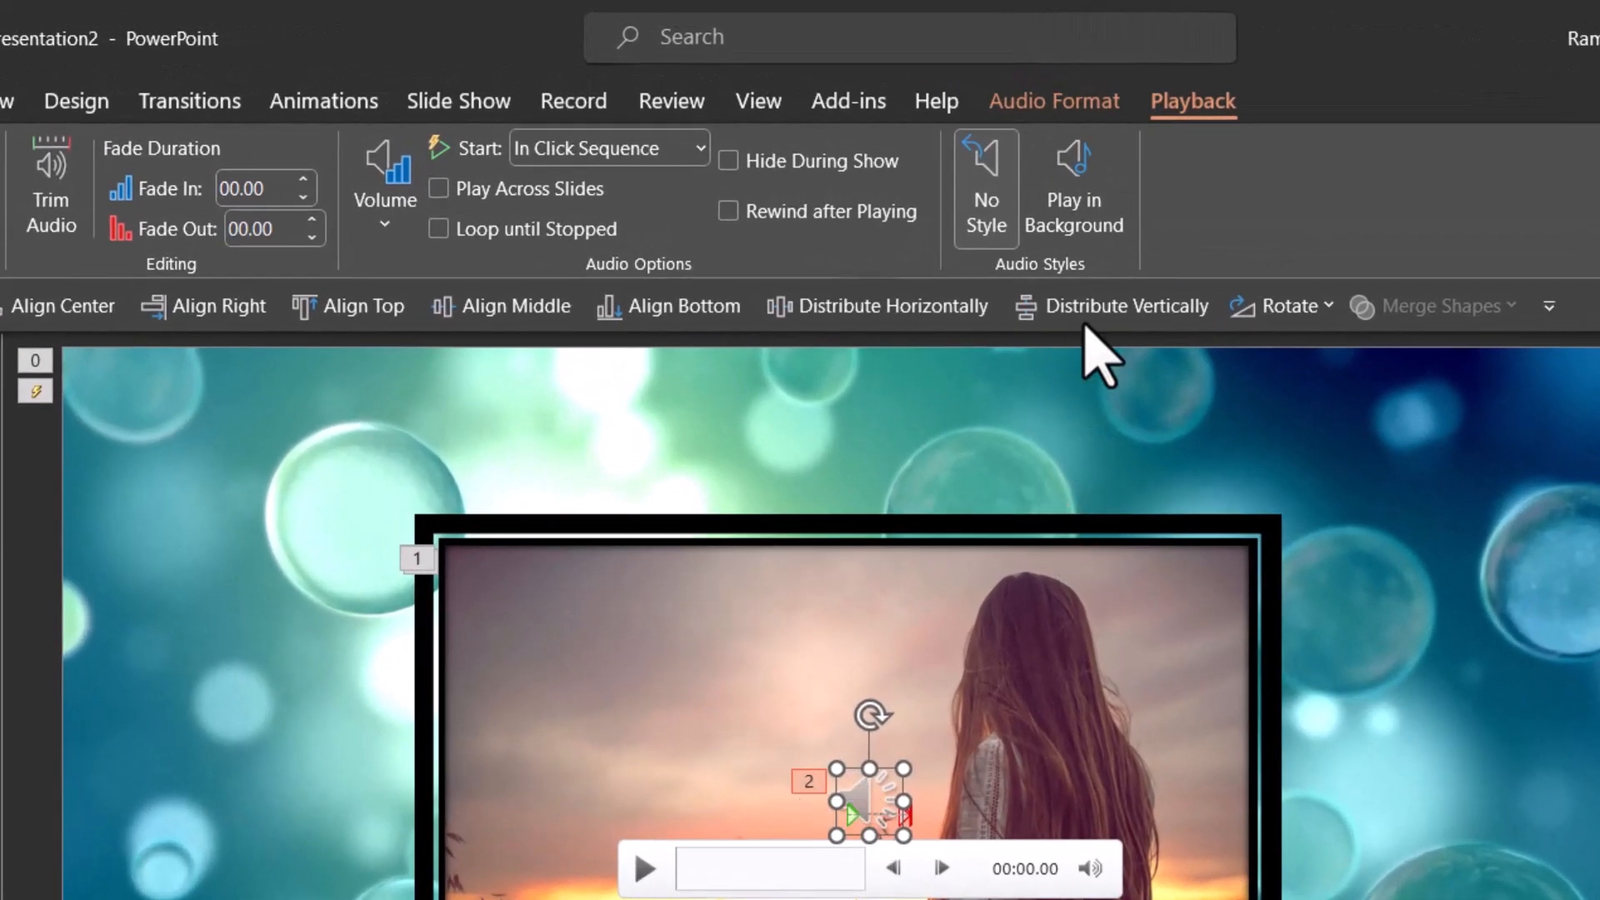
click(1073, 186)
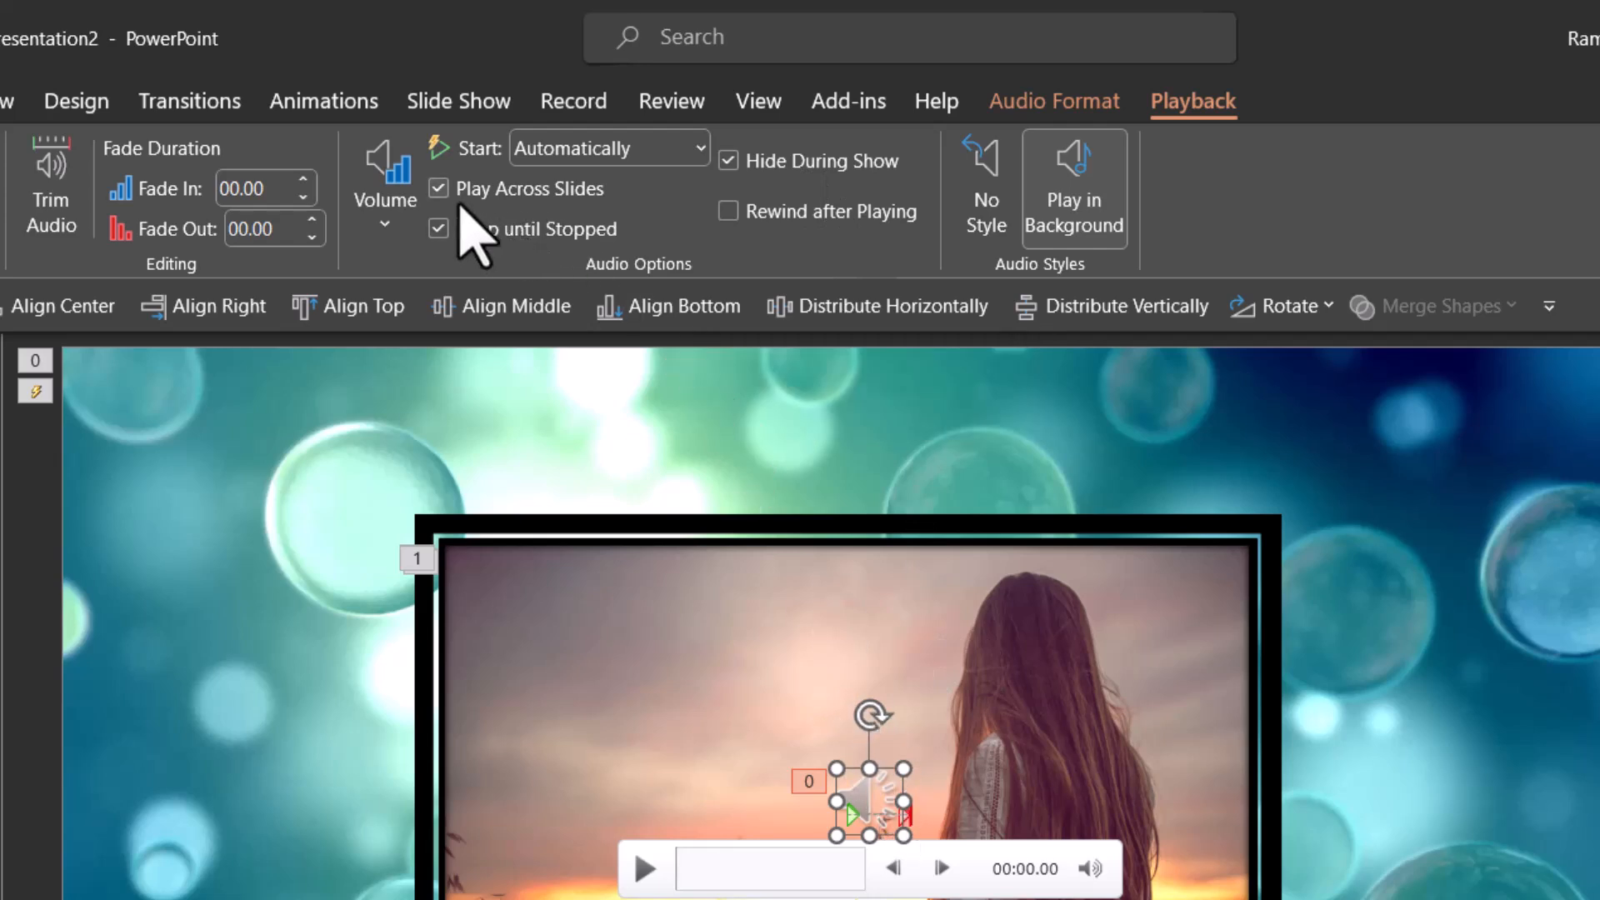
mouse_move(510, 265)
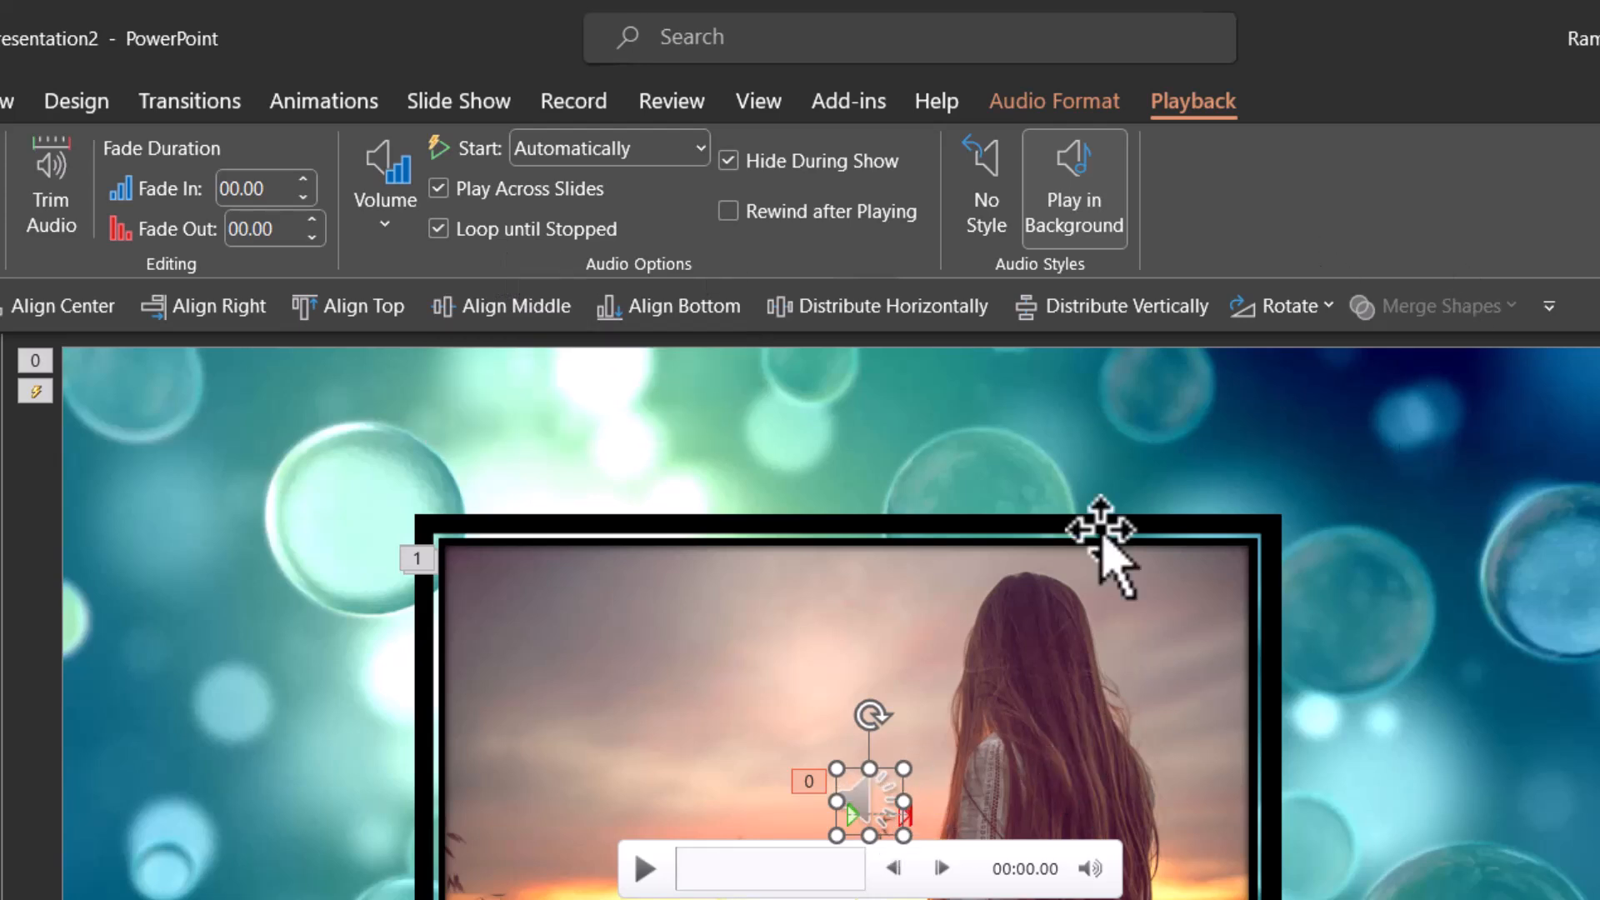
mouse_move(1074, 199)
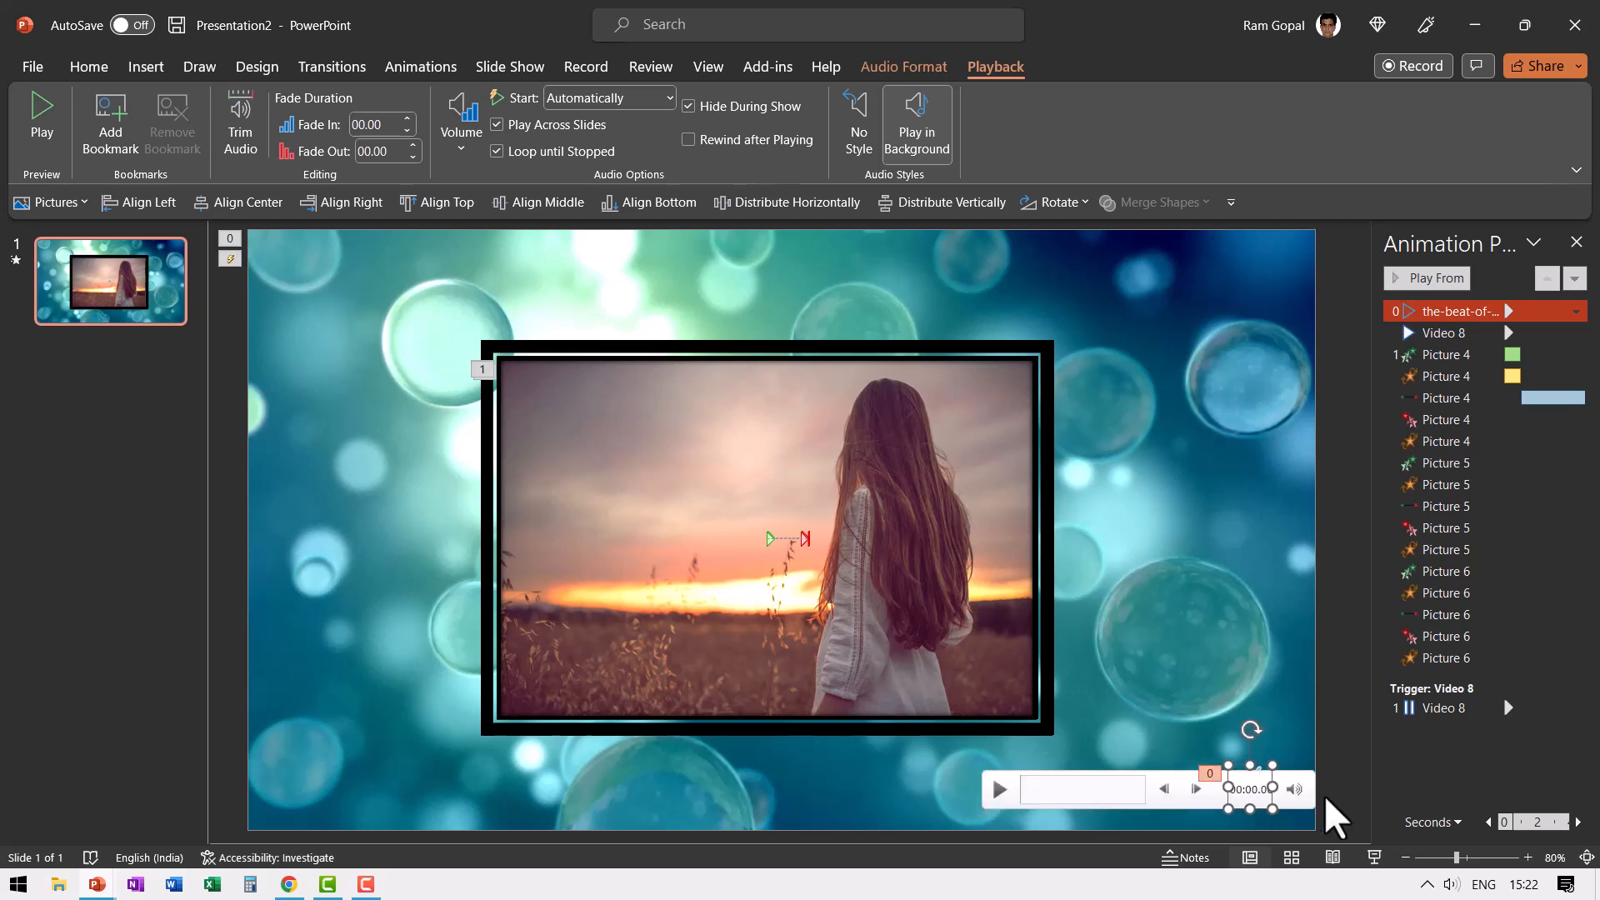
mouse_move(1349, 708)
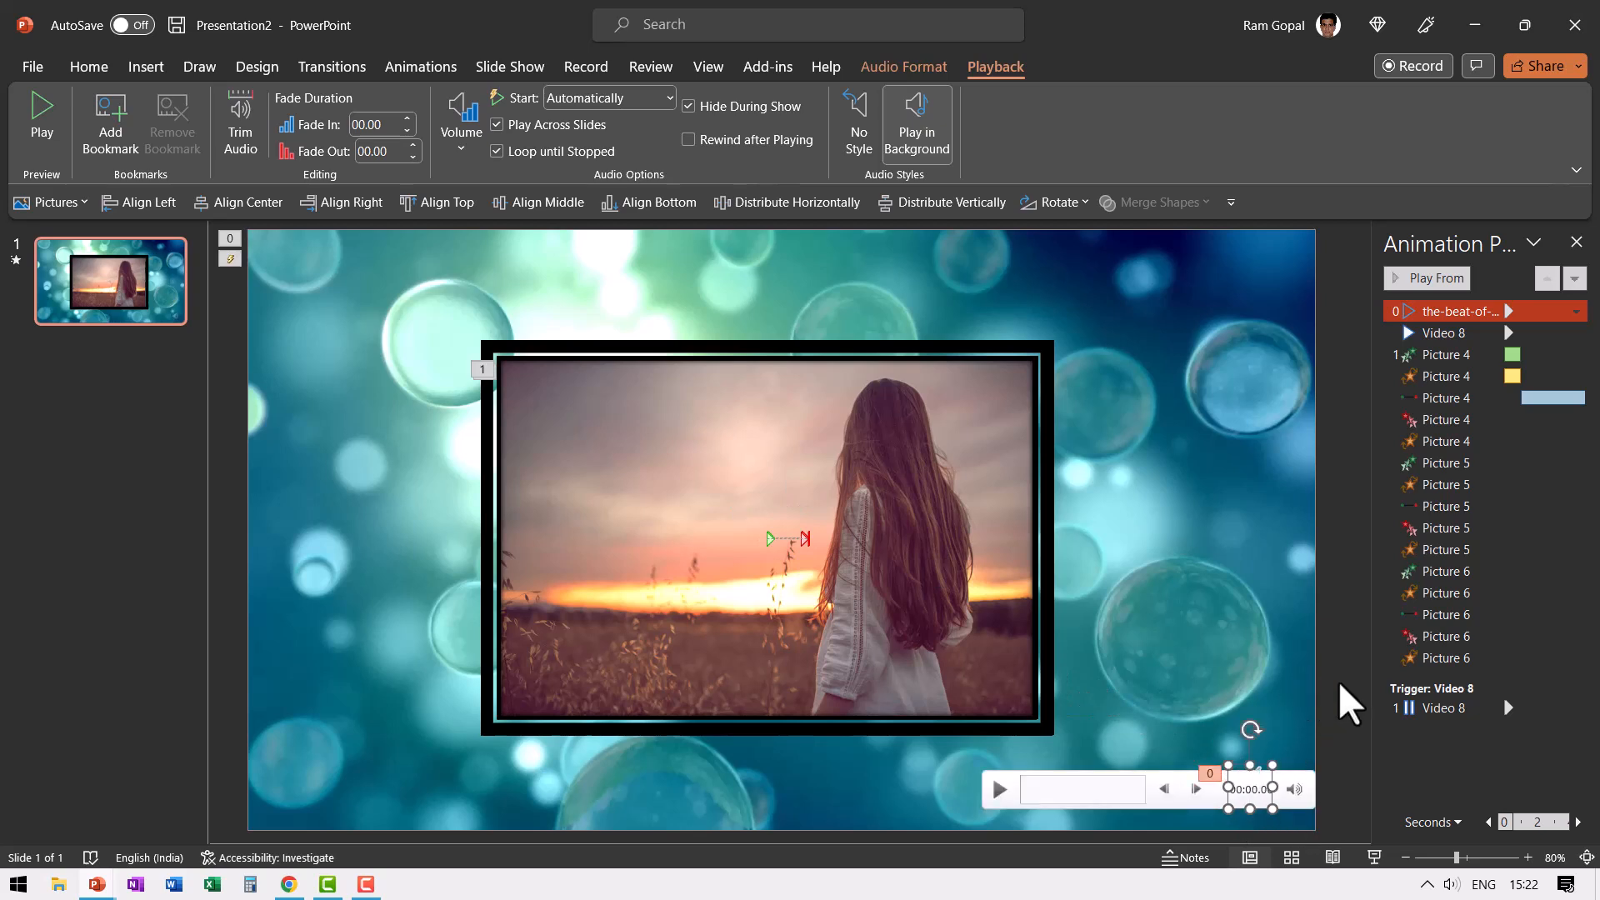
mouse_move(1287, 714)
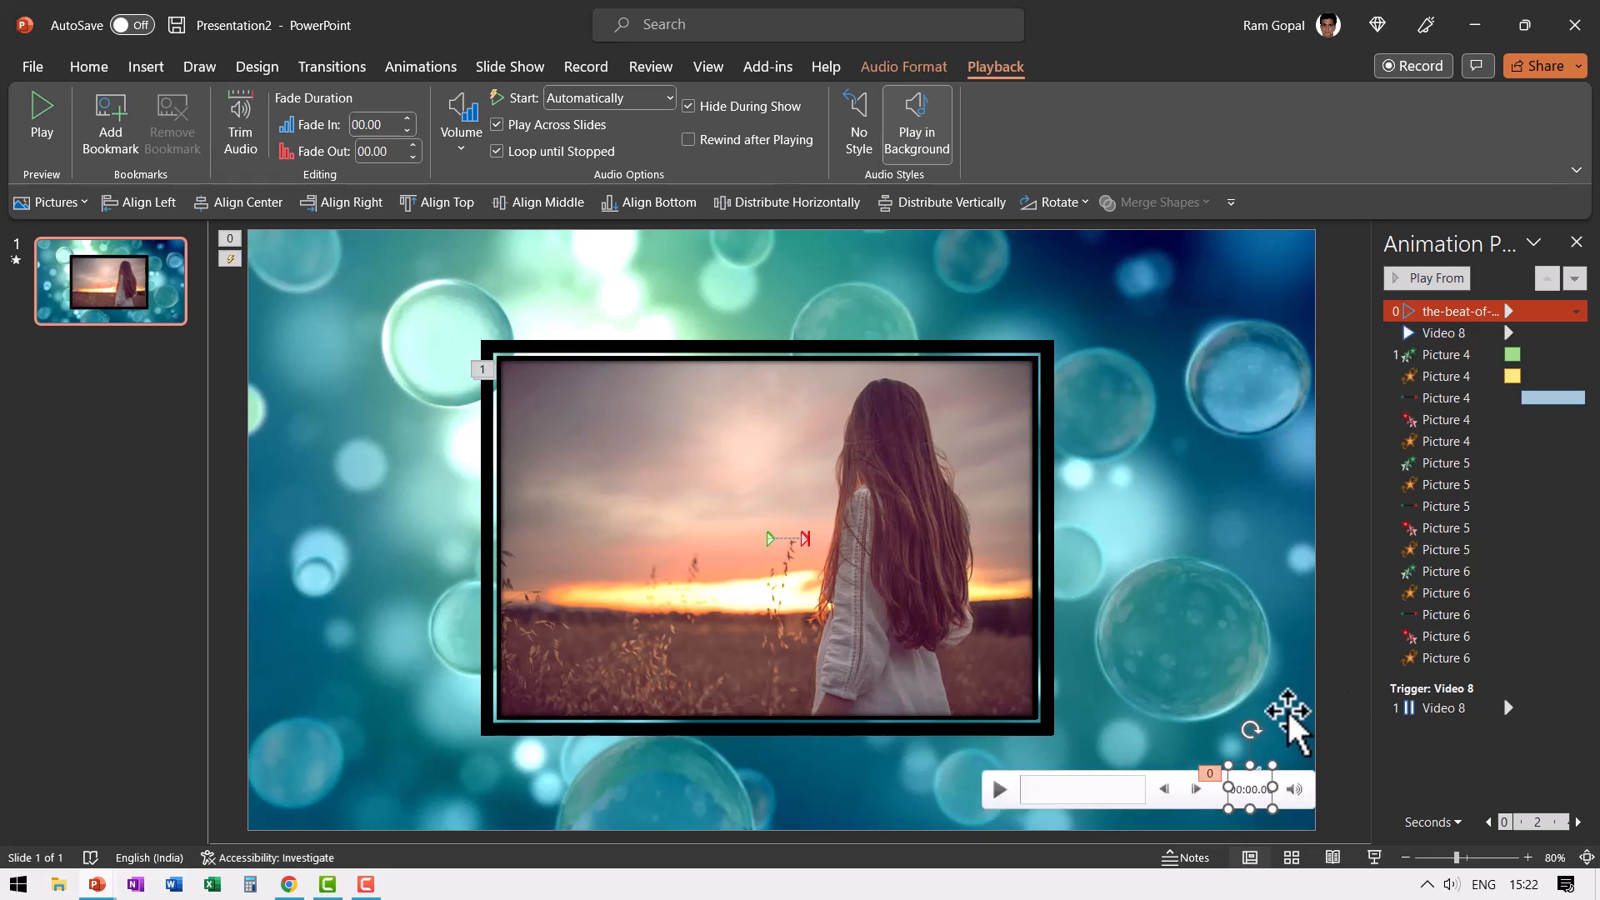
mouse_move(1382, 877)
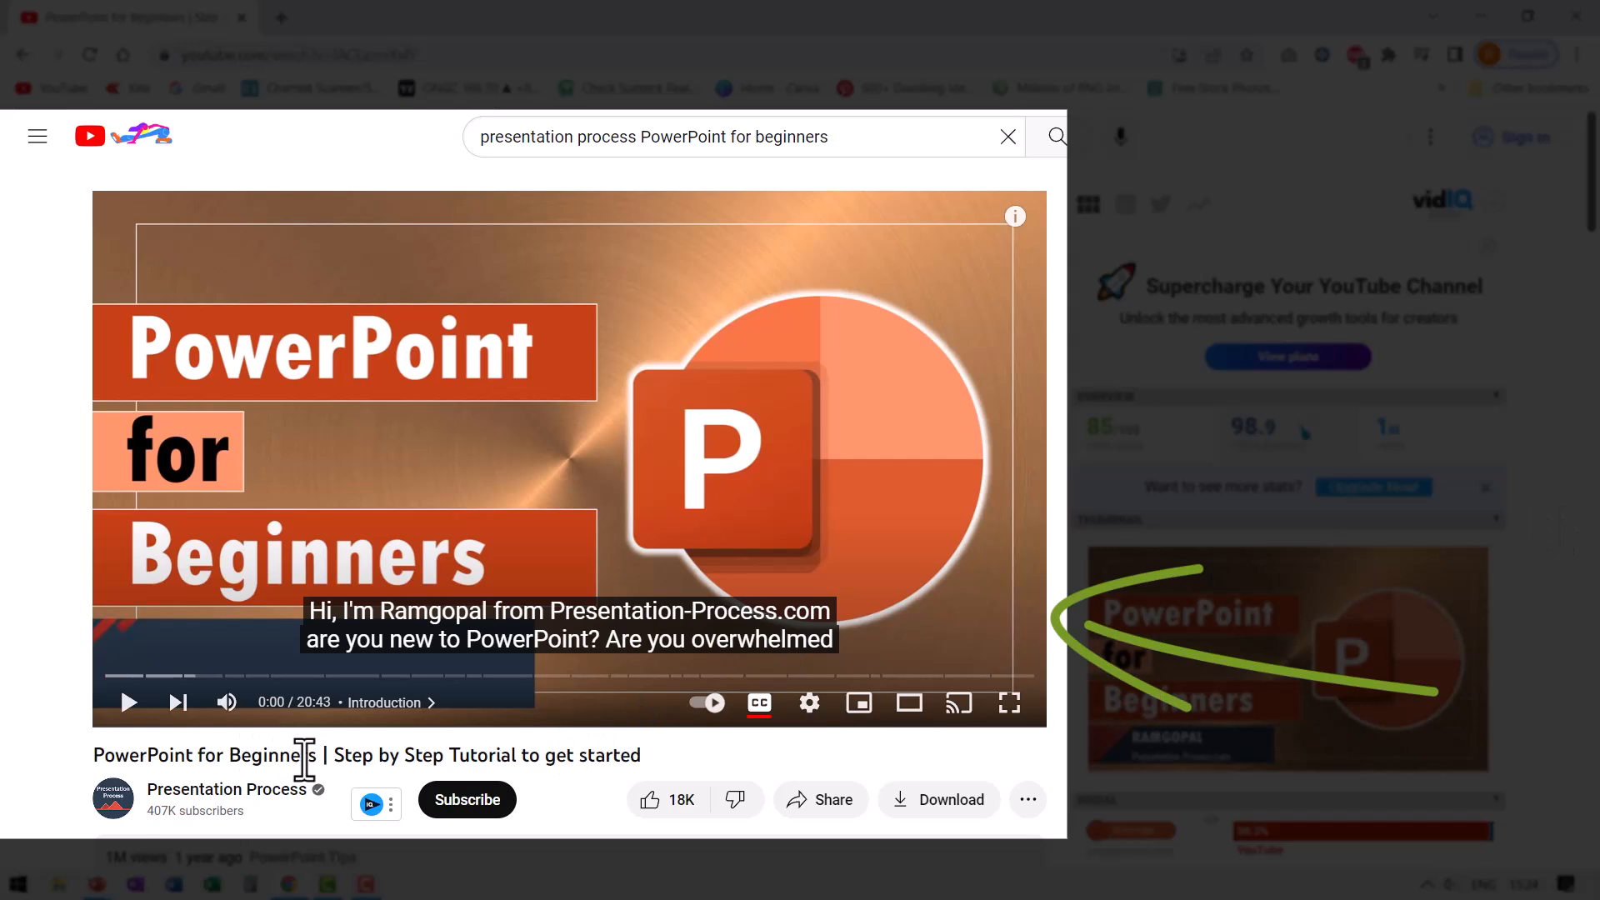
mouse_move(578, 759)
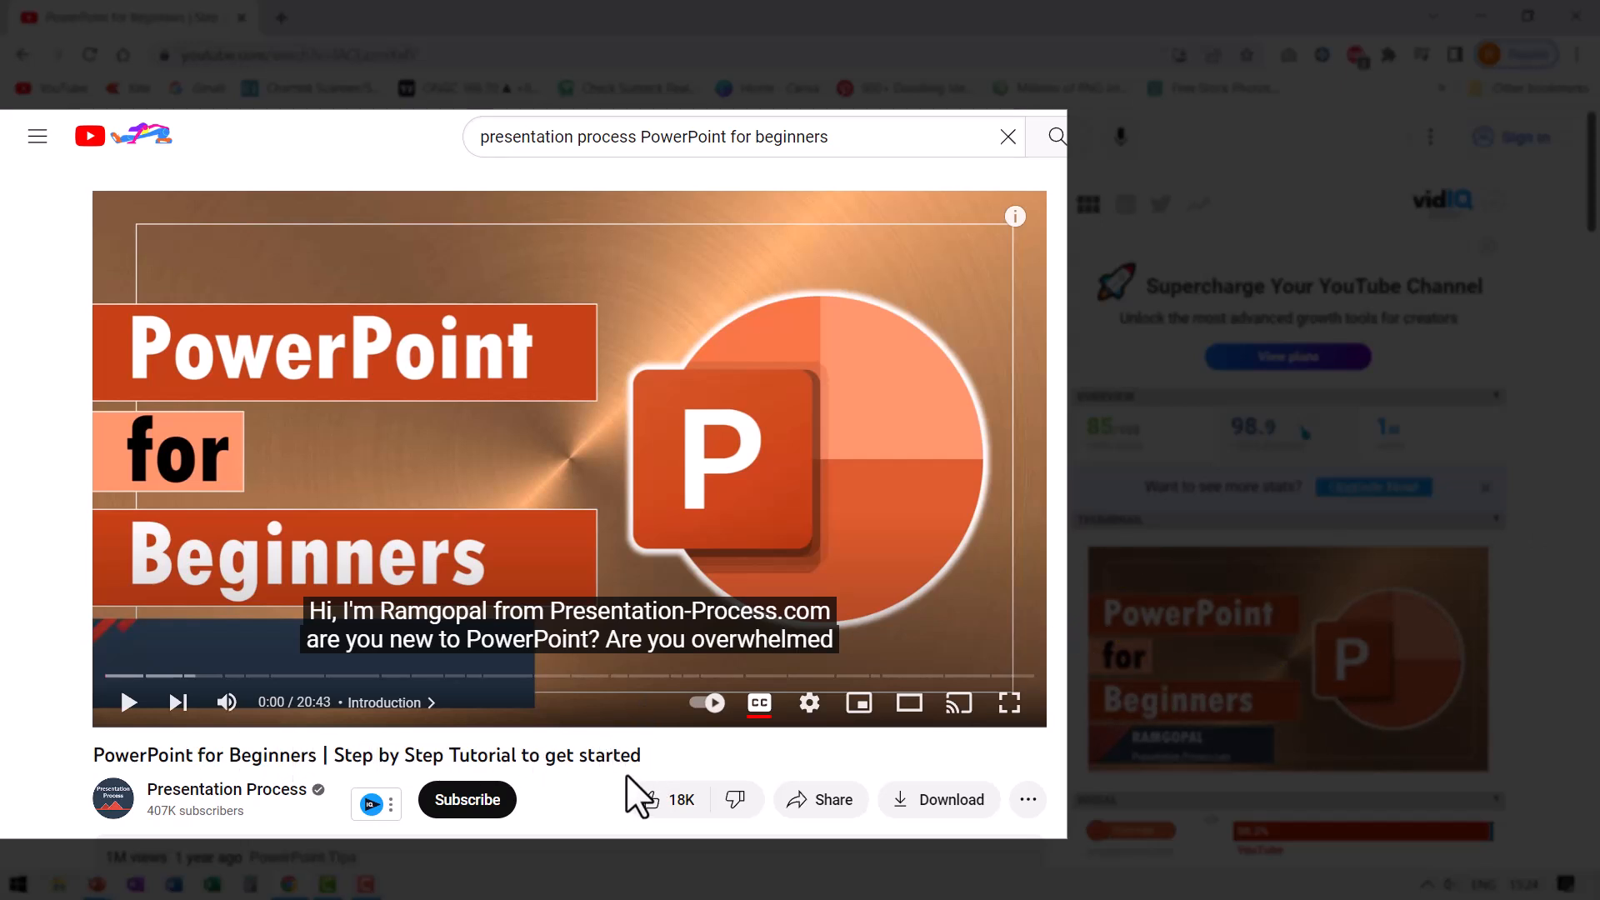
mouse_move(704, 701)
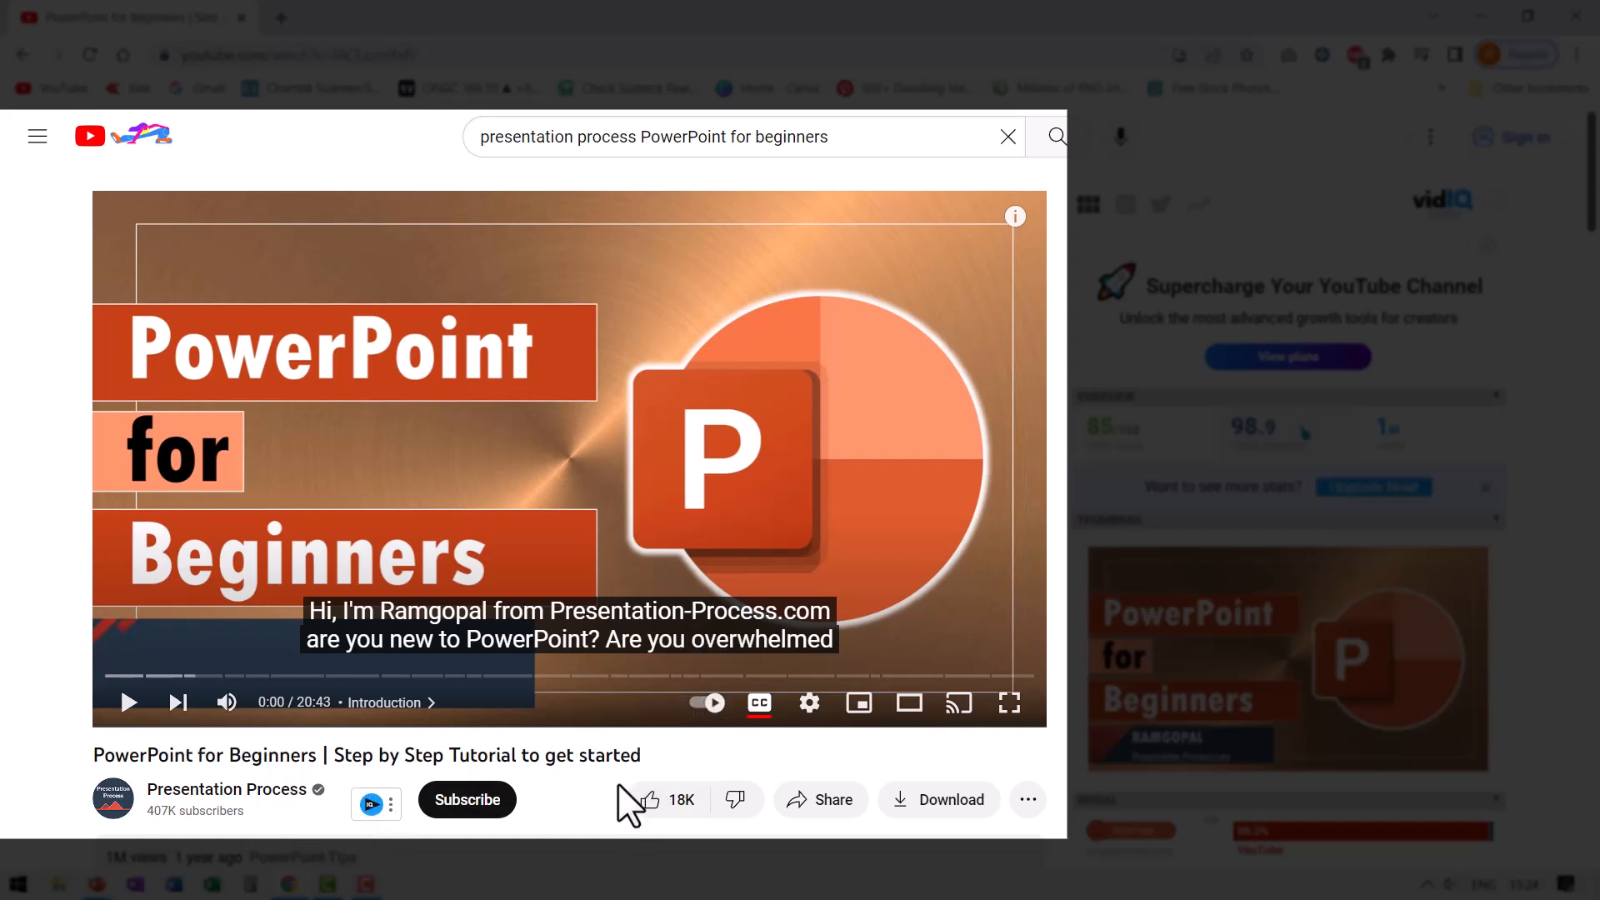
mouse_move(732, 724)
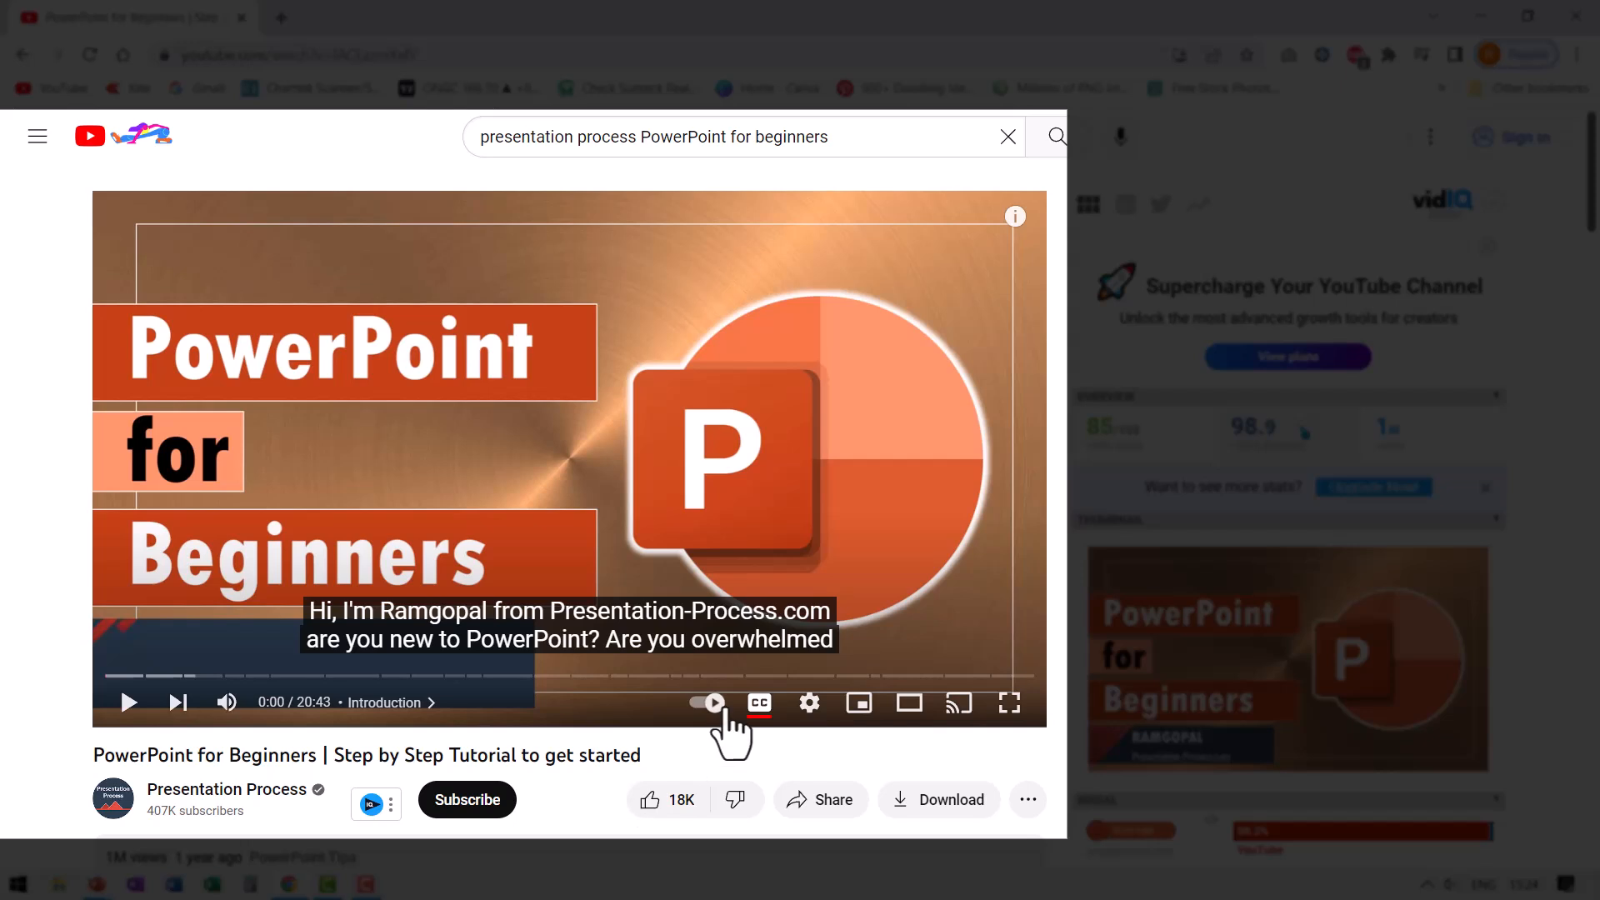
mouse_move(693, 515)
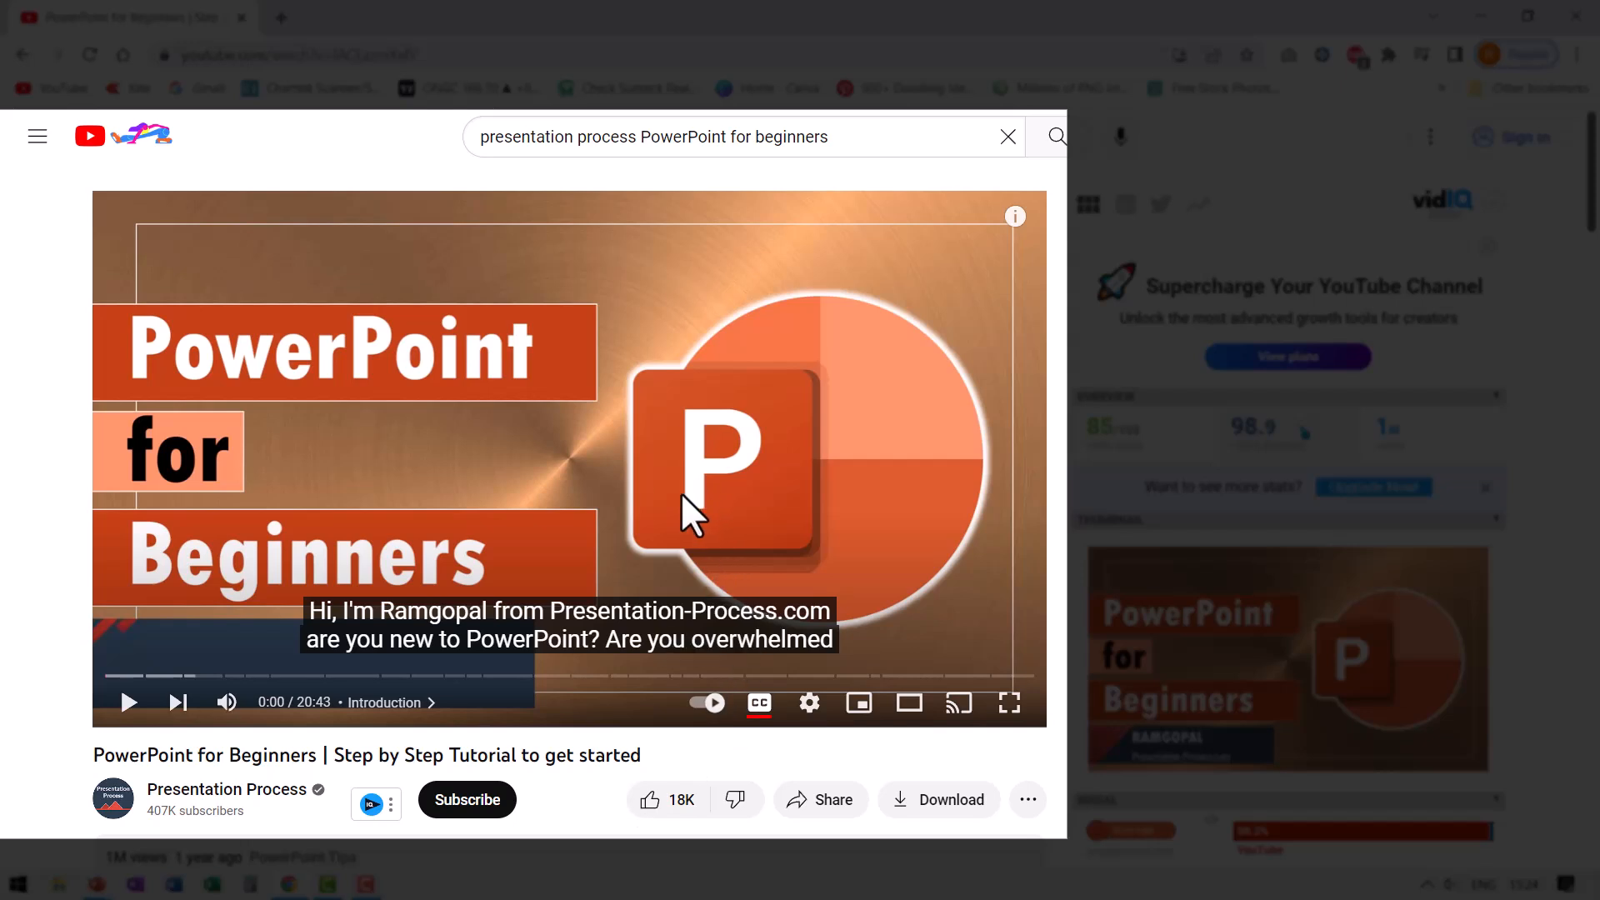
mouse_move(691, 510)
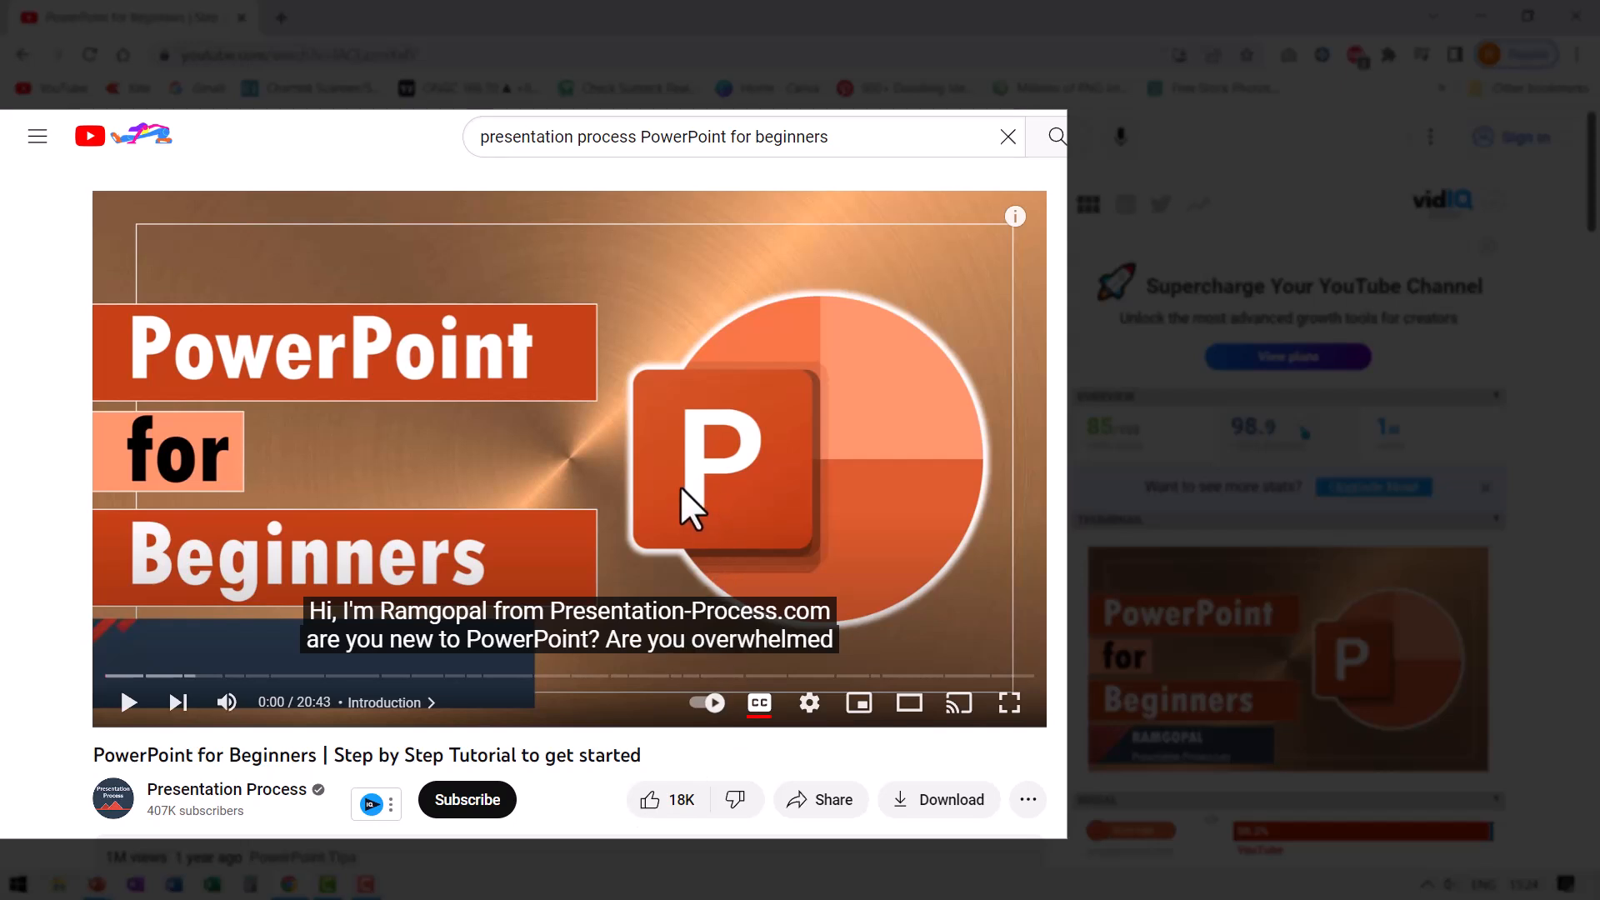